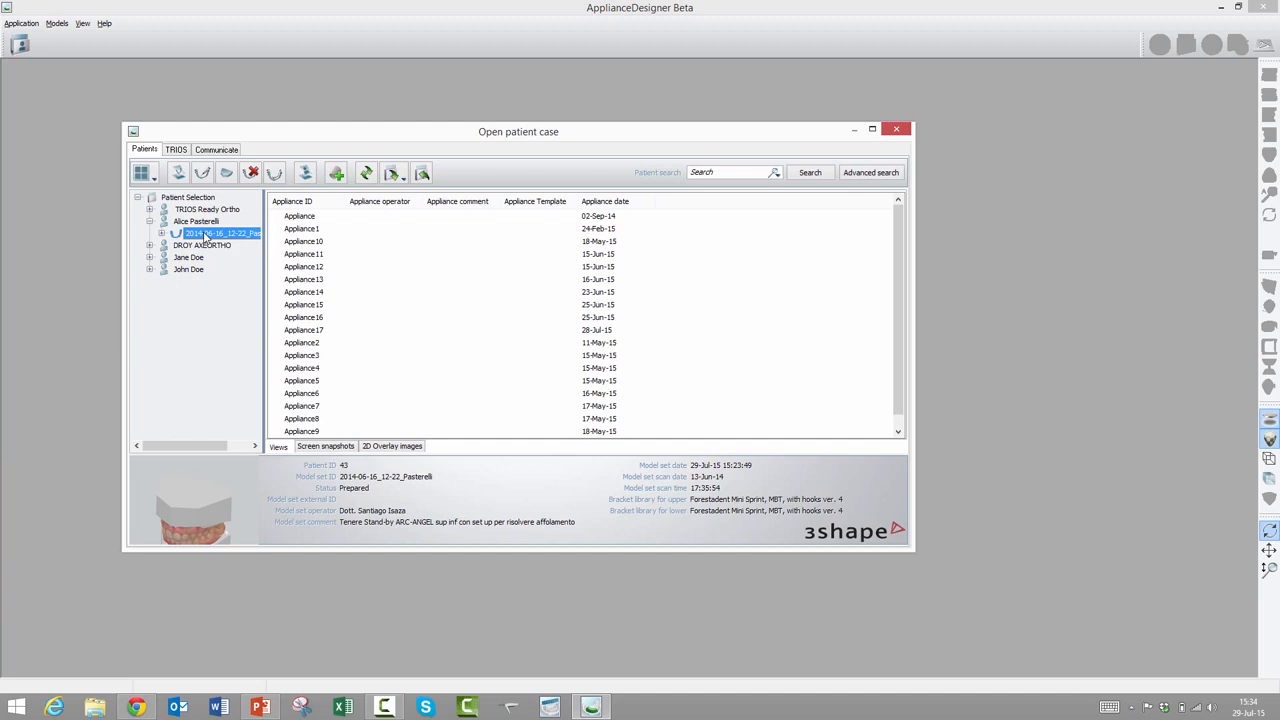
Create a new appliance, Appliance18, from the patient's model set in Patient Selection
right_click(220, 233)
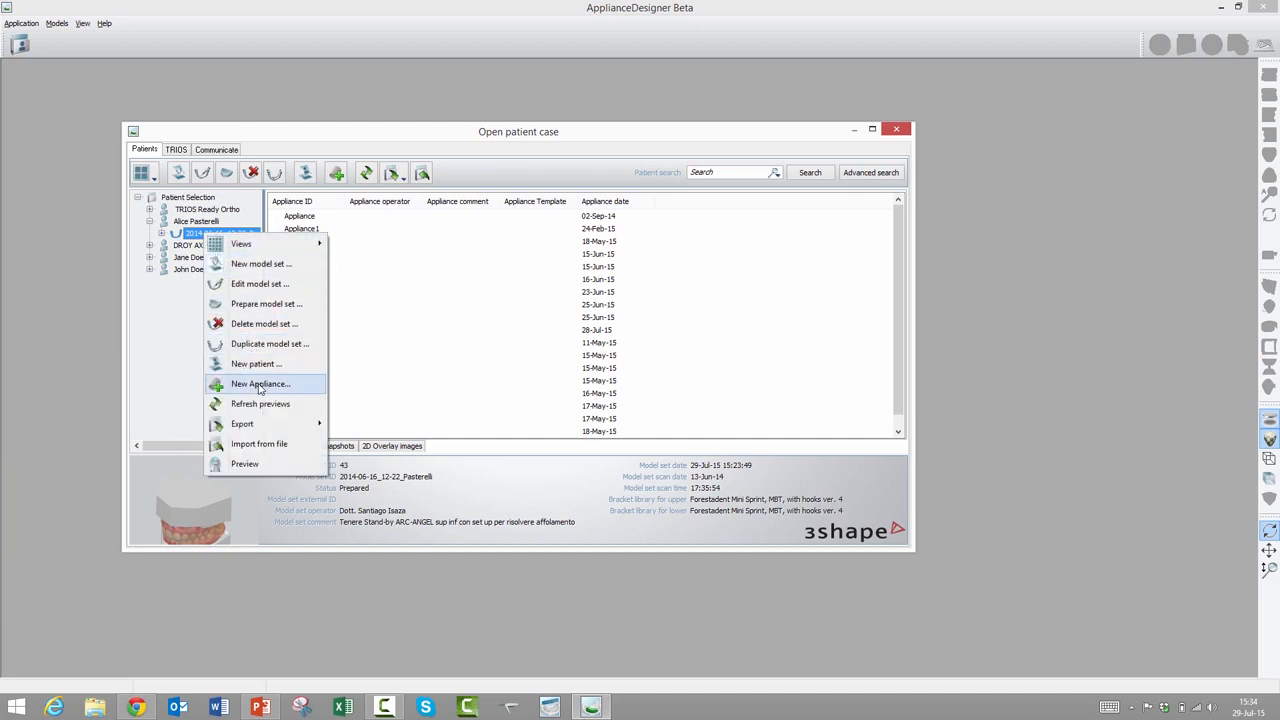
left_click(260, 384)
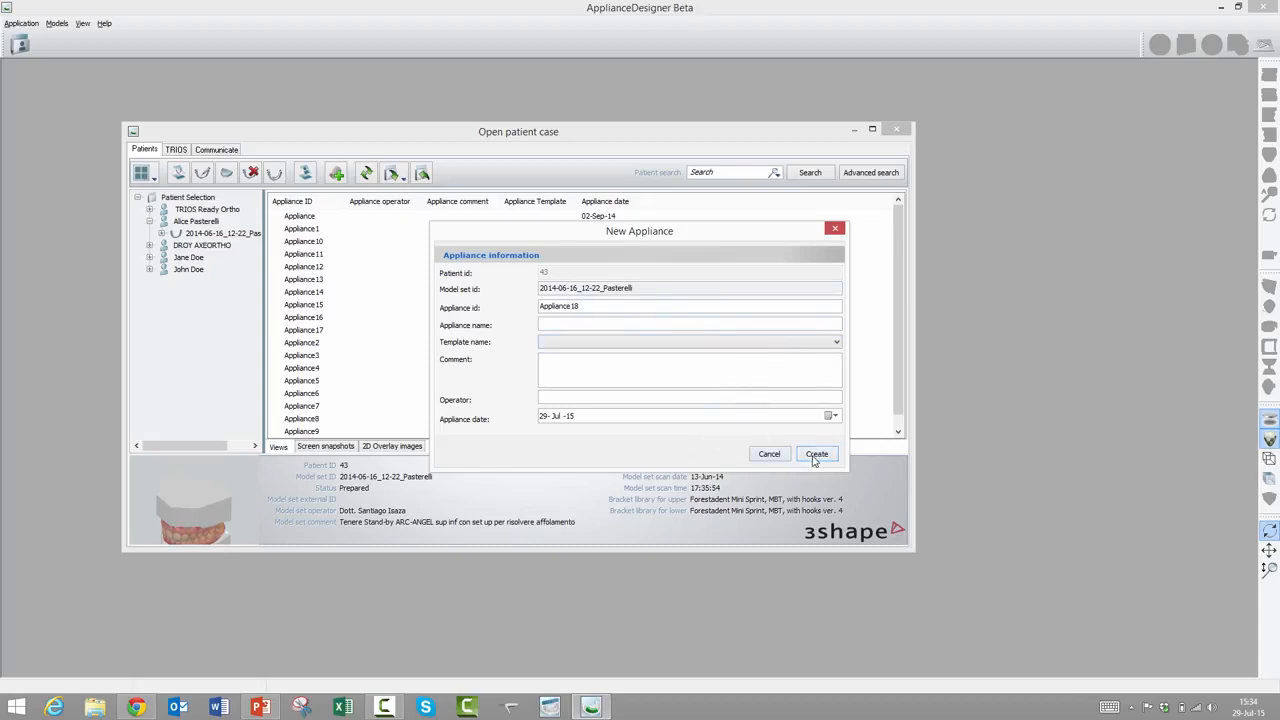
left_click(816, 453)
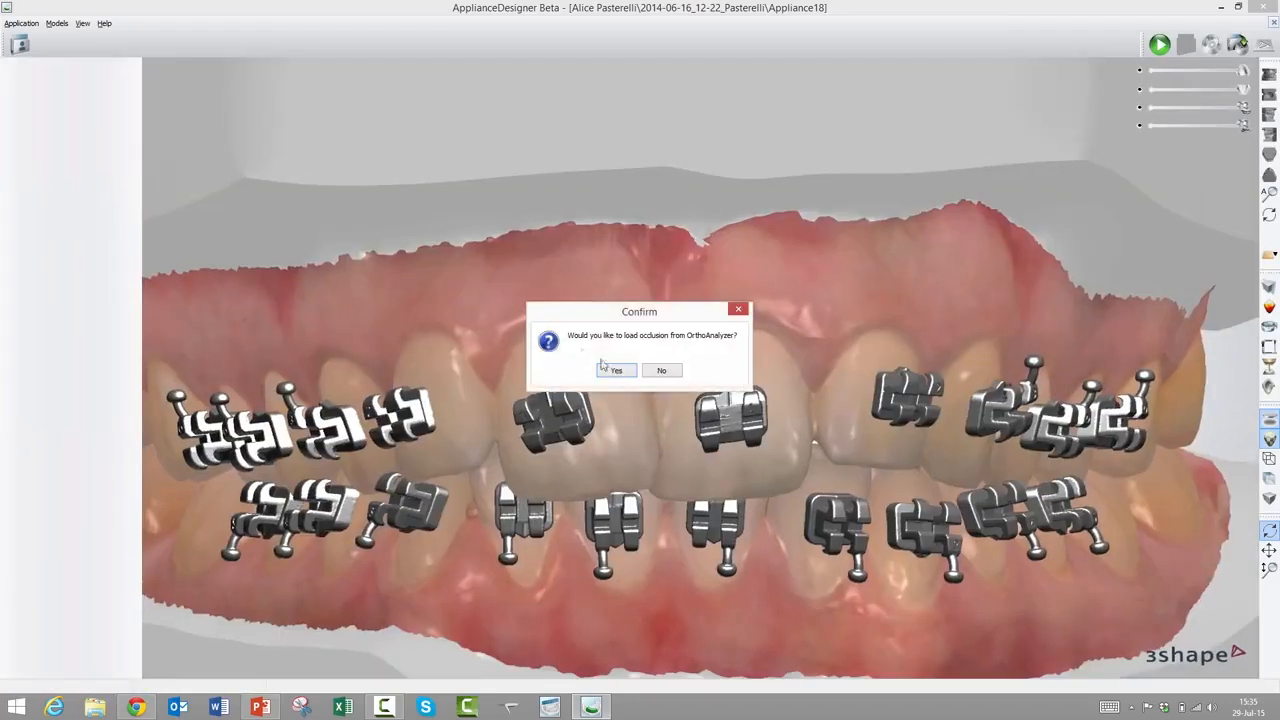
mouse_move(585, 360)
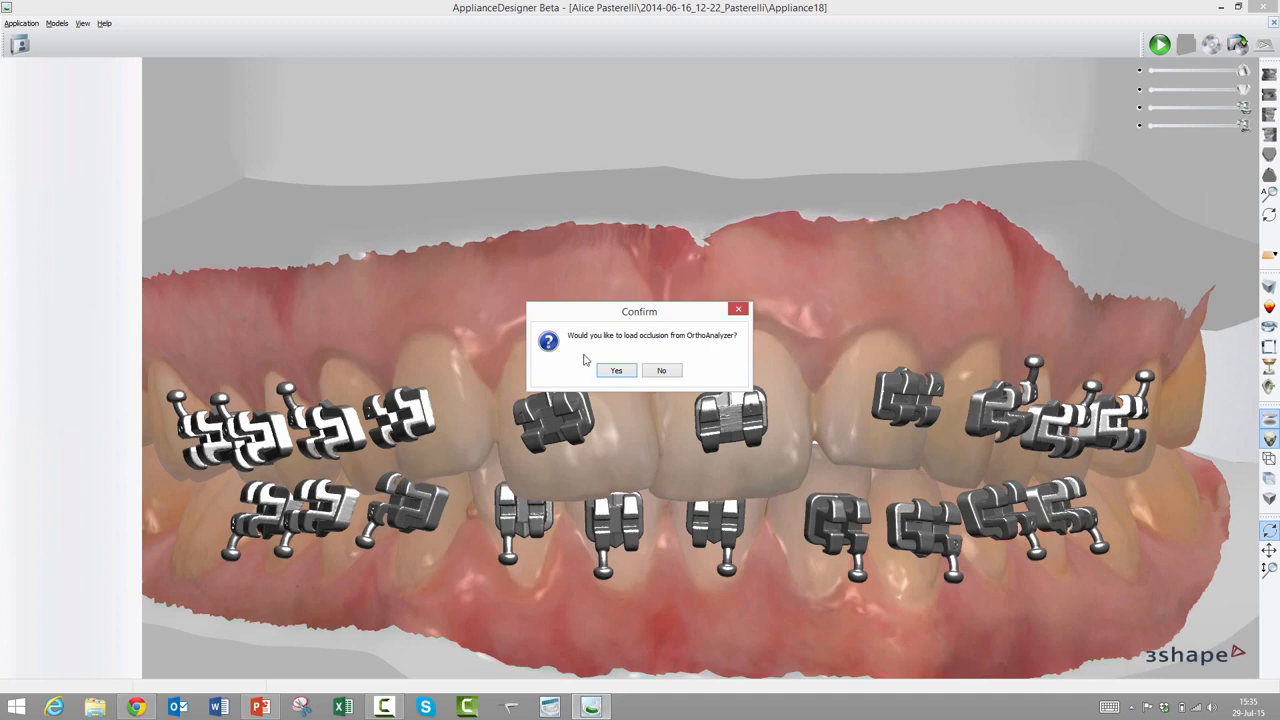
mouse_move(608, 385)
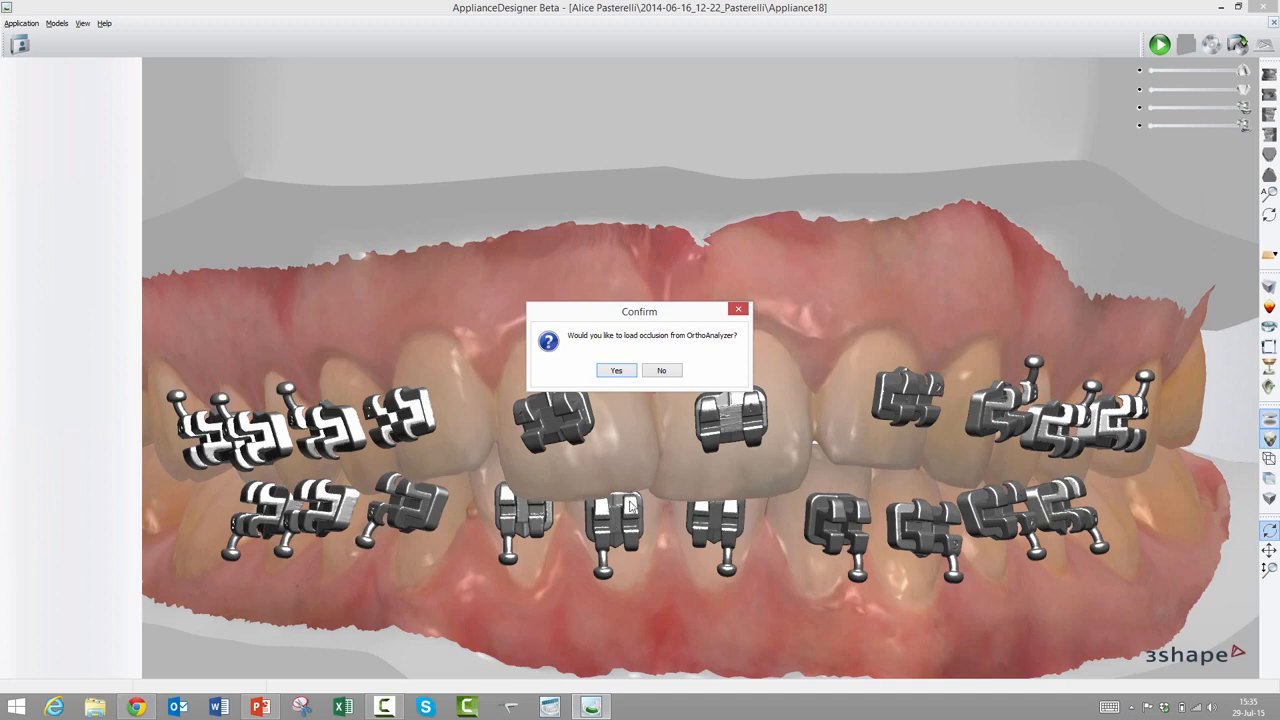
mouse_move(557, 445)
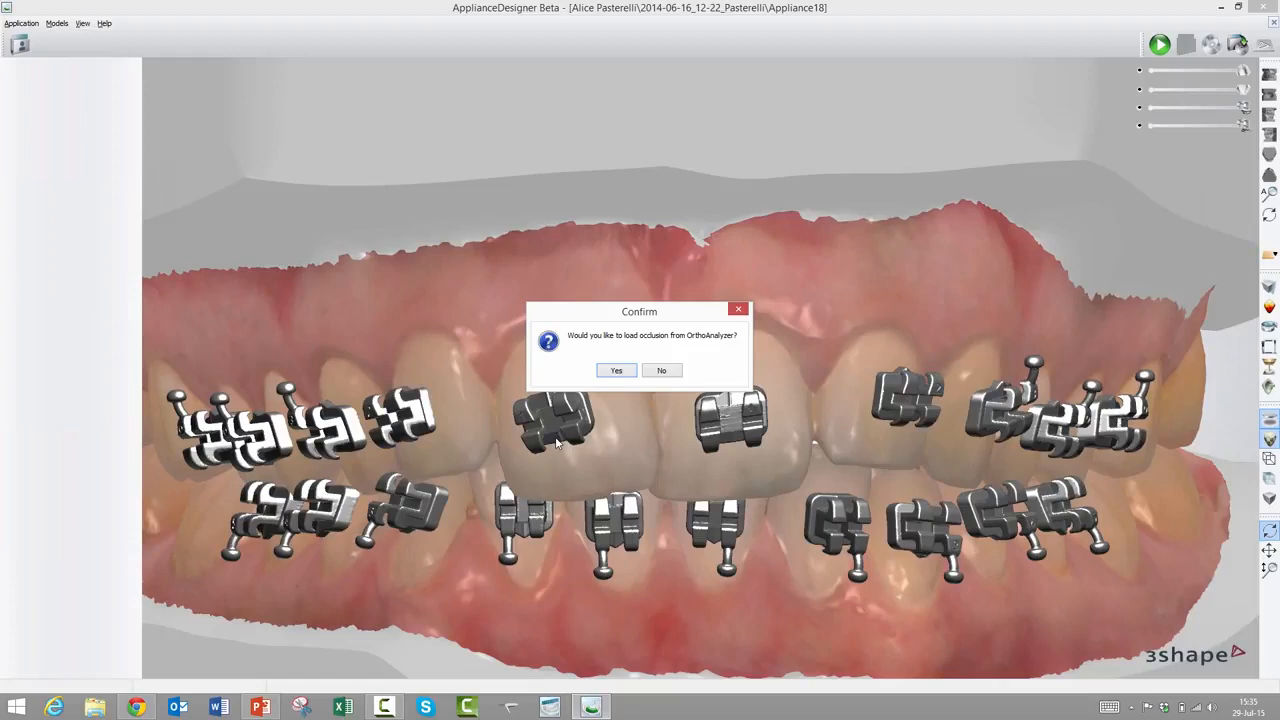
mouse_move(575, 422)
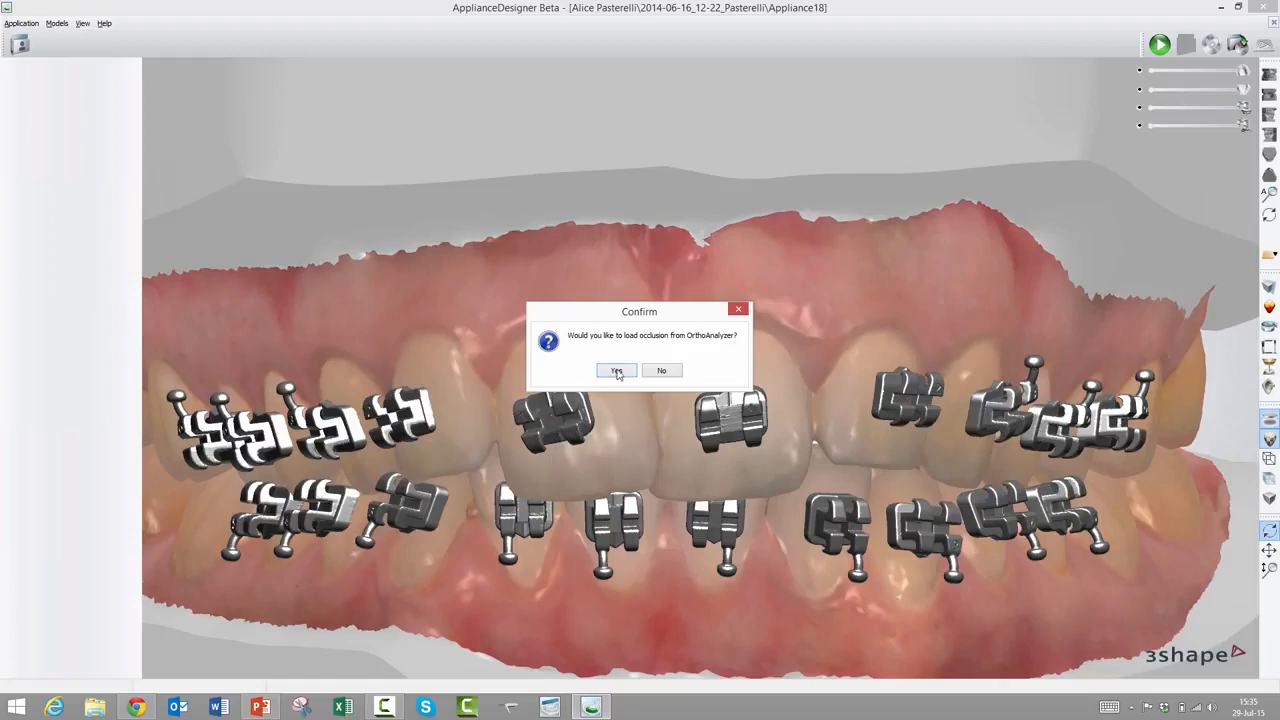
Accept loading the occlusion from OrthoAnalyzer so both arches sit in bite
left_click(616, 370)
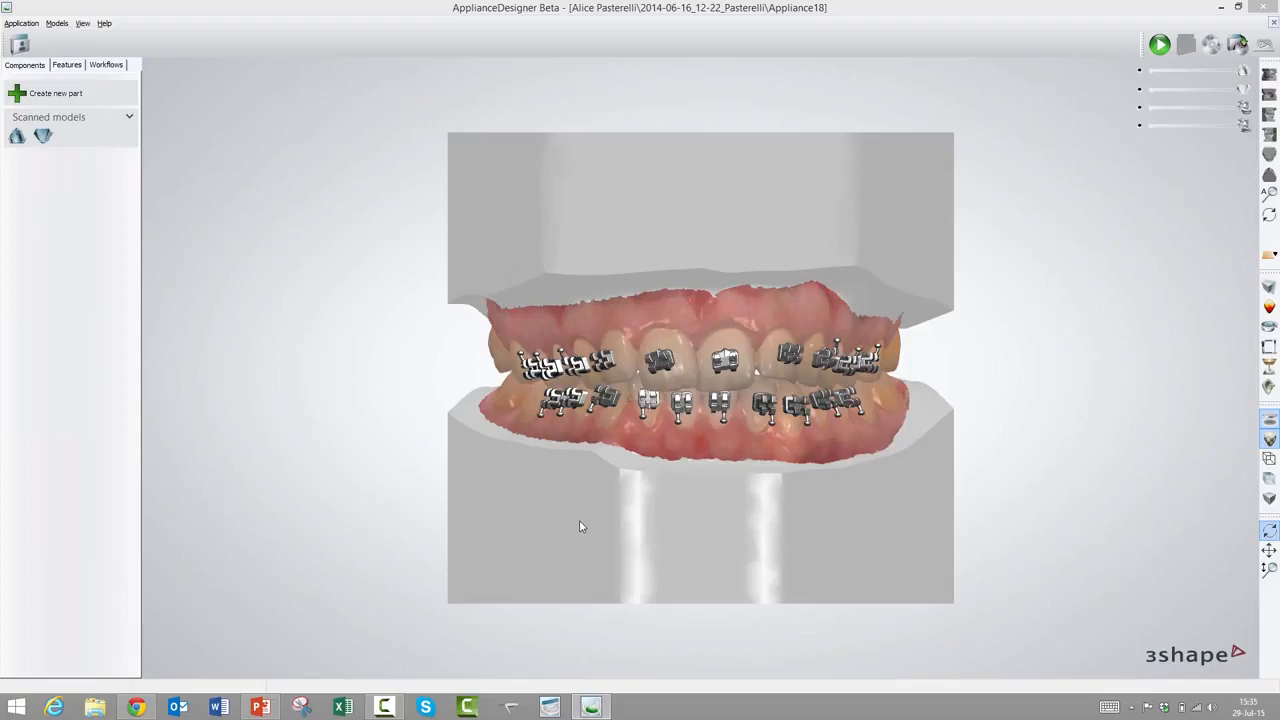
mouse_move(697, 220)
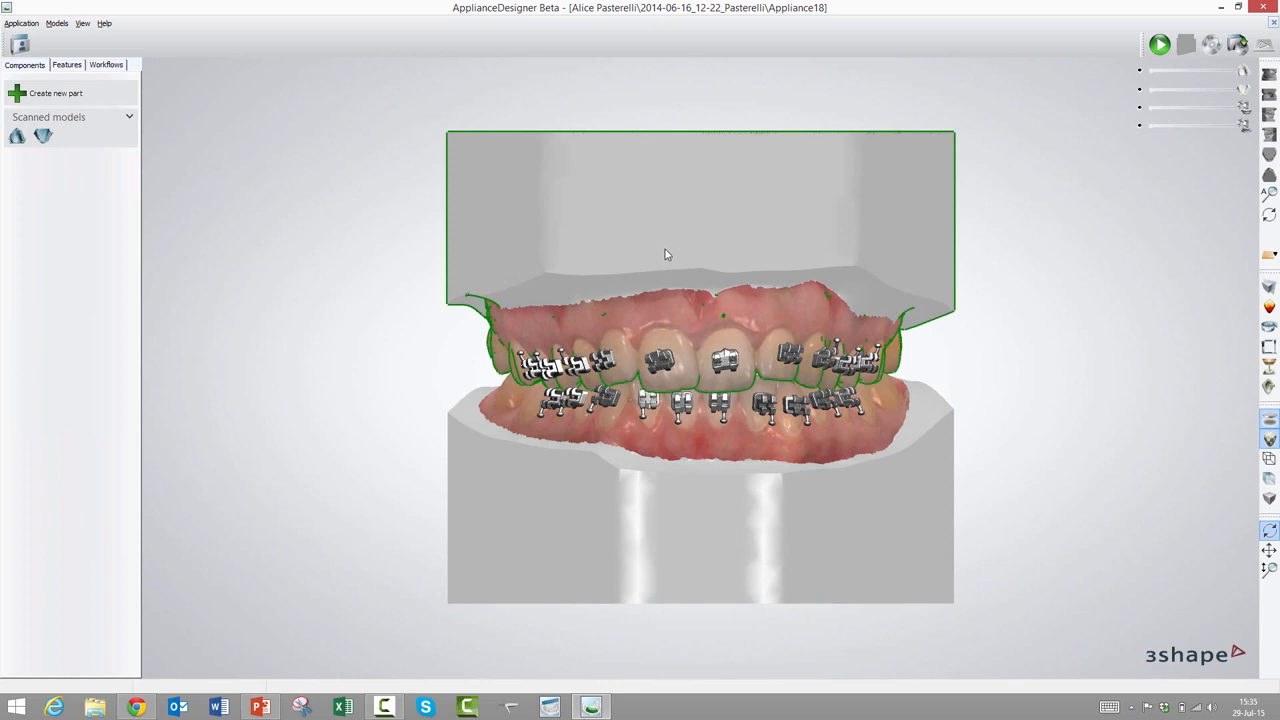
Create an IDB master model component from the upper arch with default component properties
right_click(667, 254)
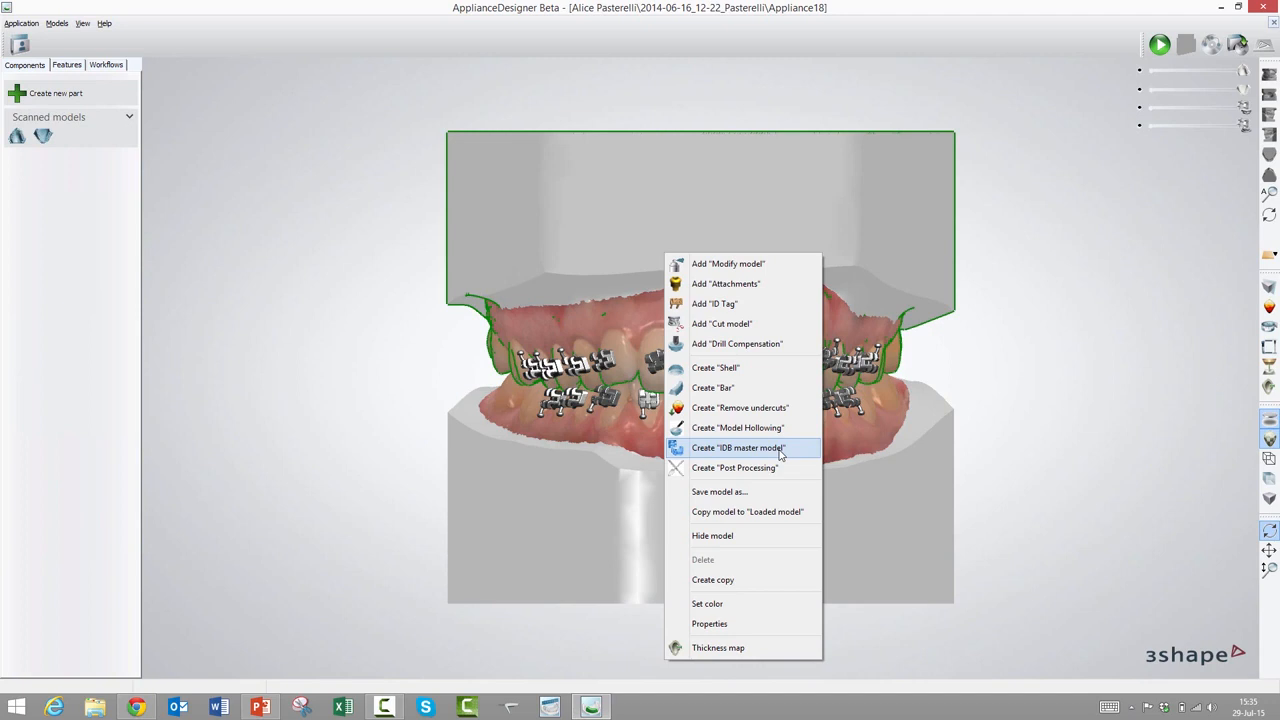
mouse_move(755, 452)
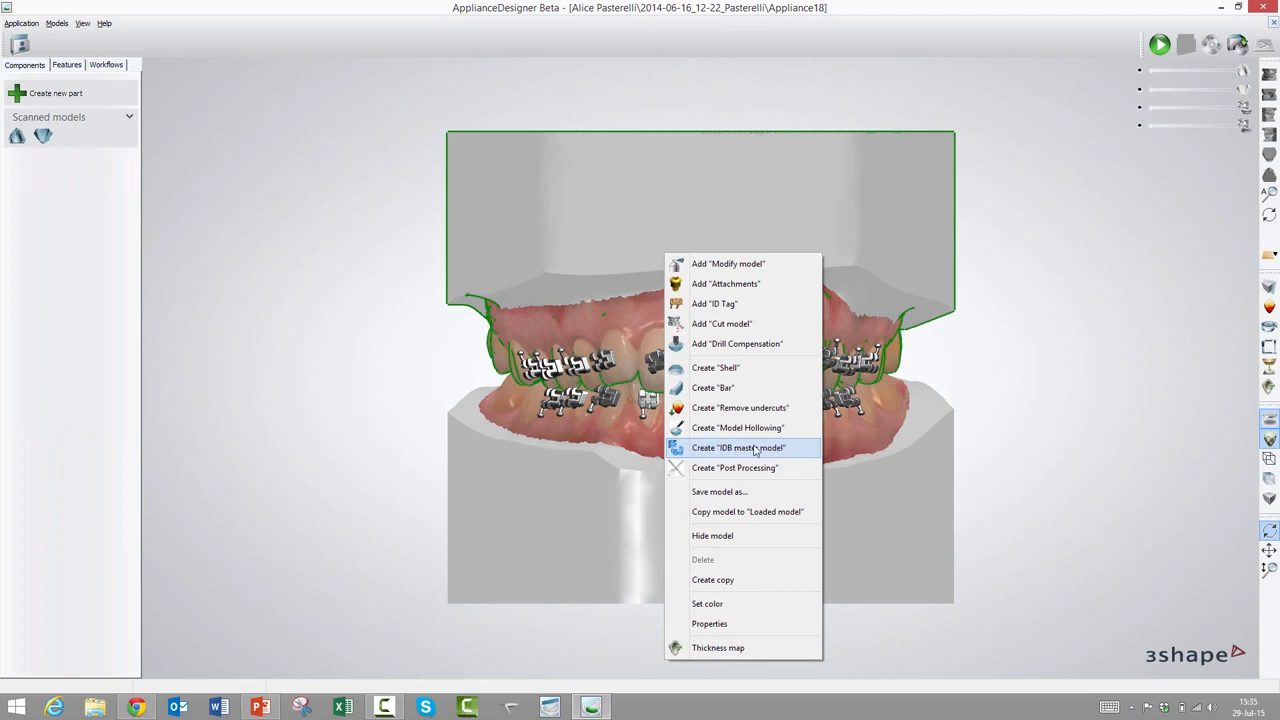
left_click(738, 447)
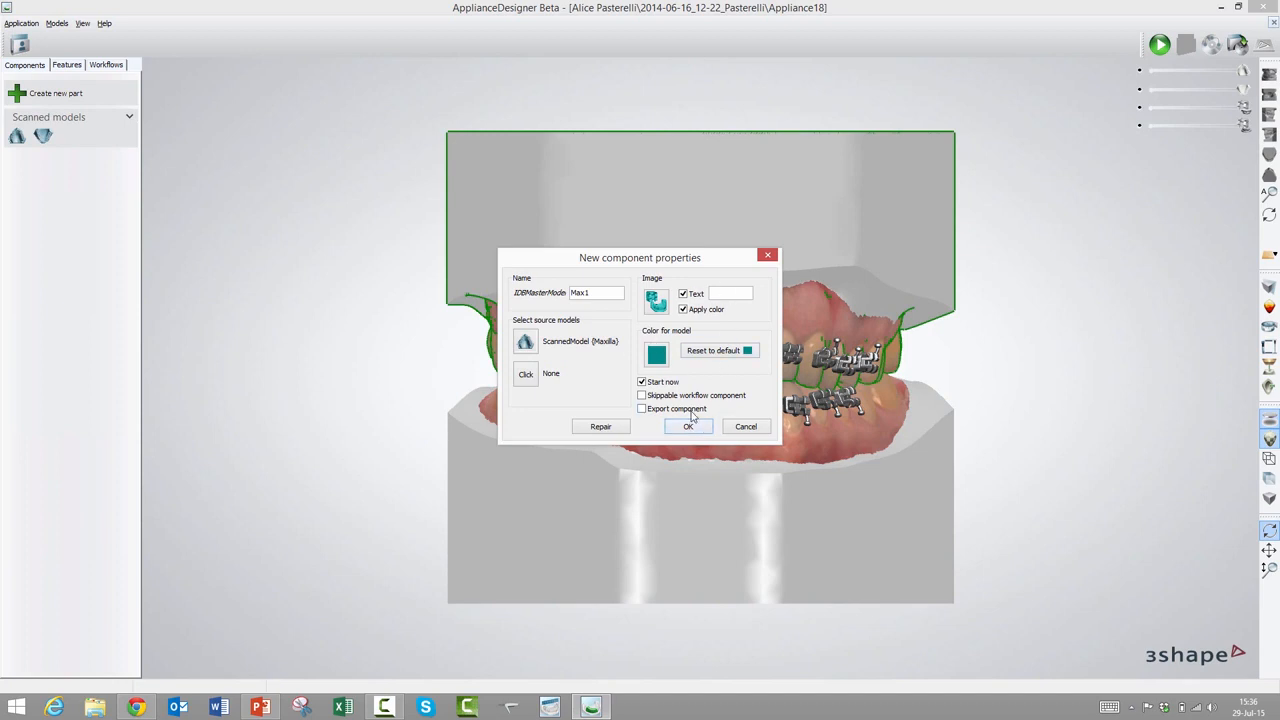
left_click(688, 426)
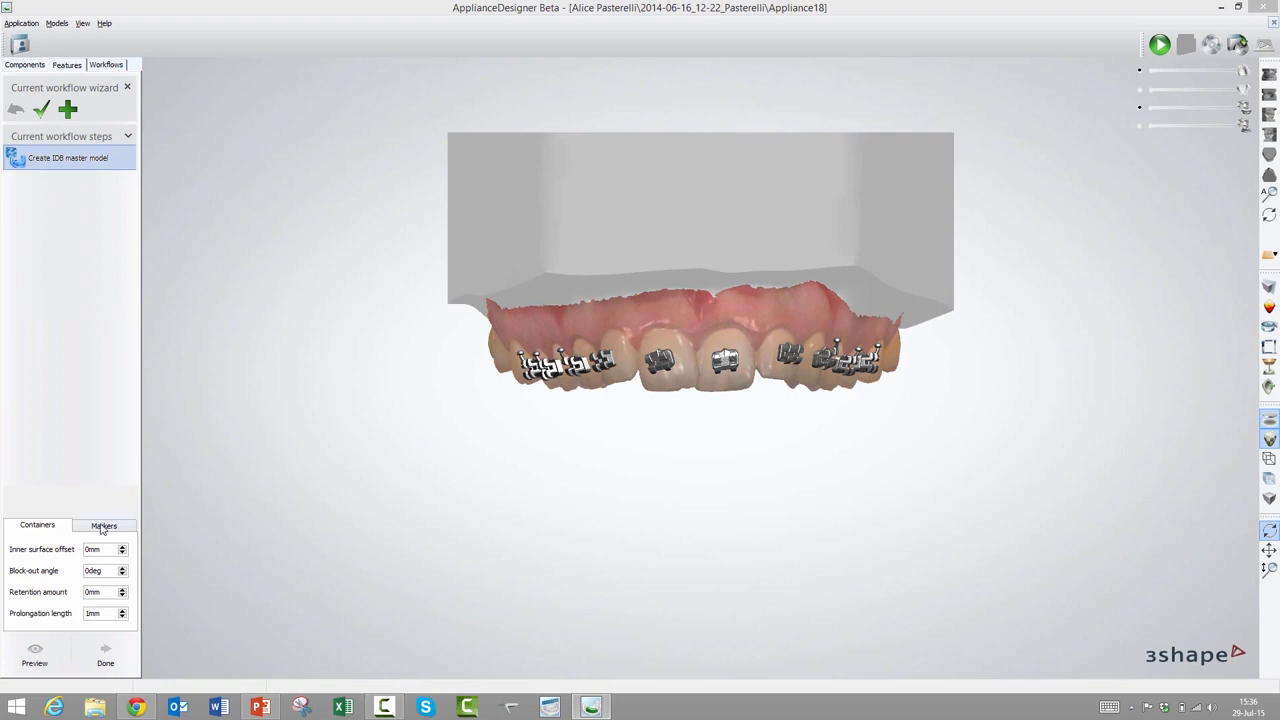
Review the bracket Markers settings and compute a preview of the upper master model
left_click(104, 525)
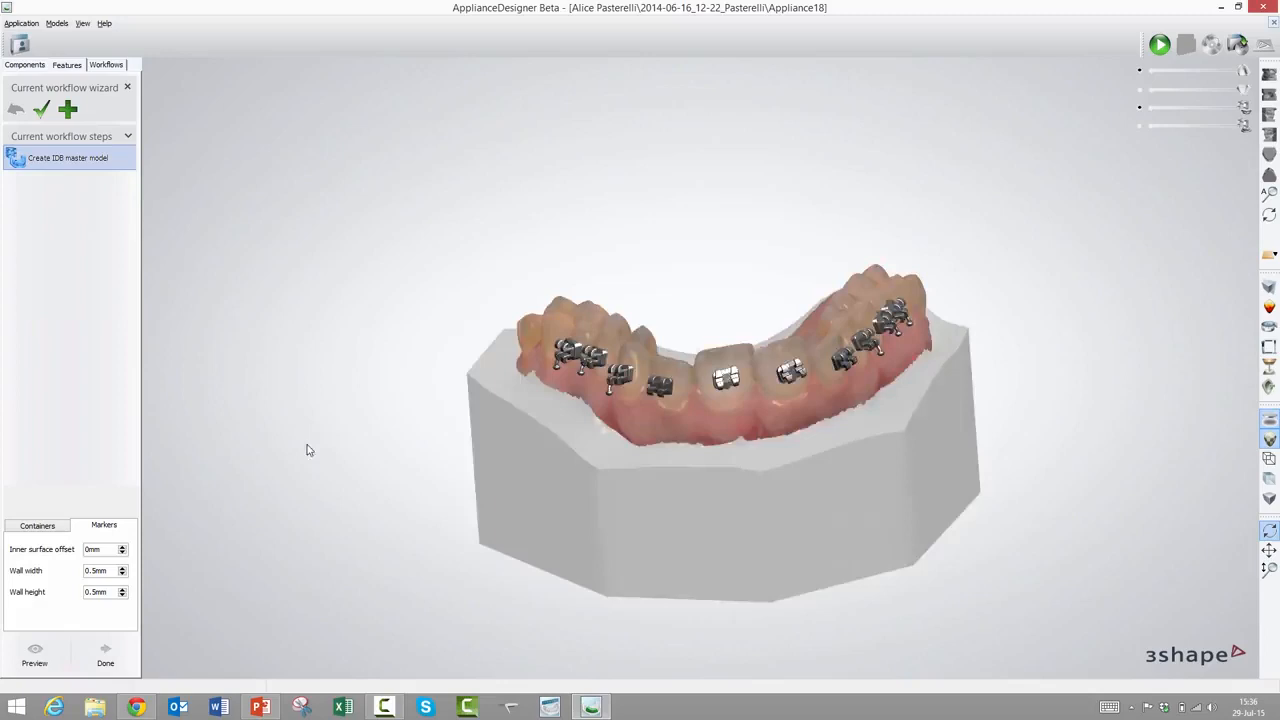
left_click_drag(309, 450, 369, 435)
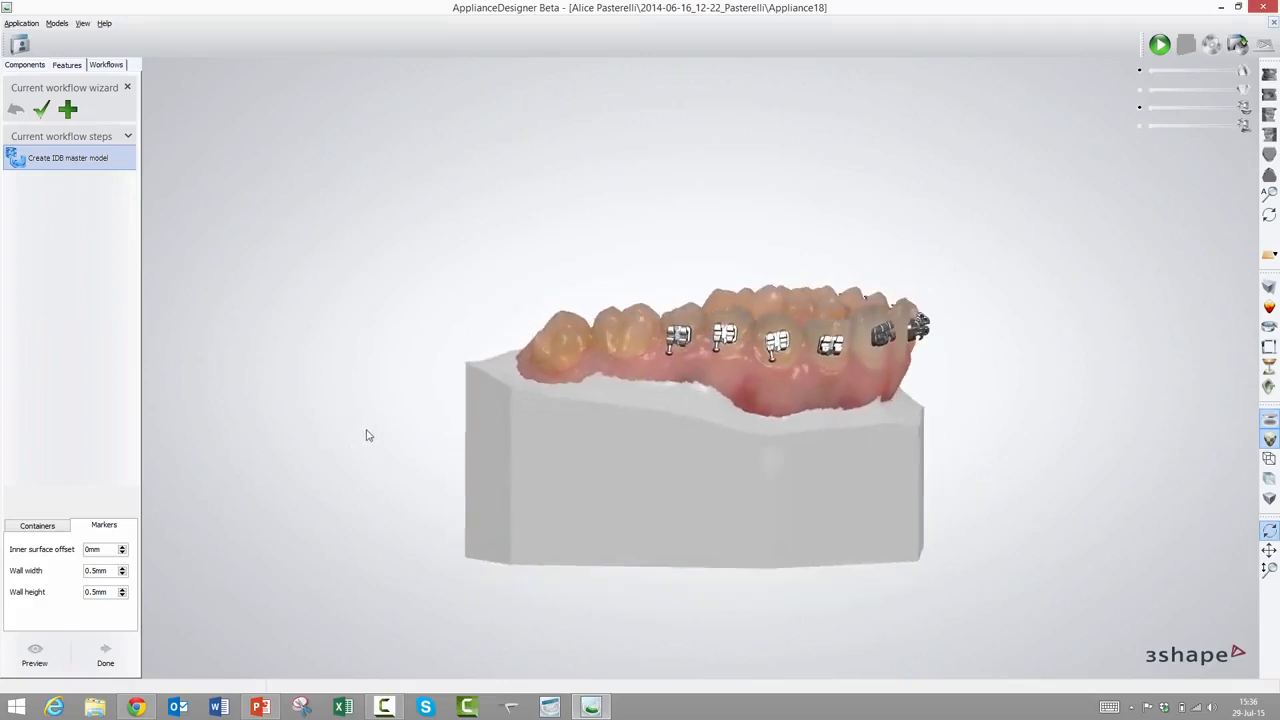
mouse_move(981, 457)
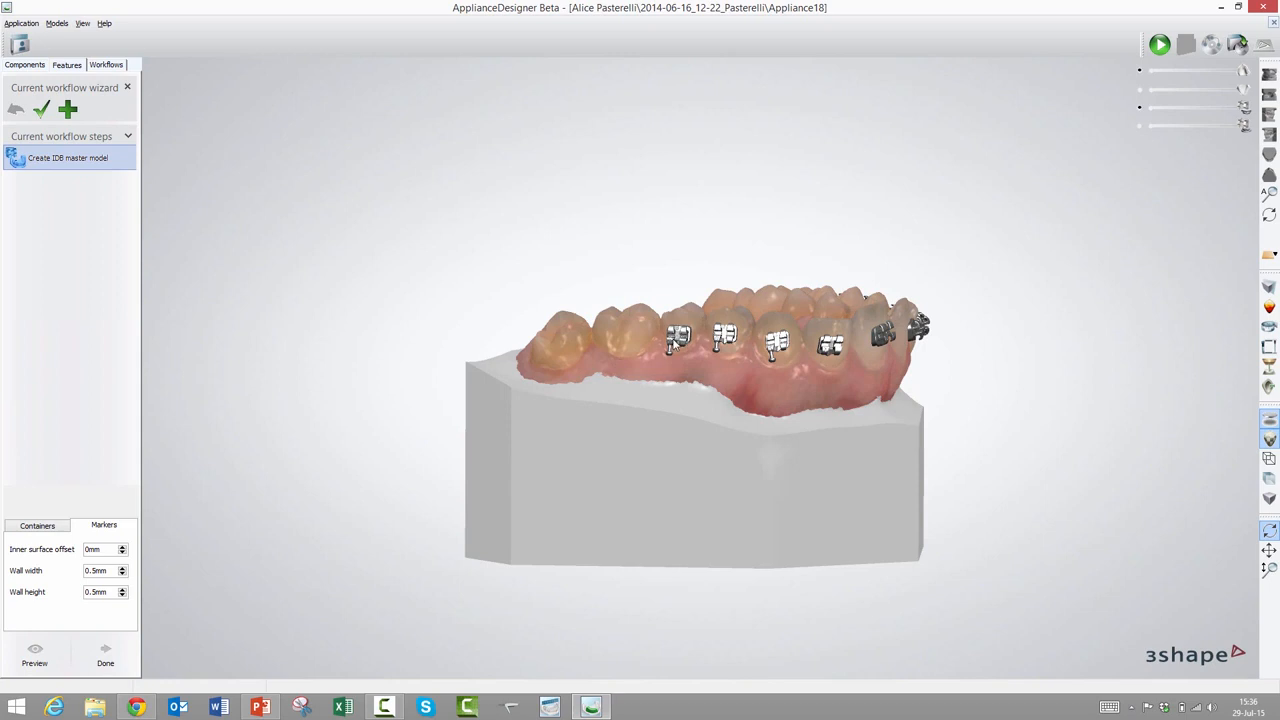
mouse_move(670, 328)
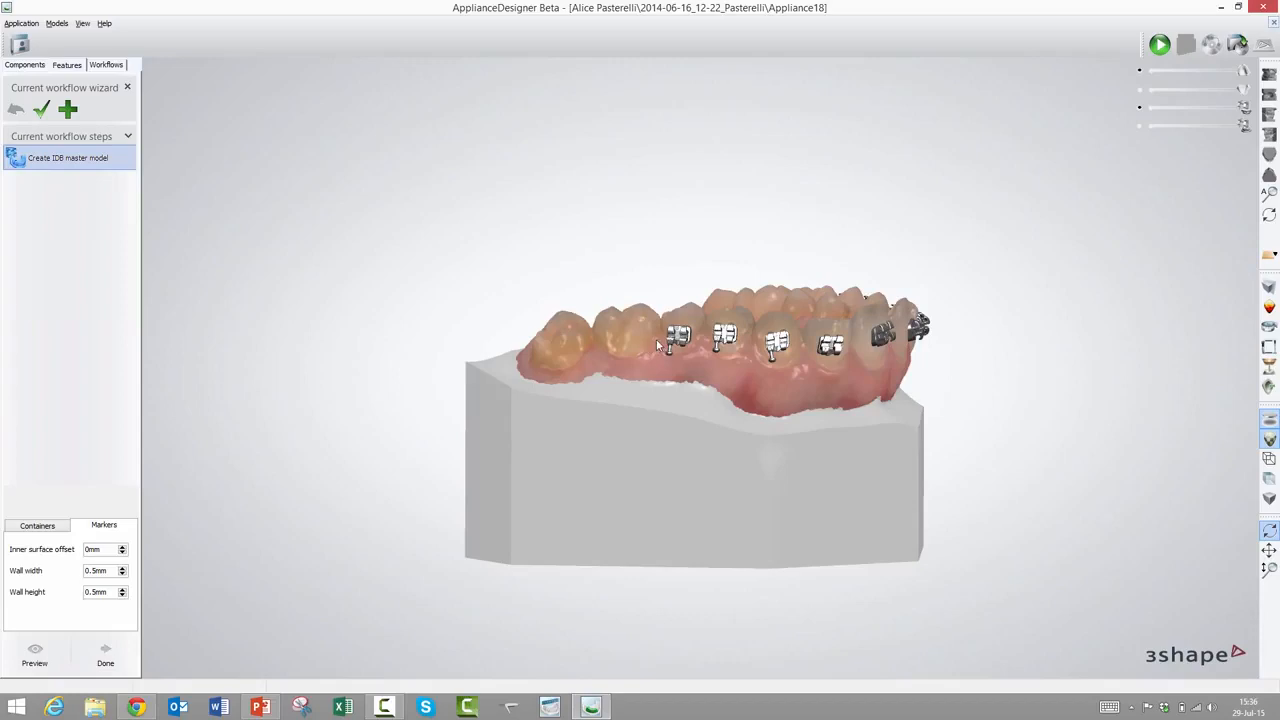
mouse_move(660, 343)
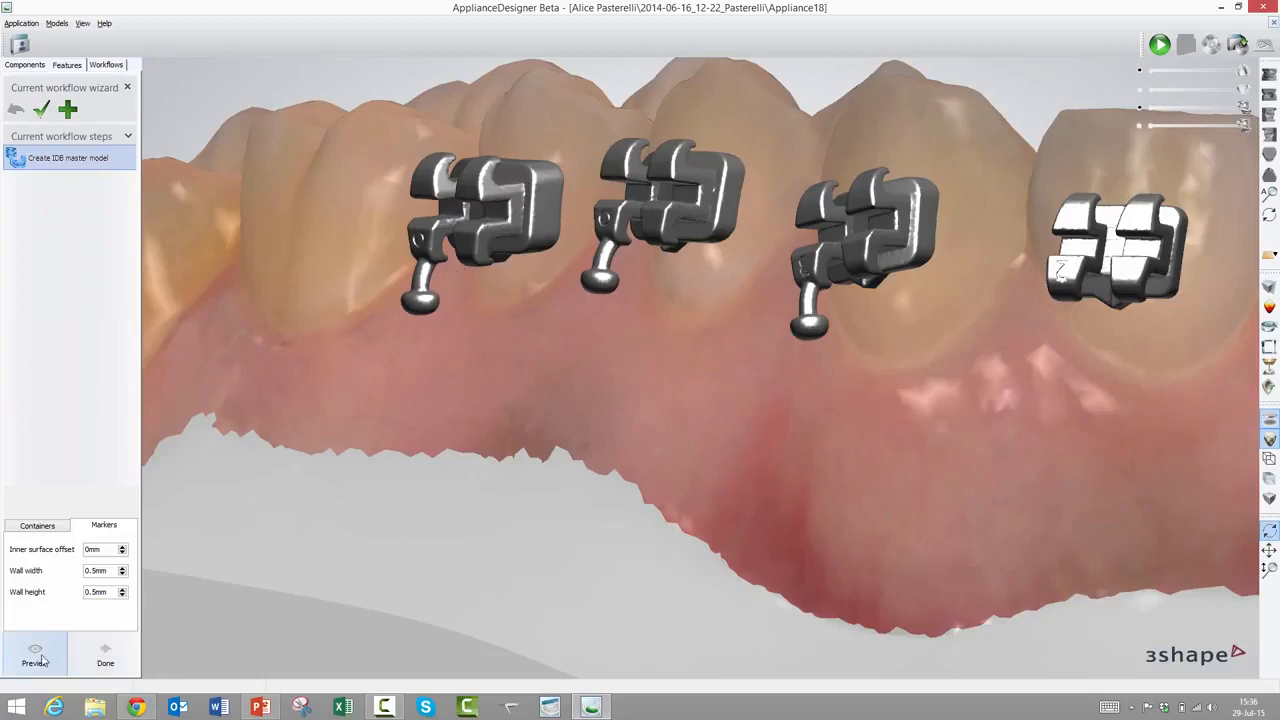
left_click(35, 655)
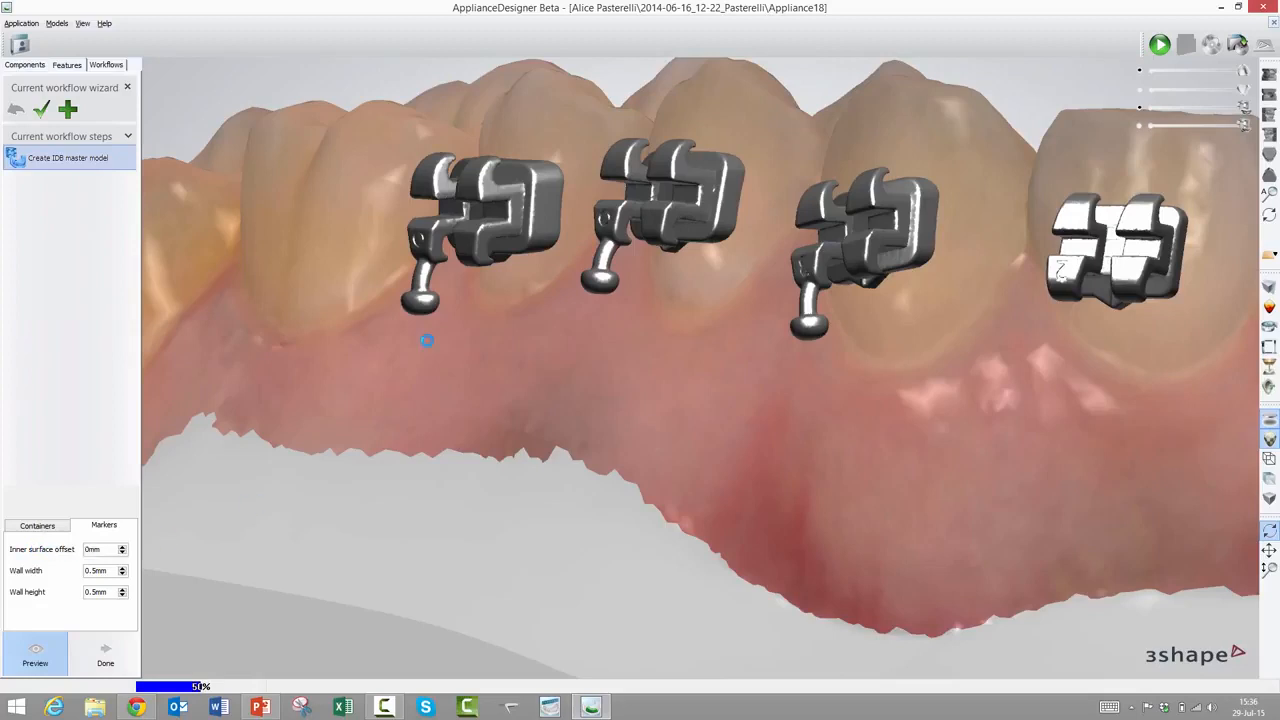
mouse_move(1190, 208)
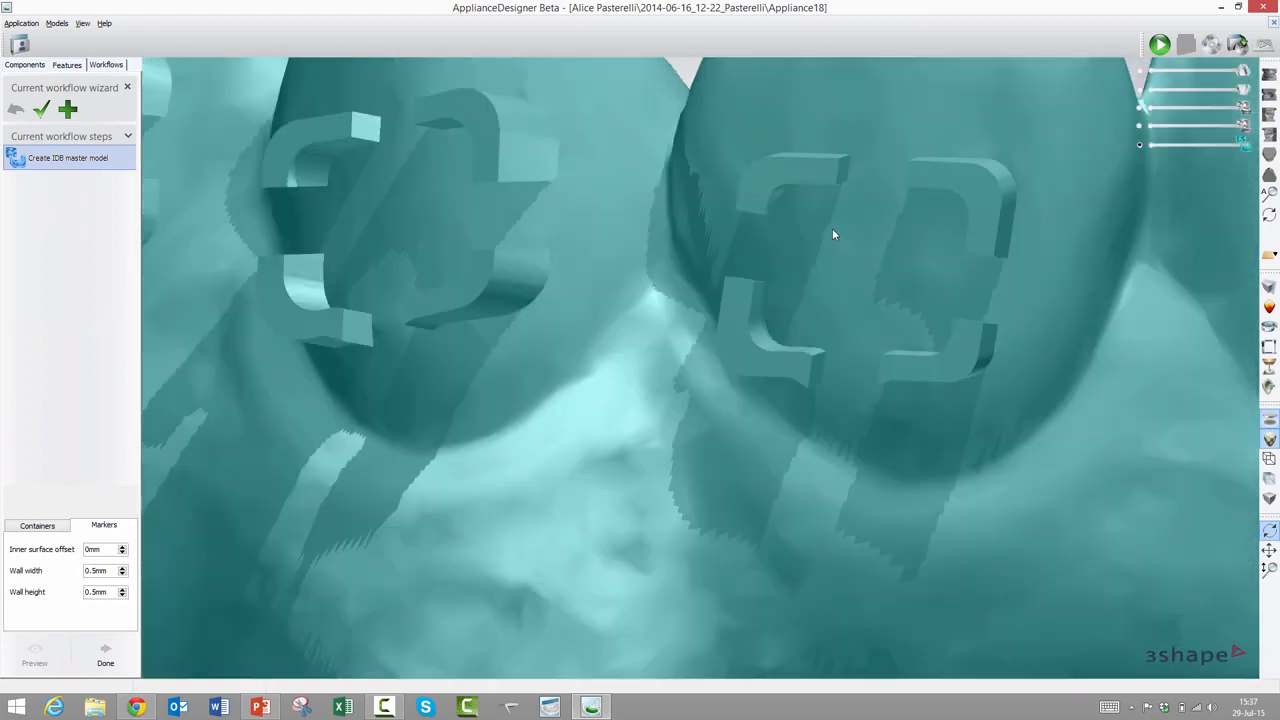
mouse_move(823, 217)
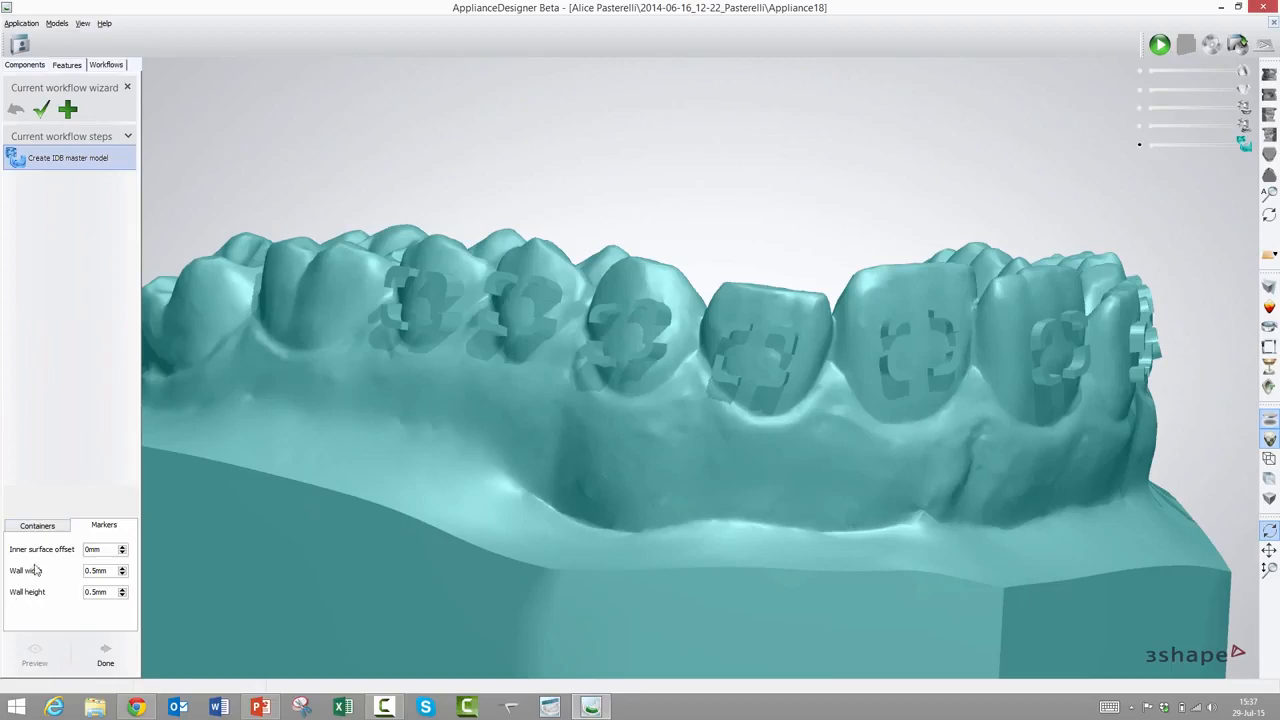
mouse_move(663, 300)
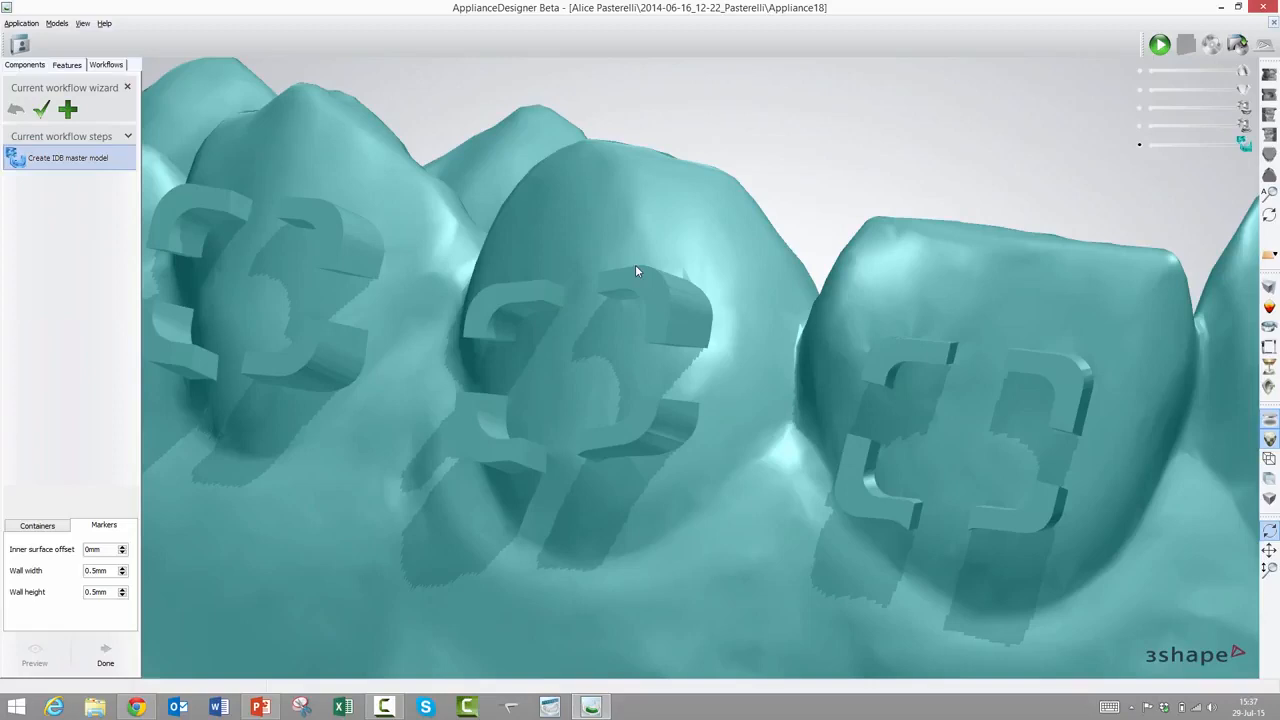
mouse_move(648, 308)
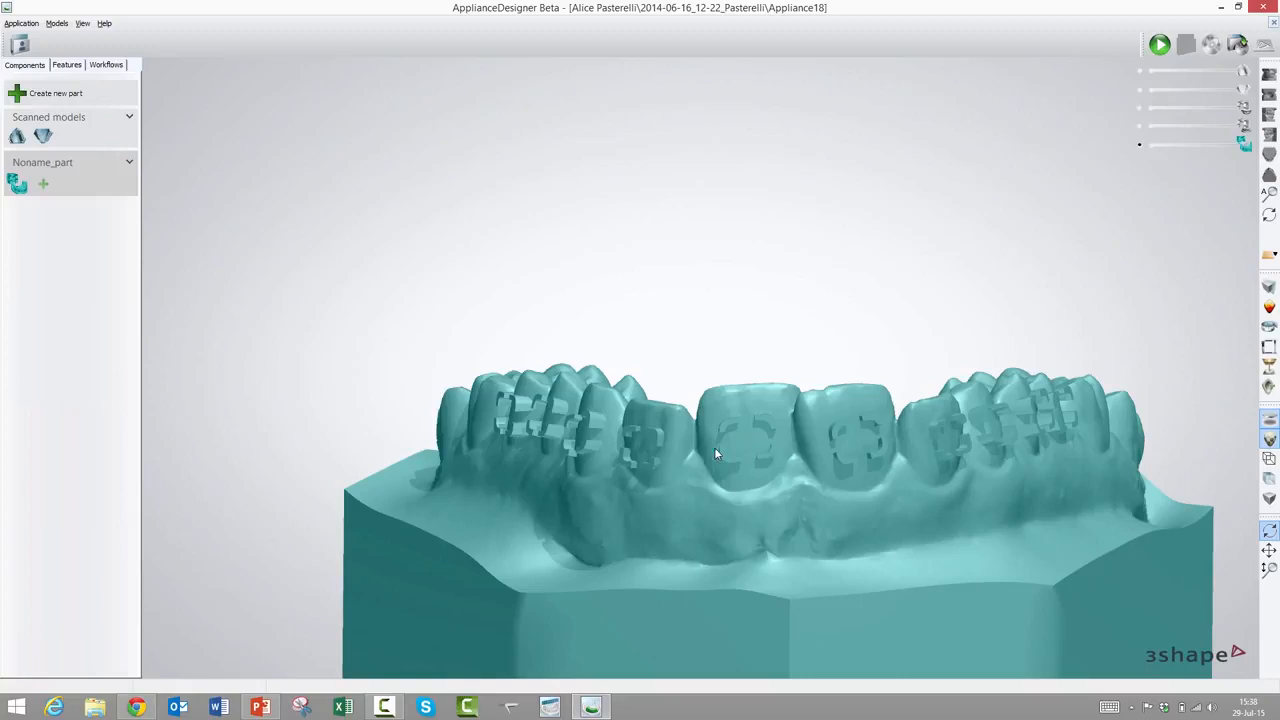
mouse_move(505, 457)
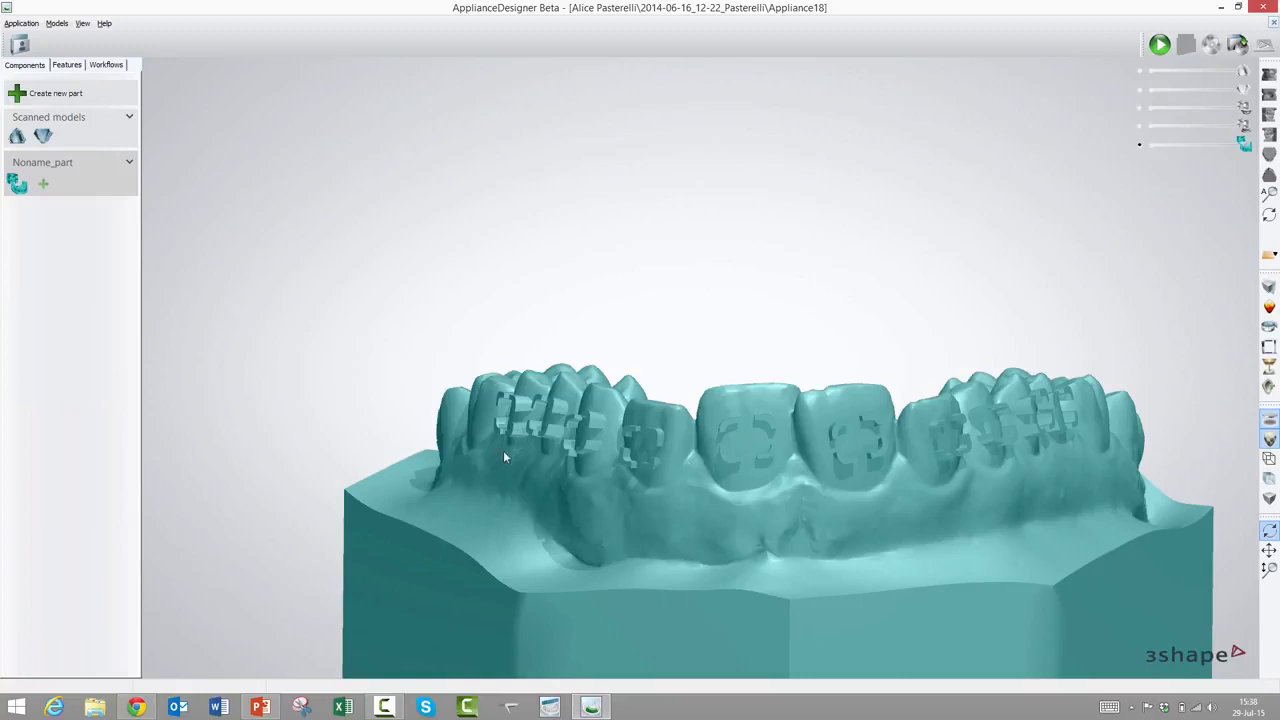
mouse_move(625, 461)
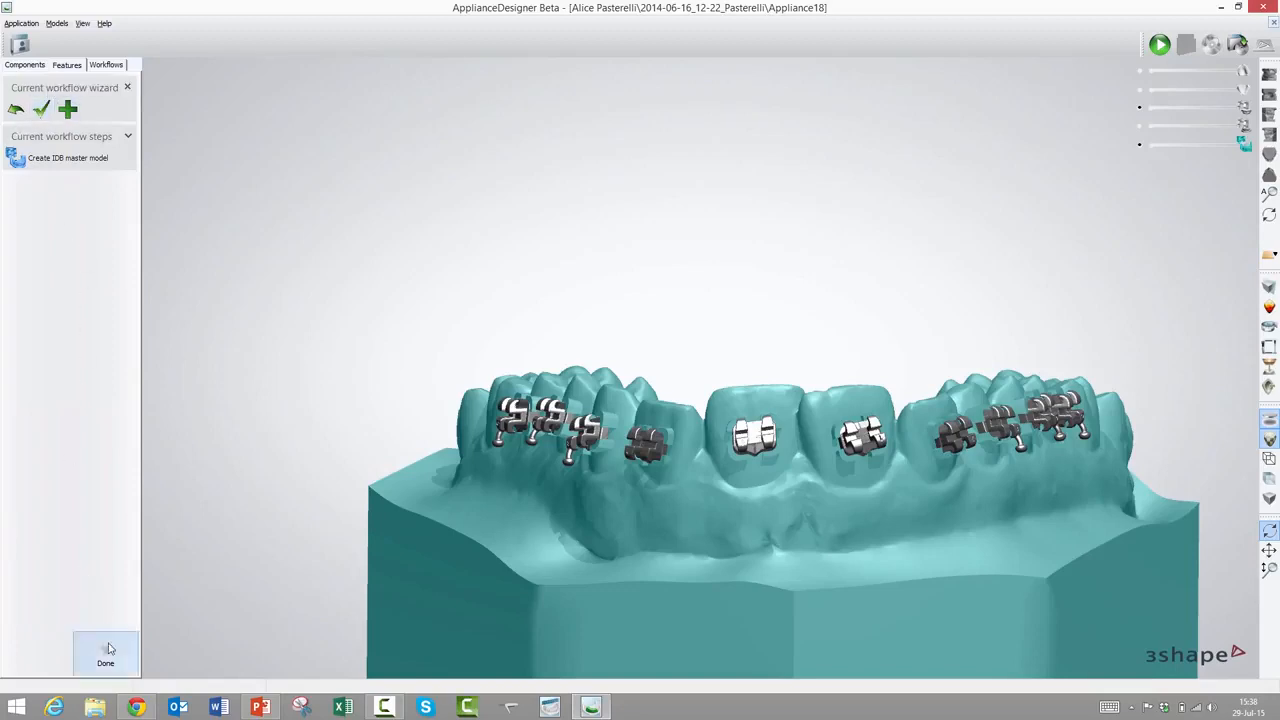
Finish the IDB master model step, returning to the bracketed upper-arch scan
left_click(105, 655)
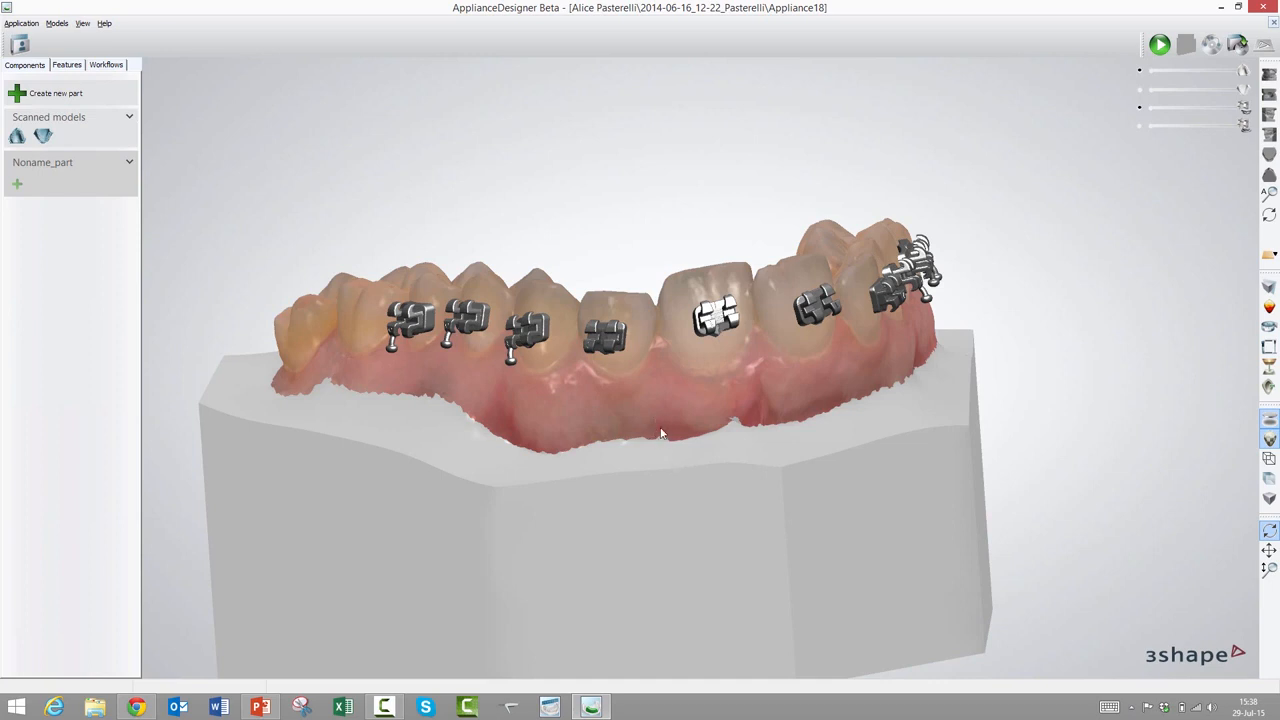
Create an IDB master model from the scanned upper arch and compute its preview with default containers
right_click(660, 433)
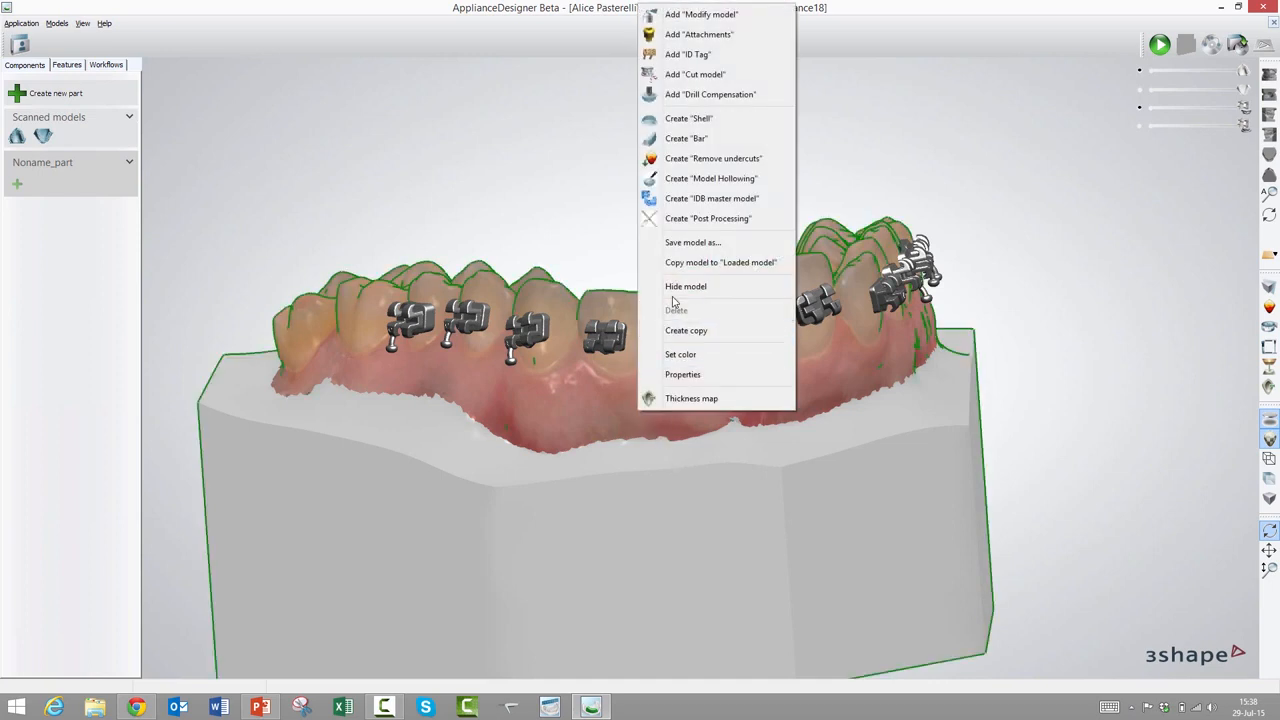
mouse_move(711, 198)
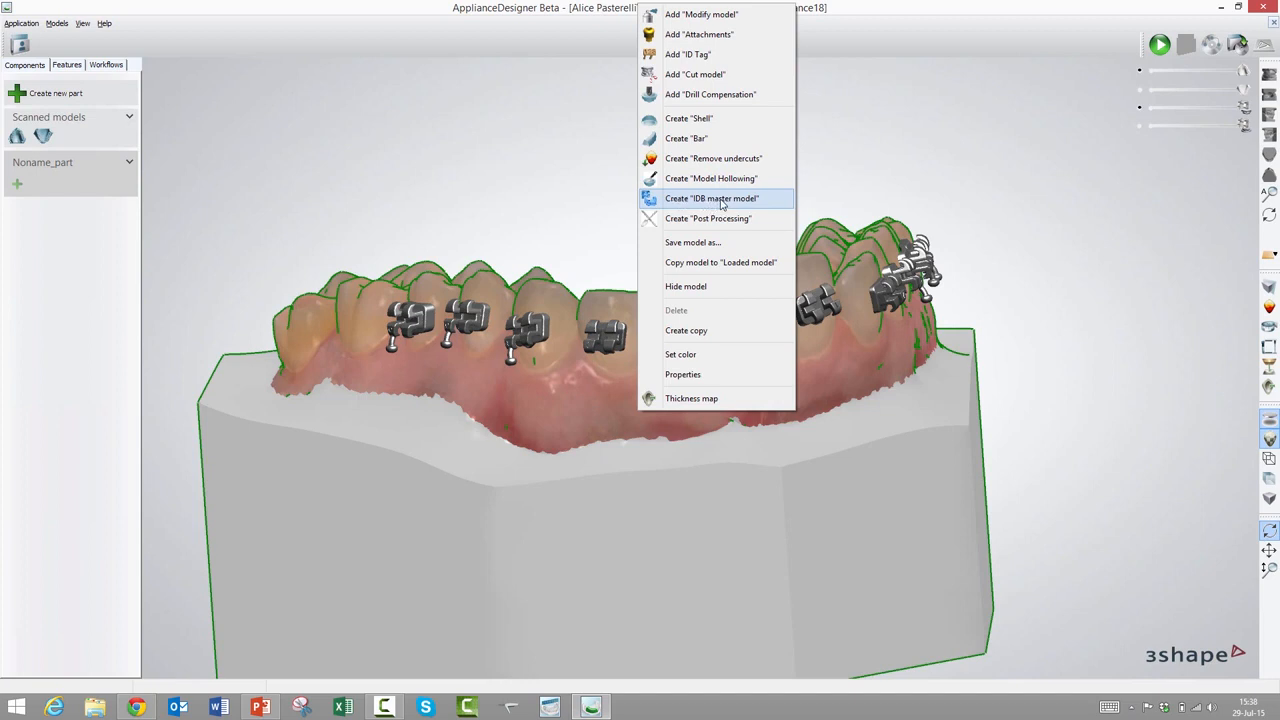
left_click(711, 198)
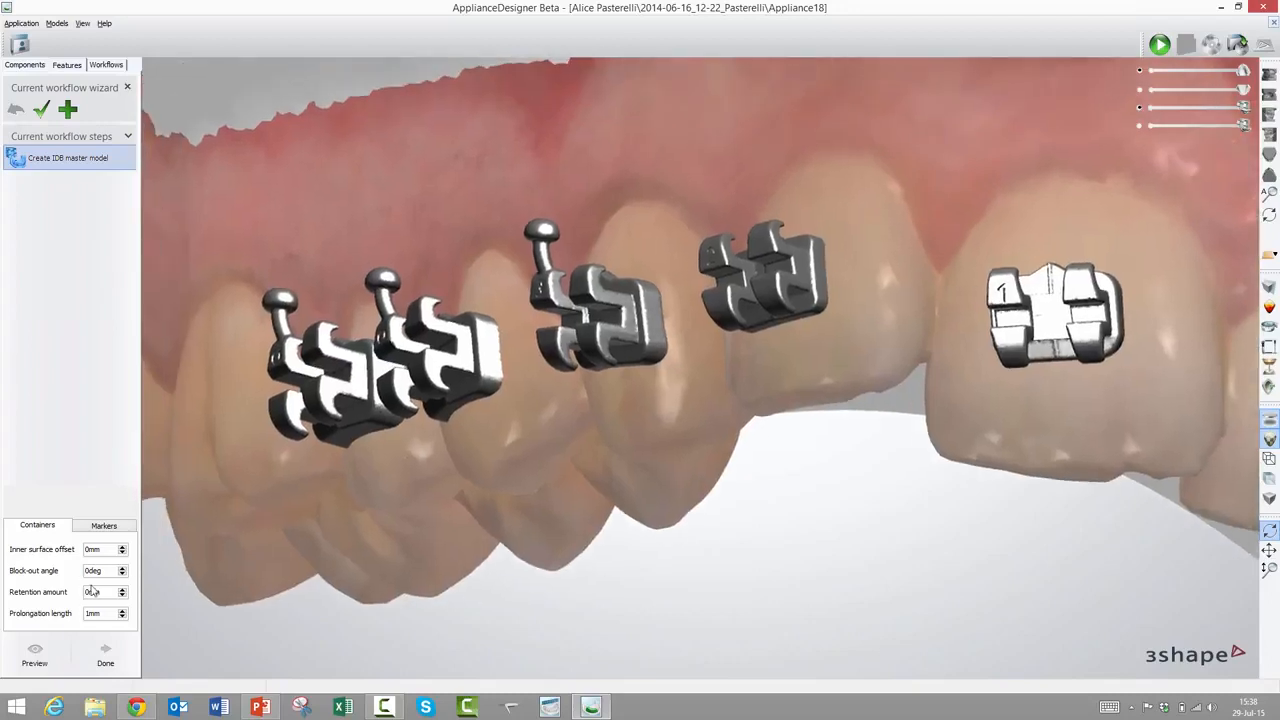
left_click(34, 655)
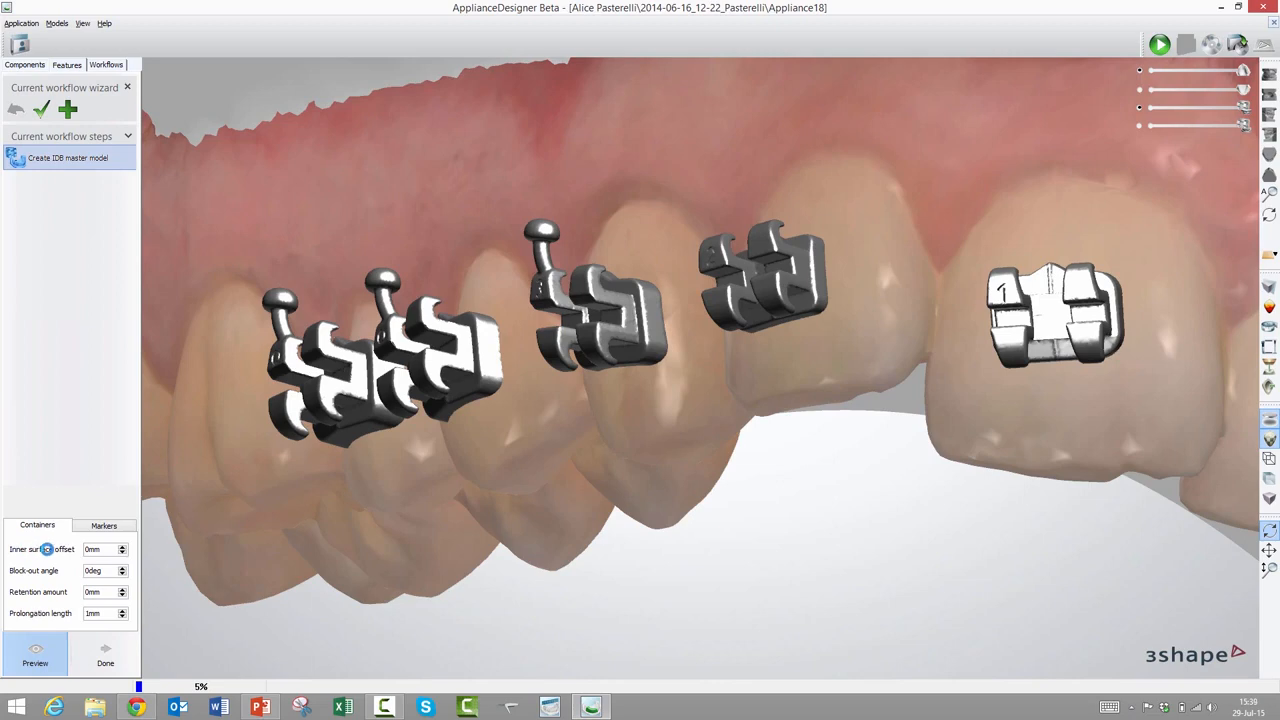
mouse_move(16, 575)
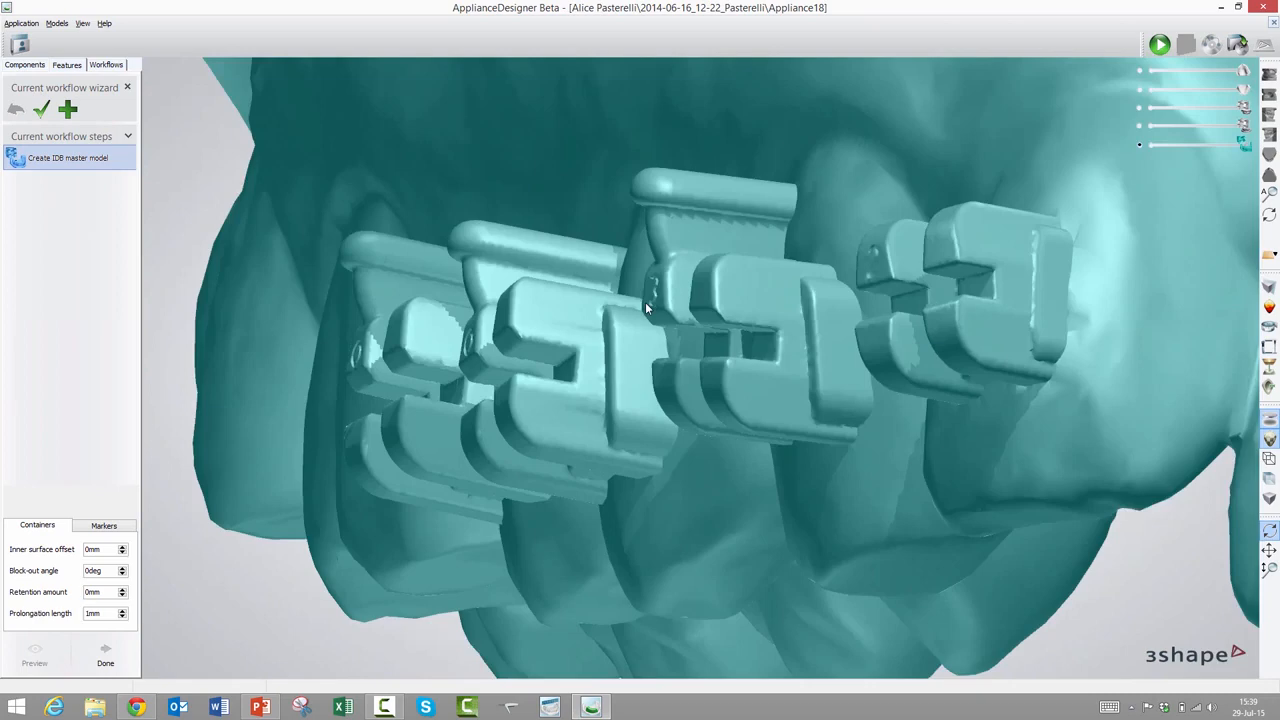
Orbit the master model preview to inspect the numbered bracket containers
left_click_drag(645, 308, 495, 508)
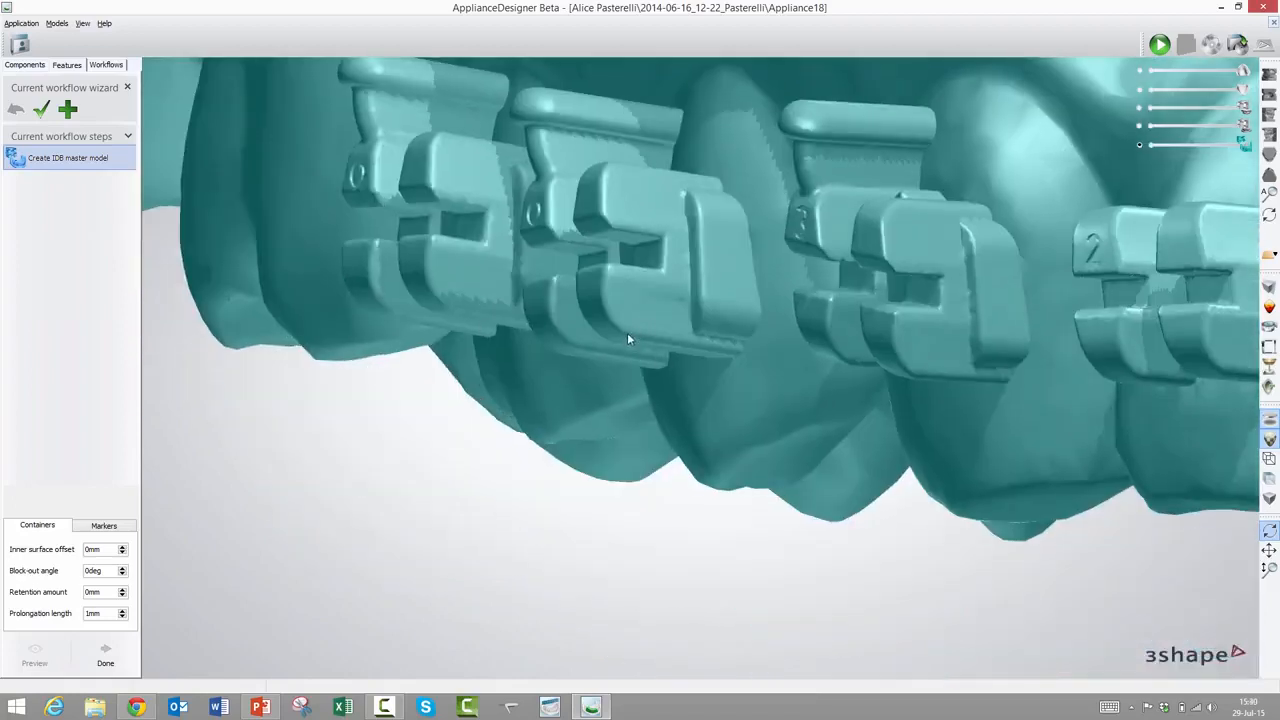
mouse_move(699, 351)
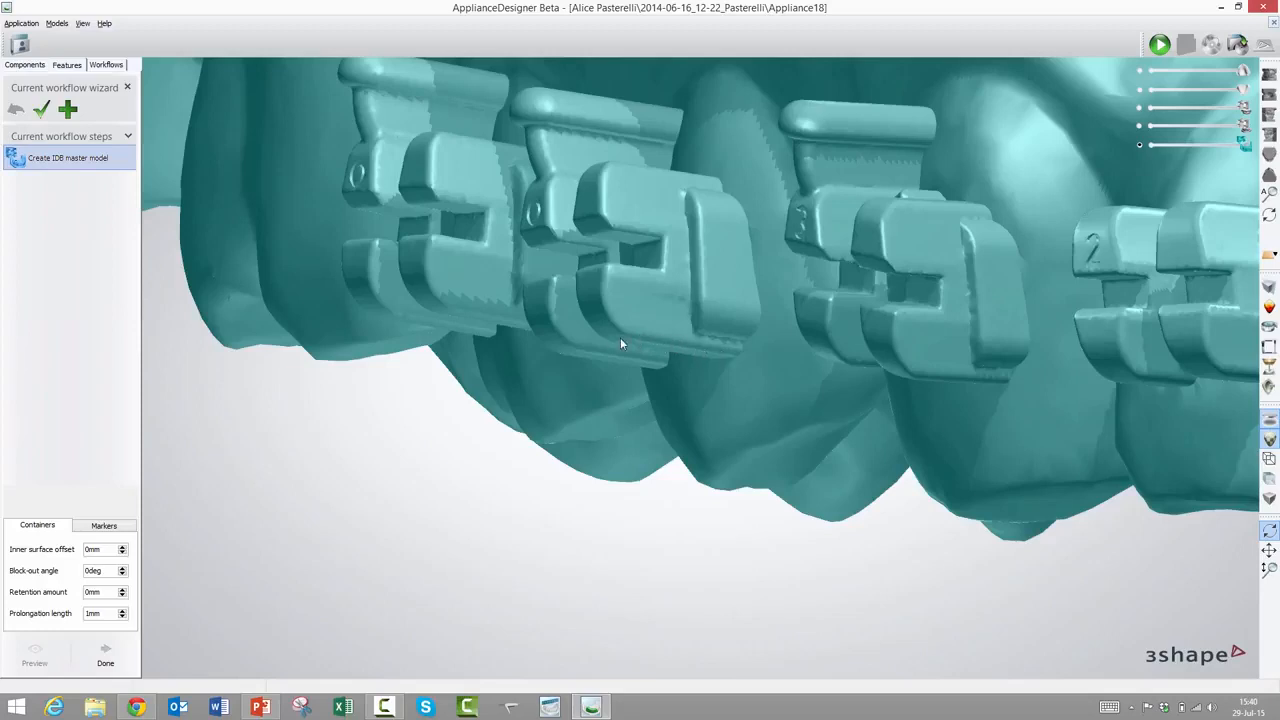
mouse_move(16, 577)
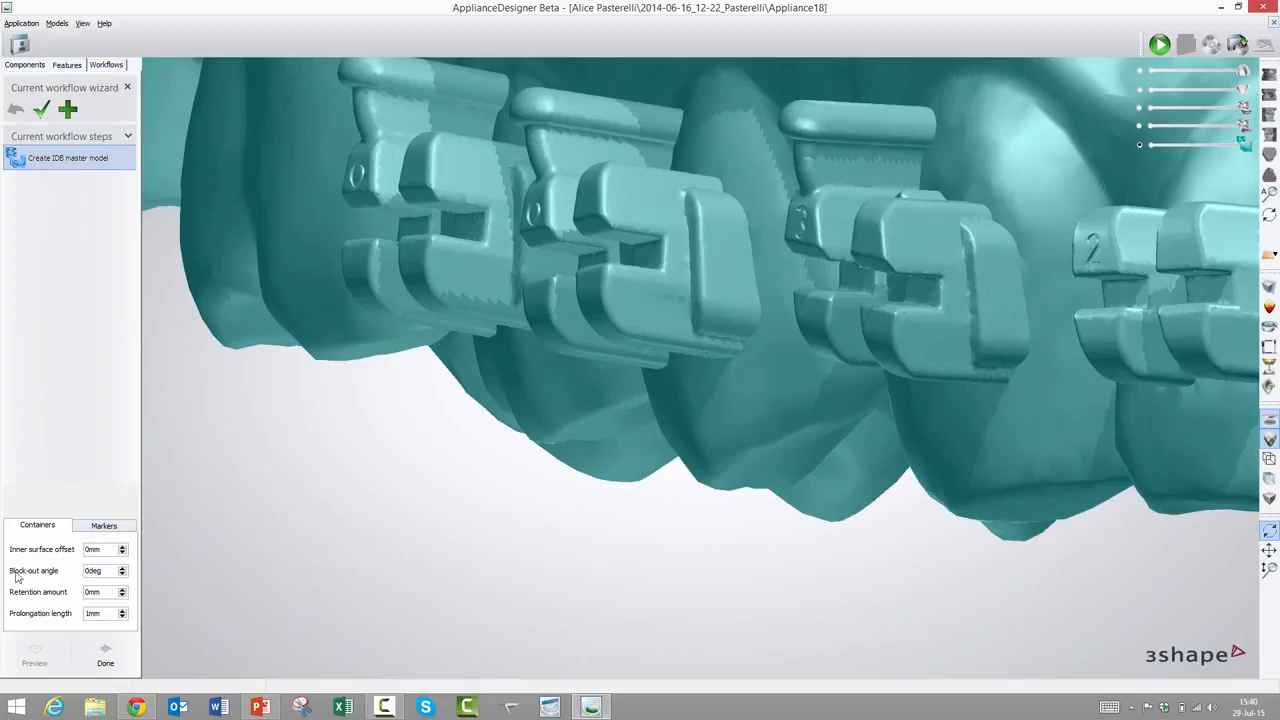
mouse_move(708, 403)
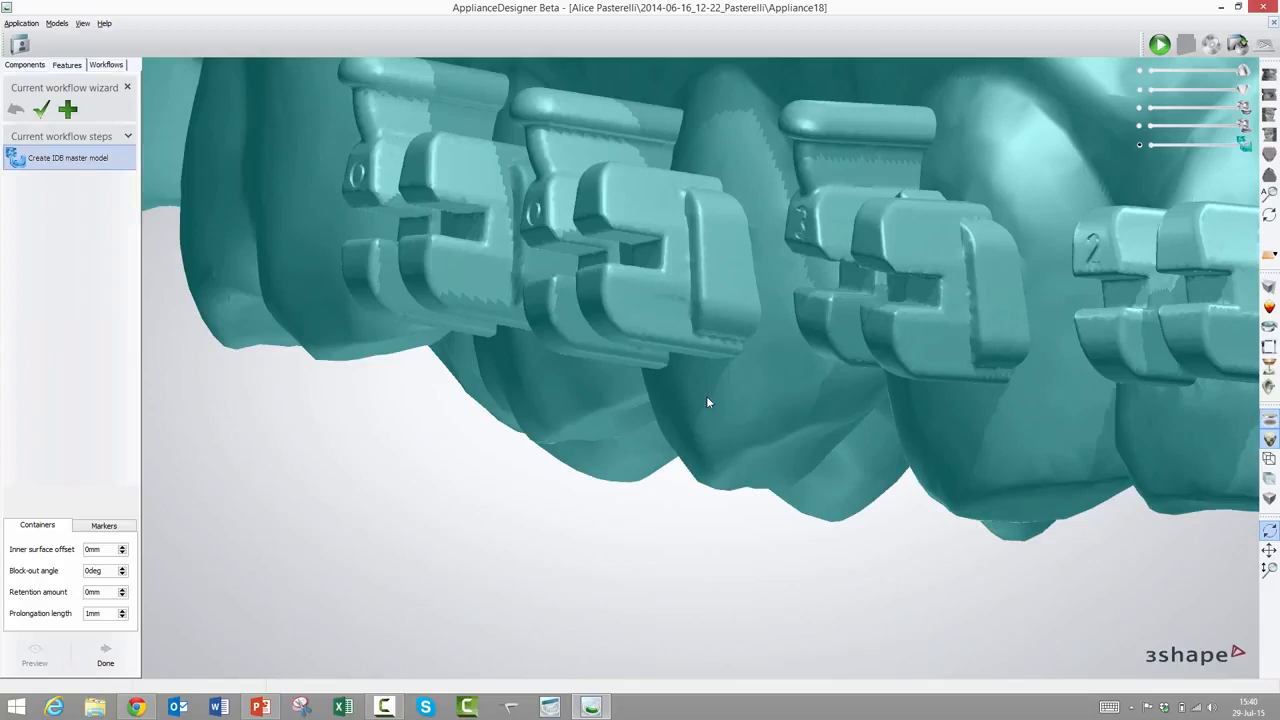
mouse_move(640, 327)
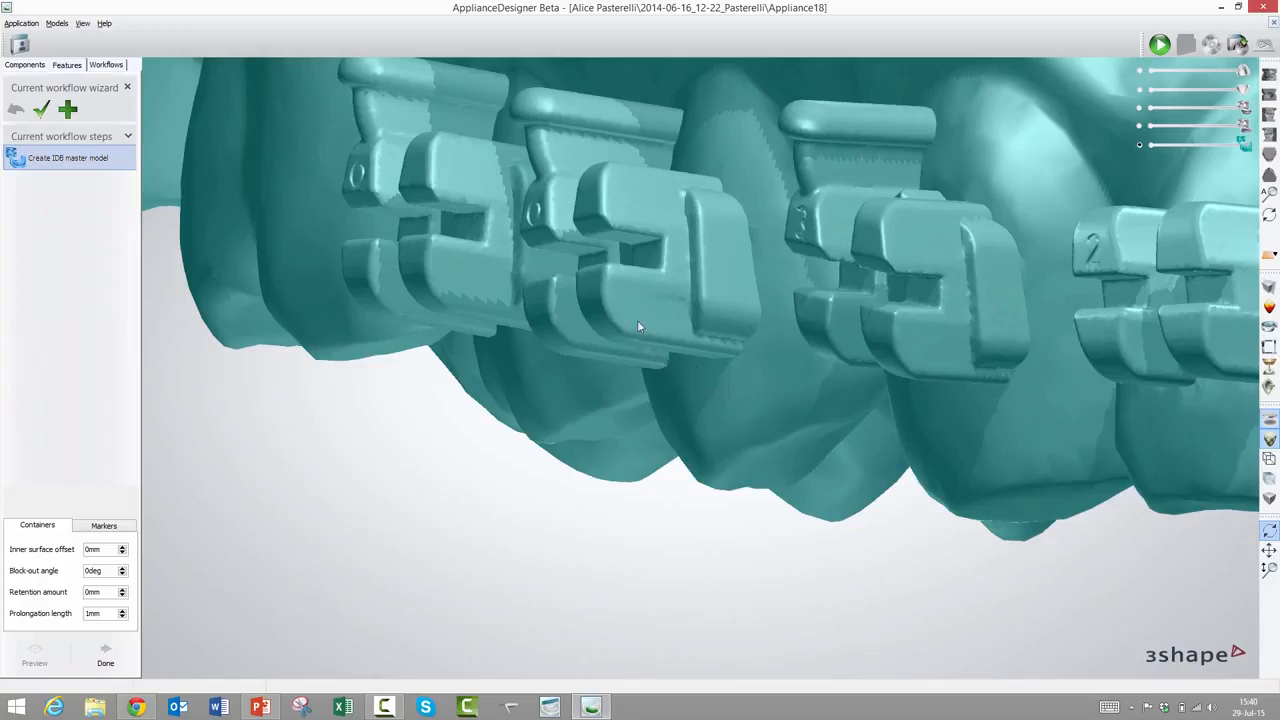
mouse_move(651, 377)
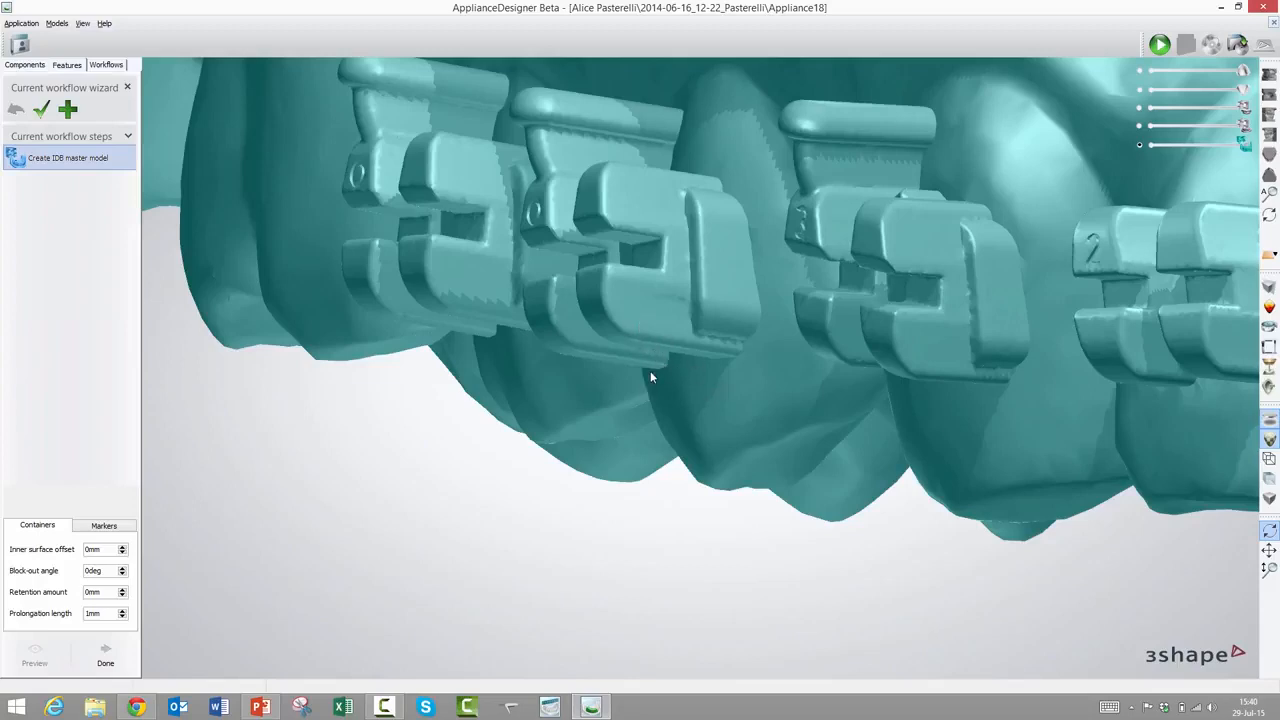
mouse_move(675, 355)
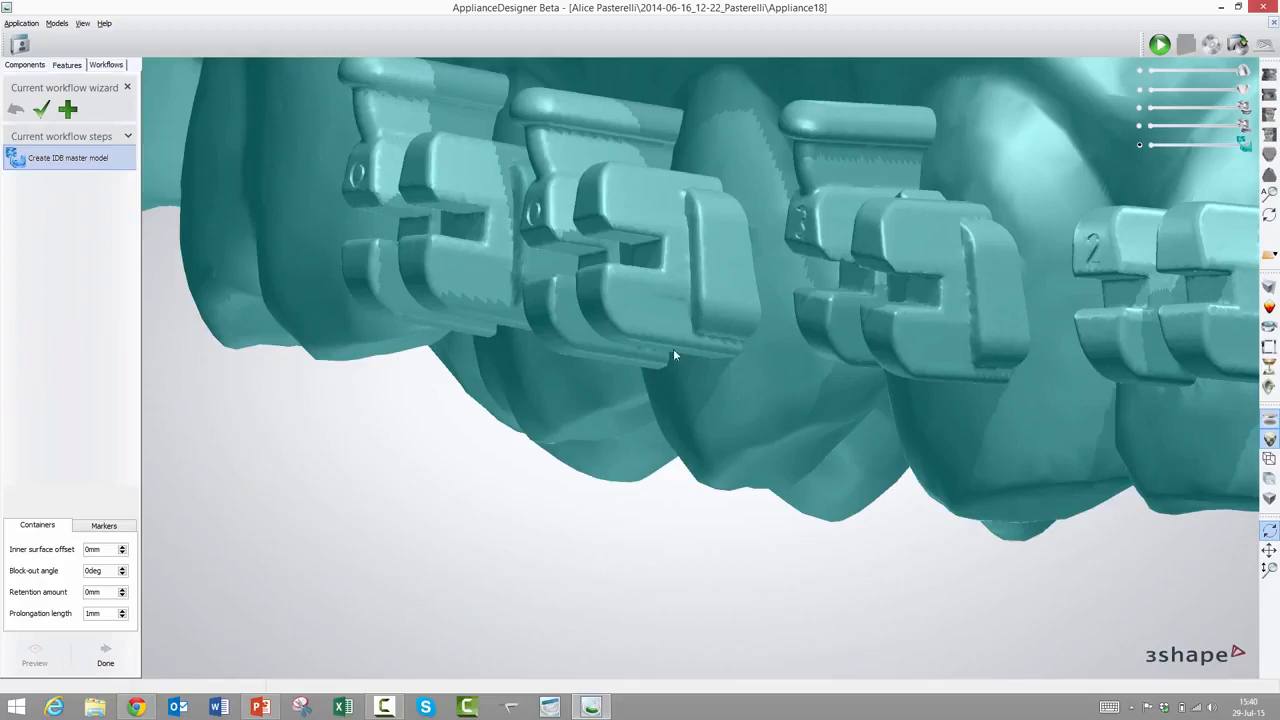
mouse_move(630, 332)
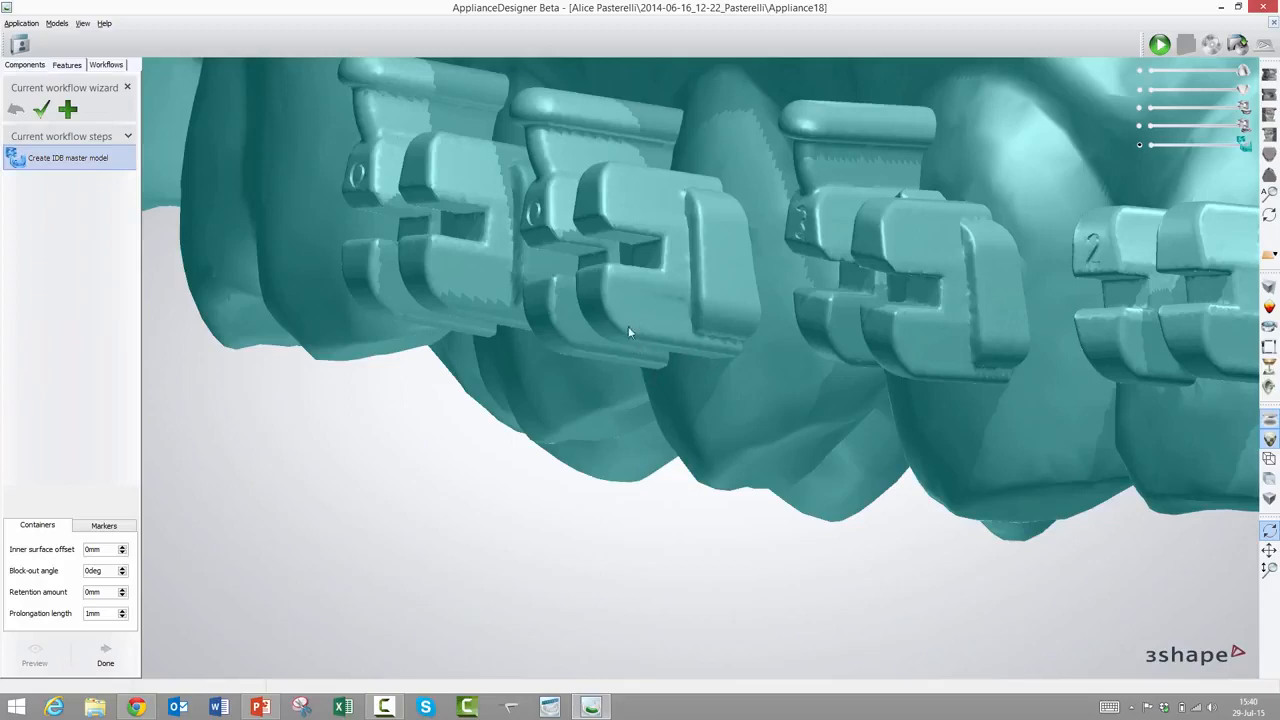
mouse_move(67, 566)
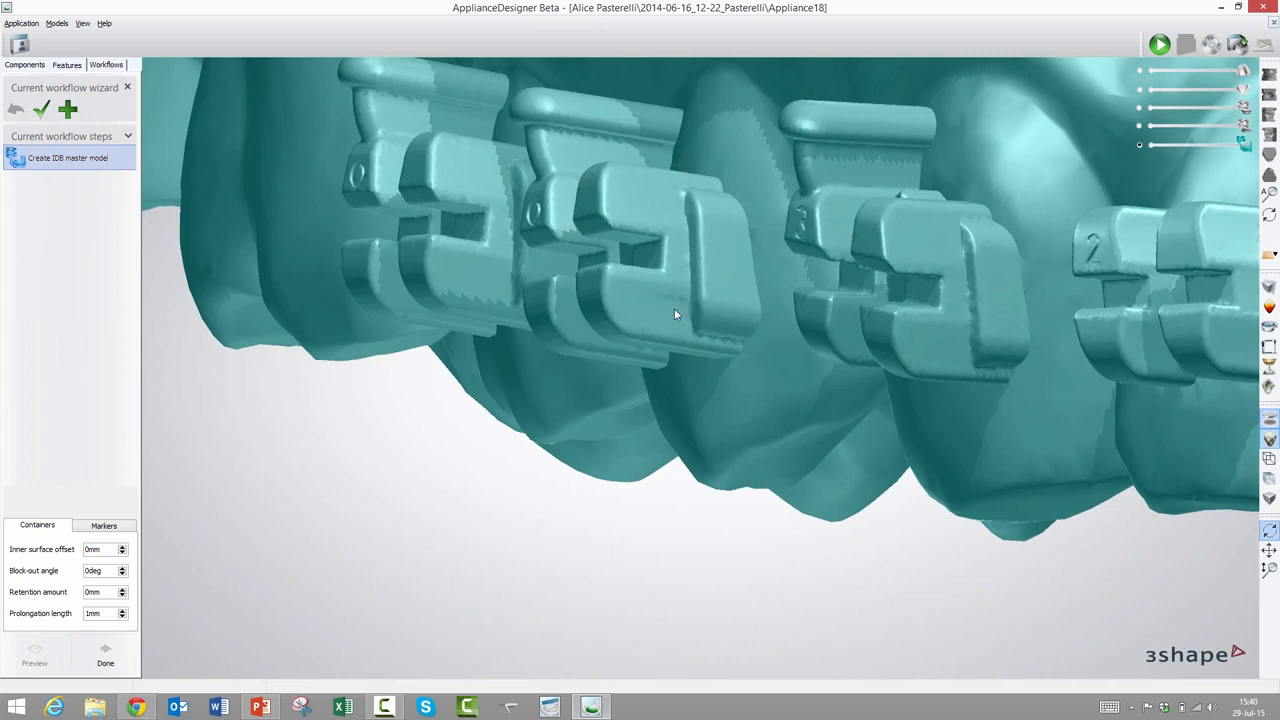
mouse_move(568, 294)
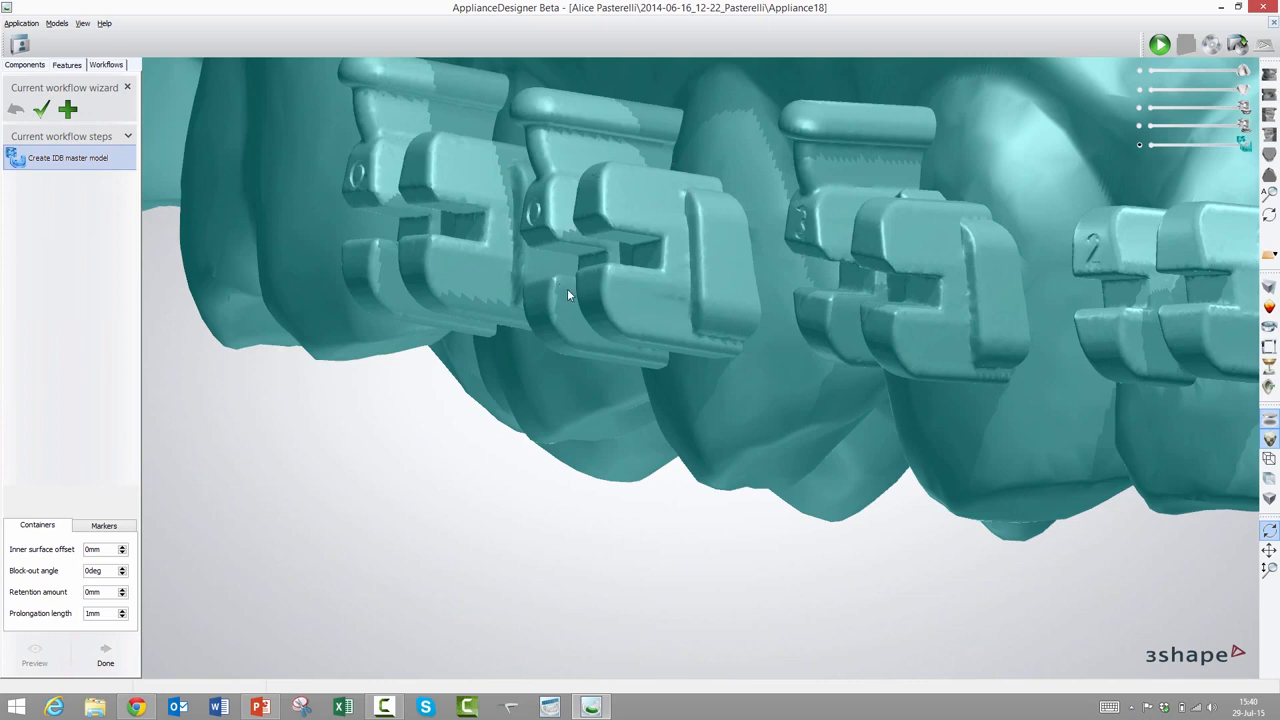
mouse_move(320, 398)
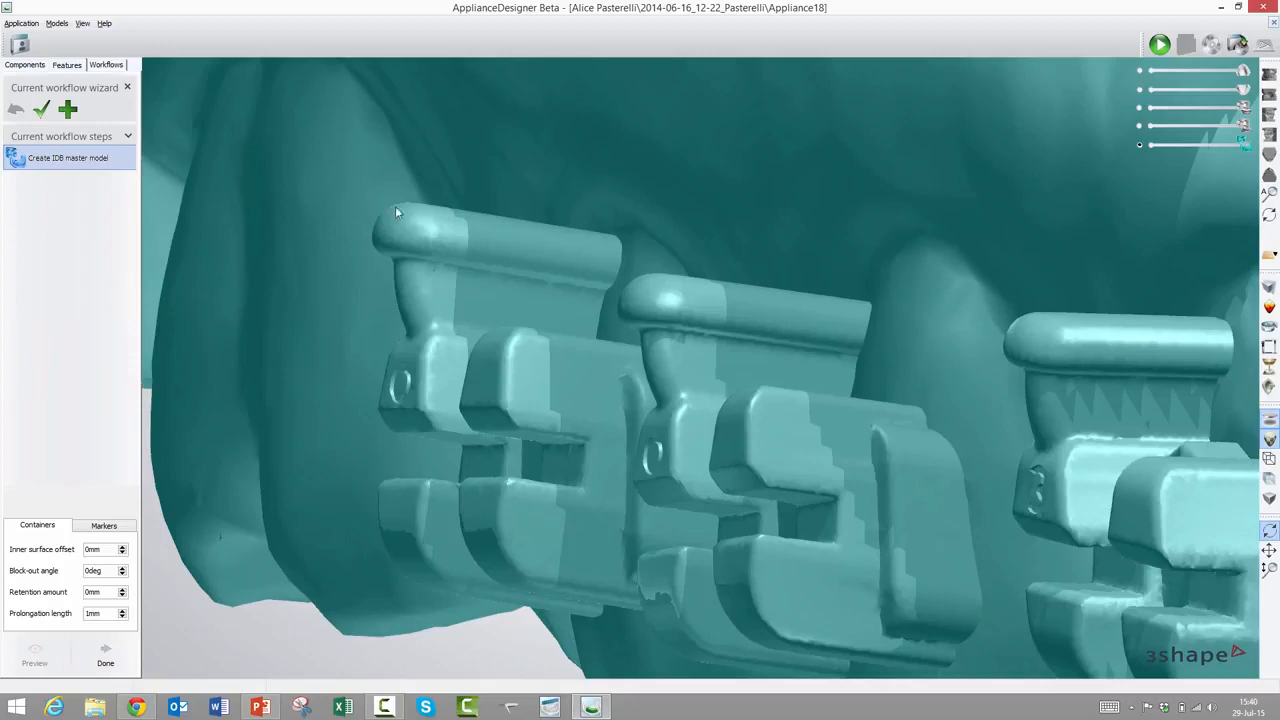
mouse_move(407, 285)
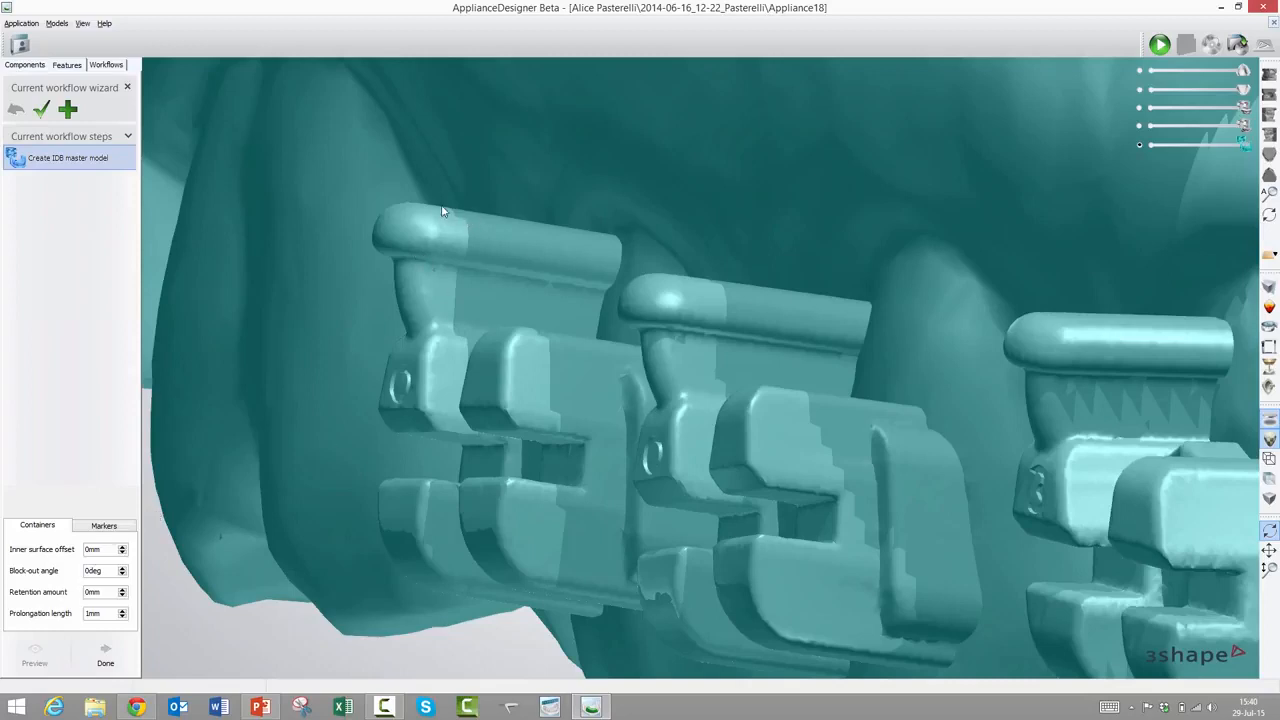
mouse_move(456, 236)
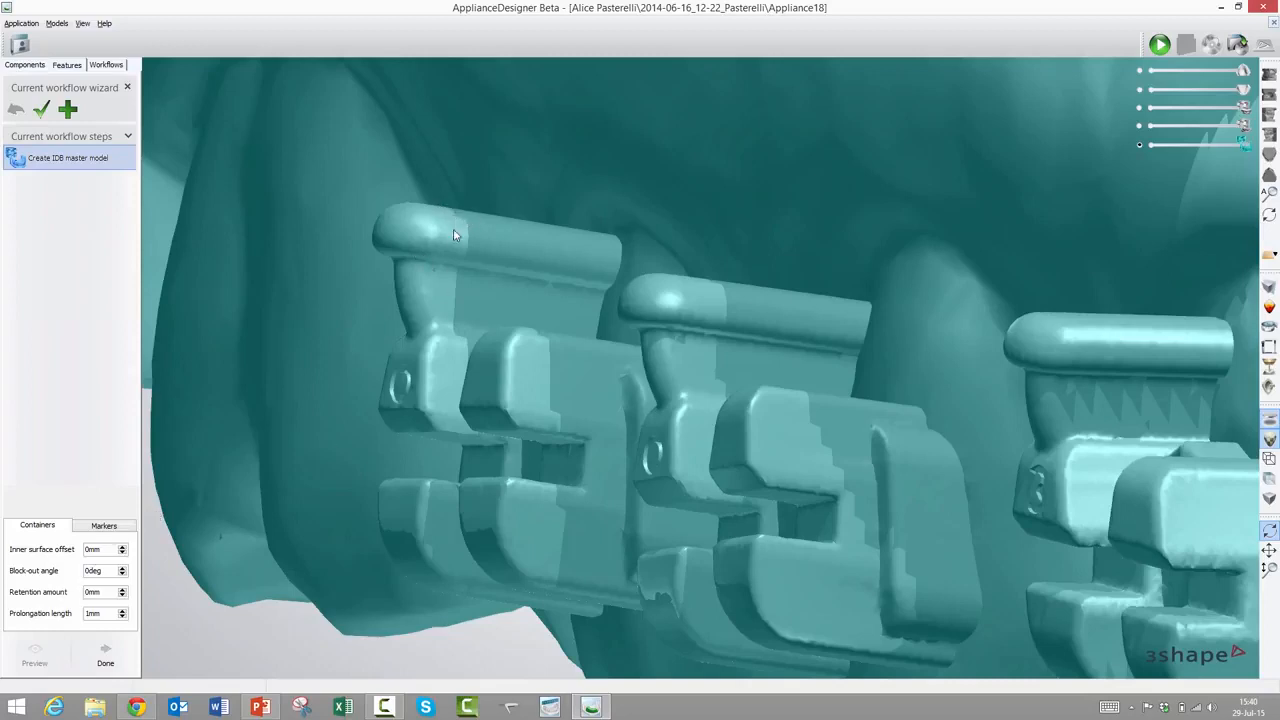
mouse_move(474, 247)
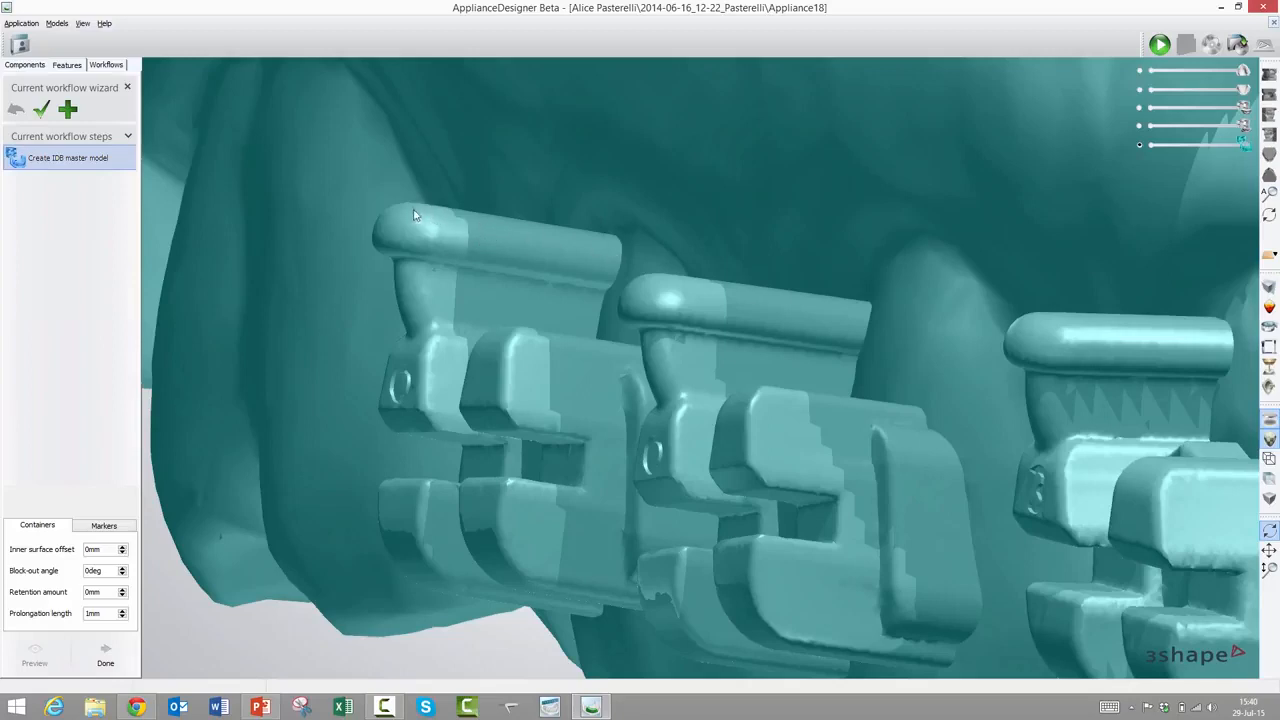
mouse_move(458, 252)
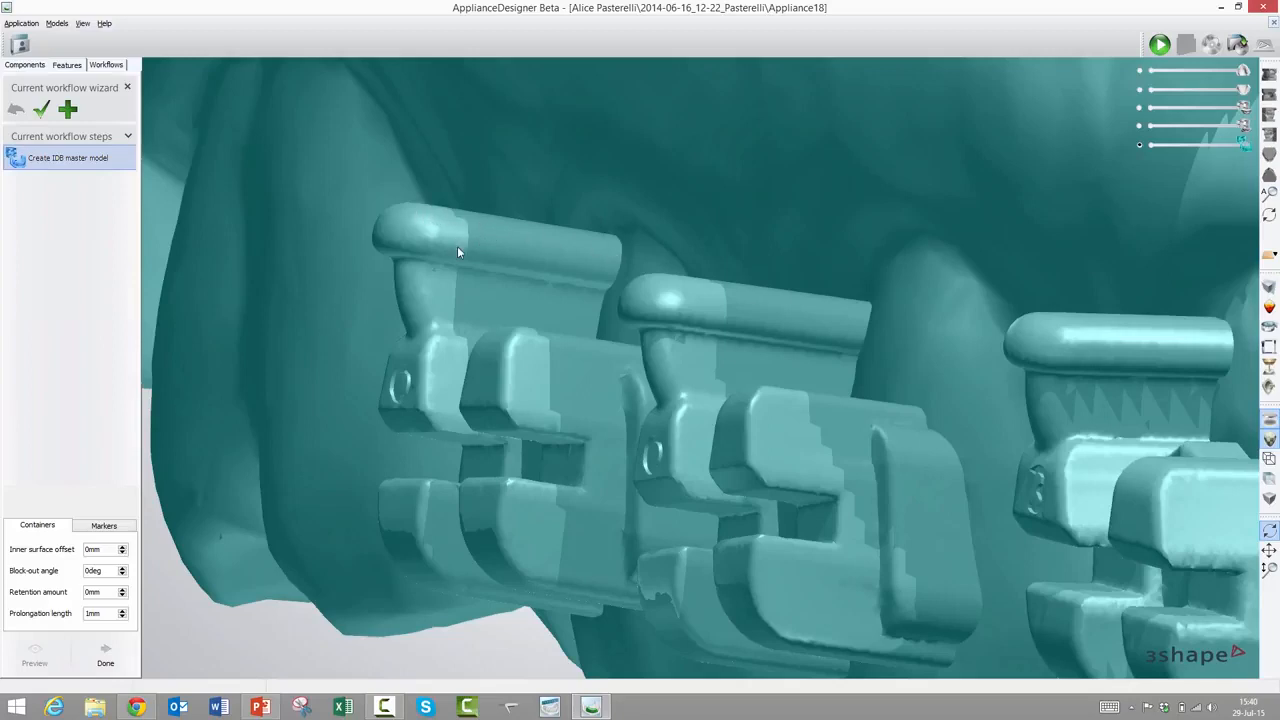
mouse_move(544, 225)
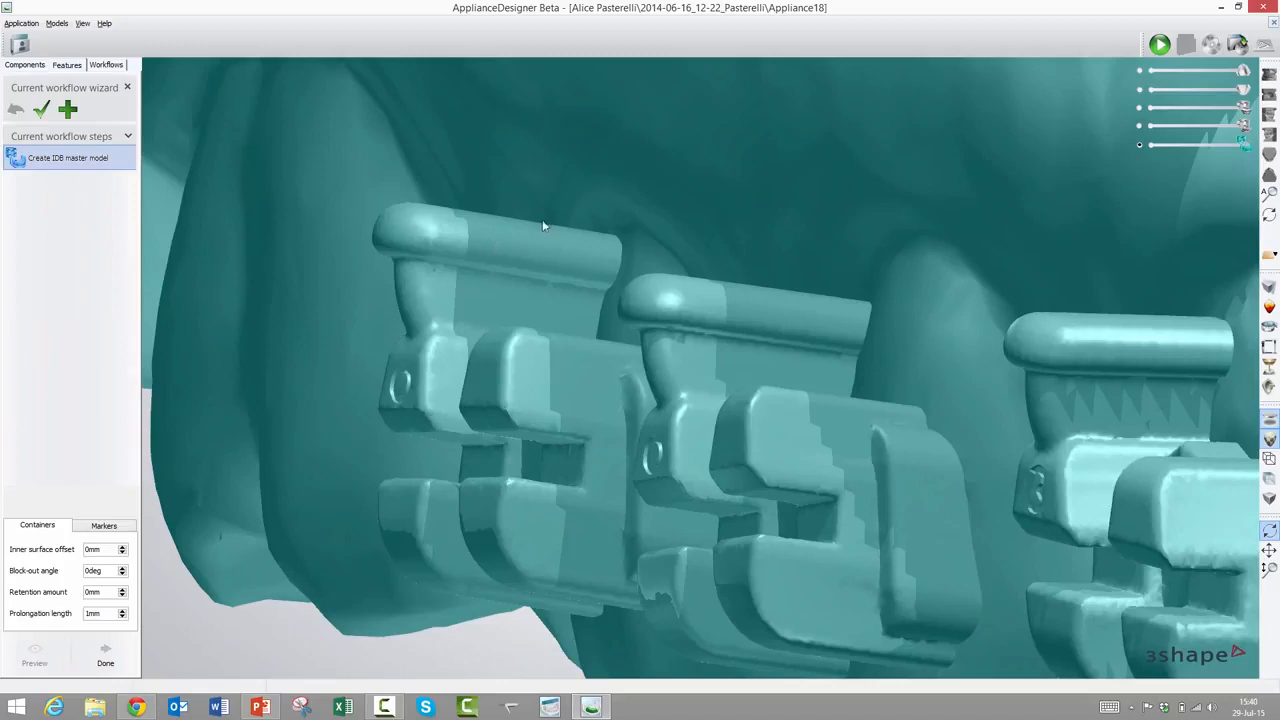
mouse_move(538, 222)
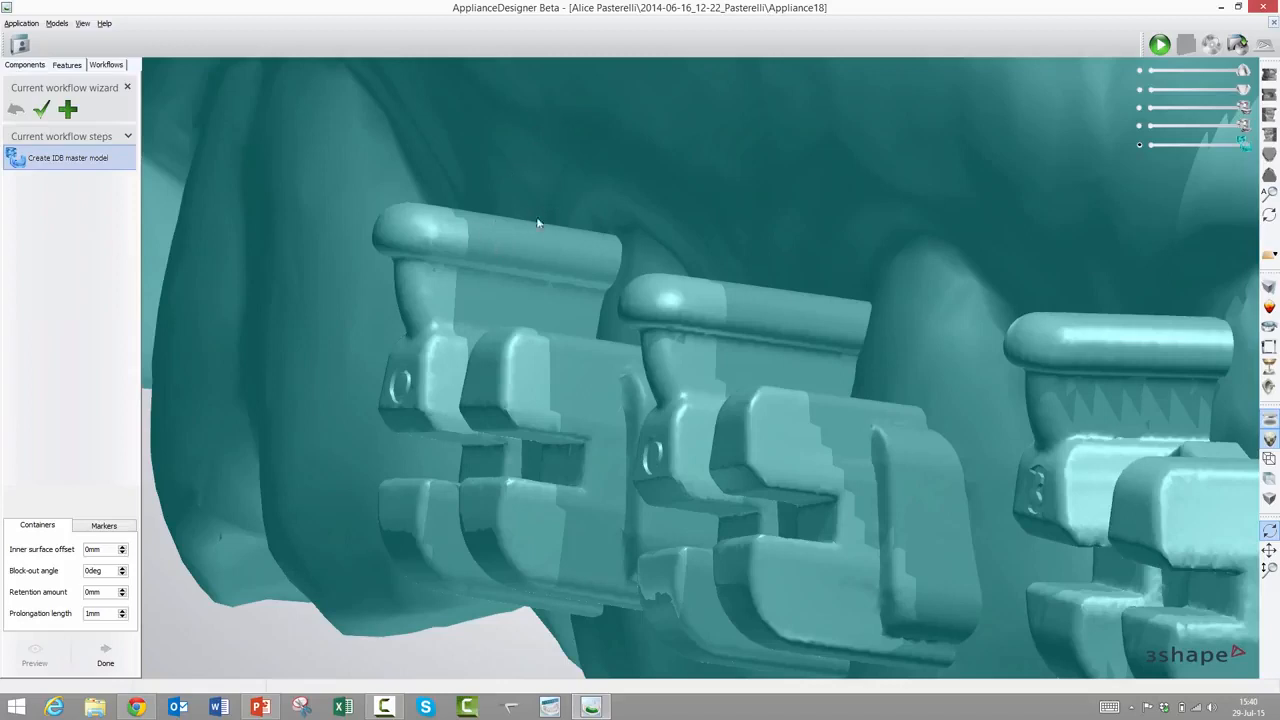
mouse_move(512, 253)
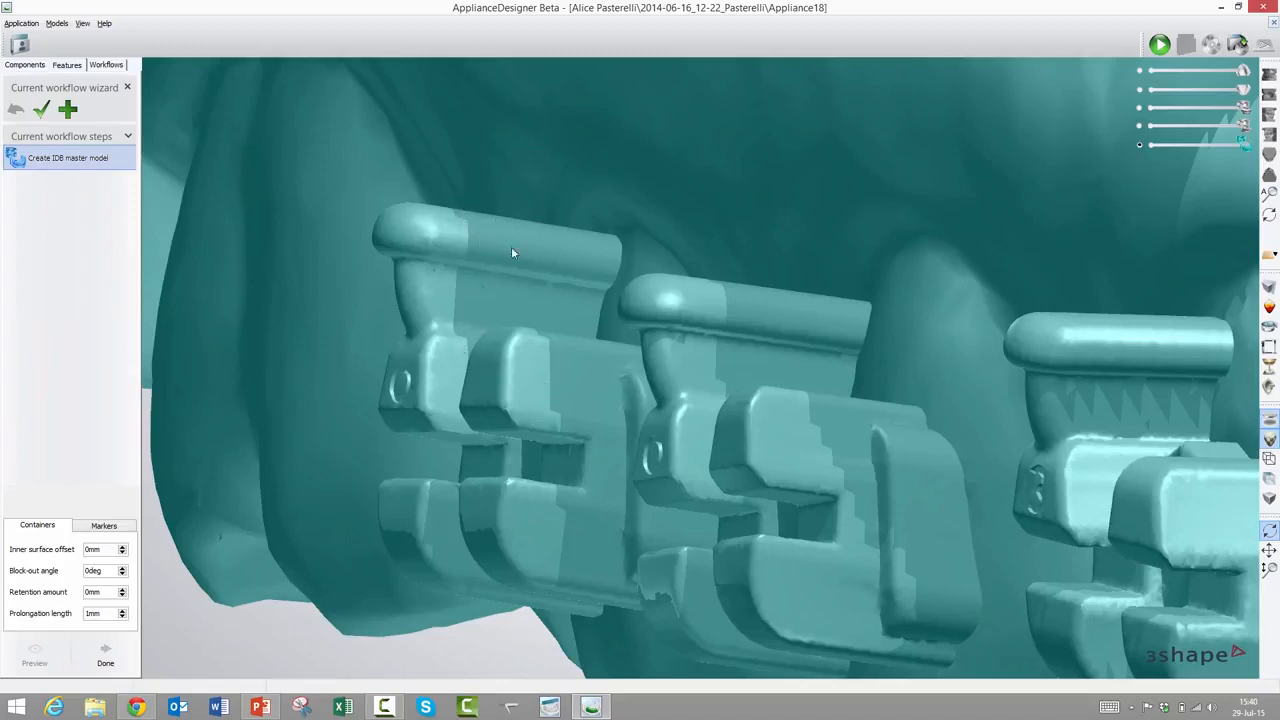
mouse_move(504, 240)
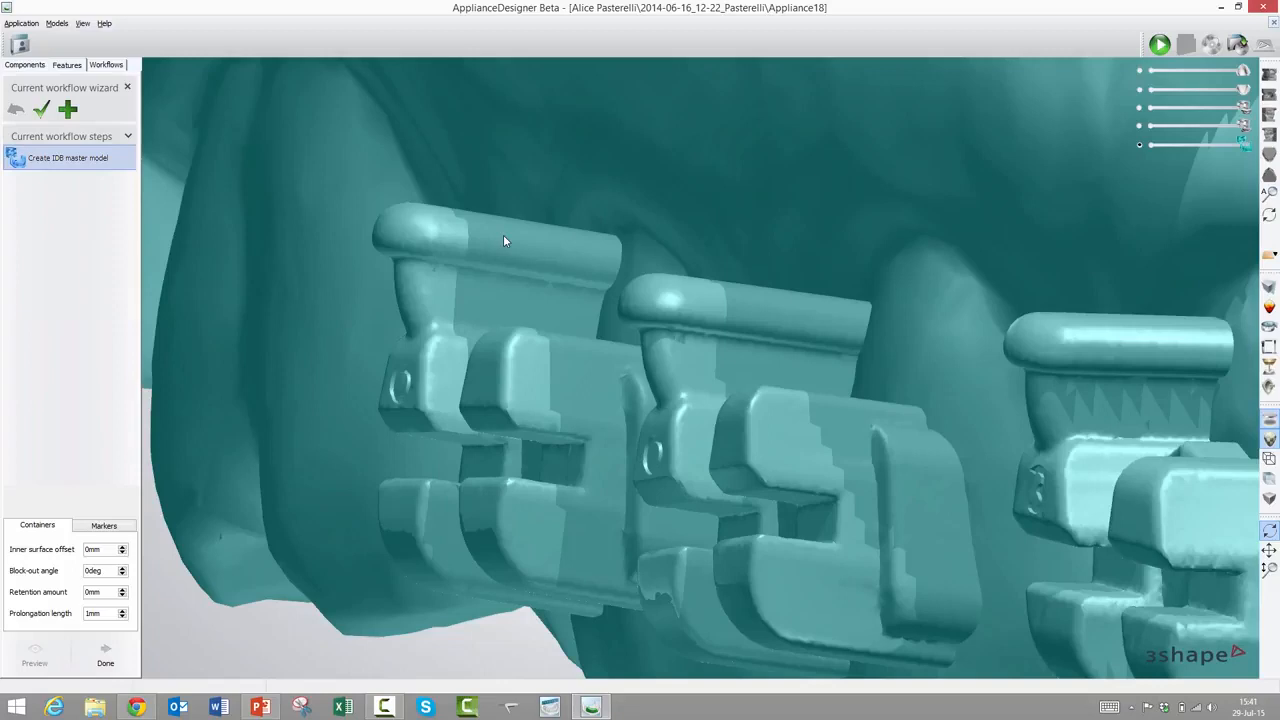
mouse_move(481, 252)
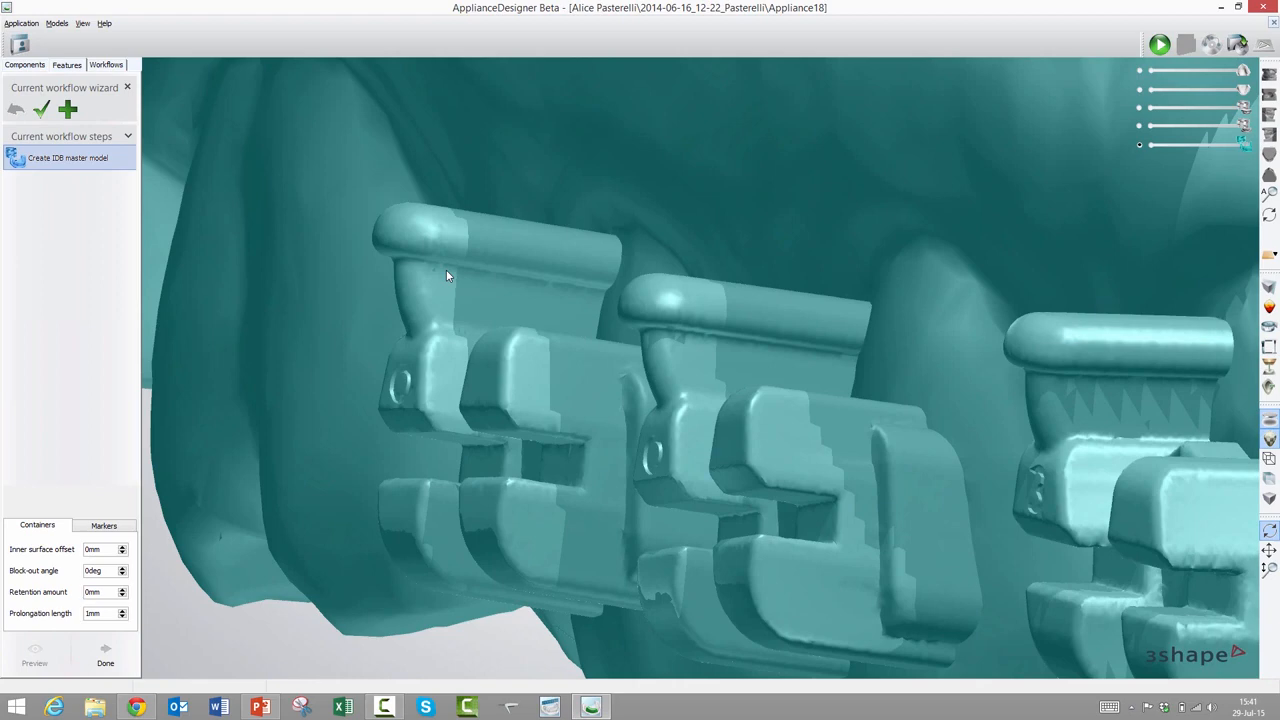
mouse_move(415, 565)
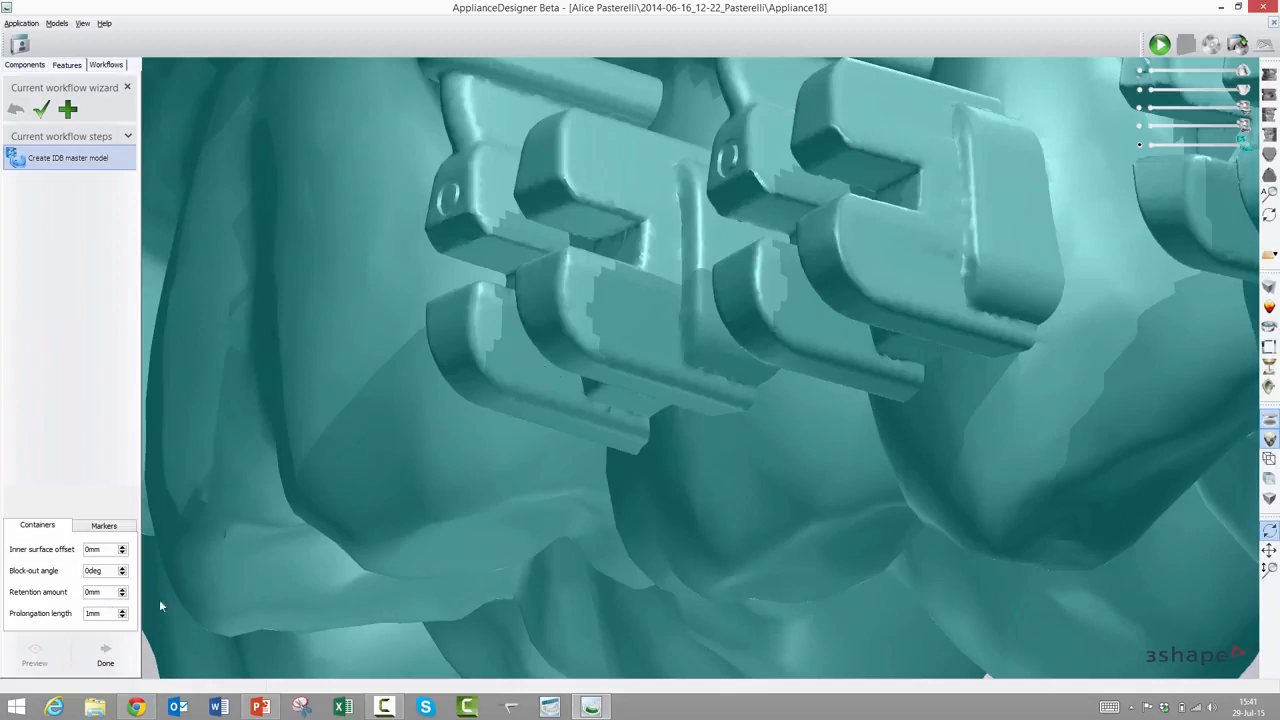
mouse_move(1007, 184)
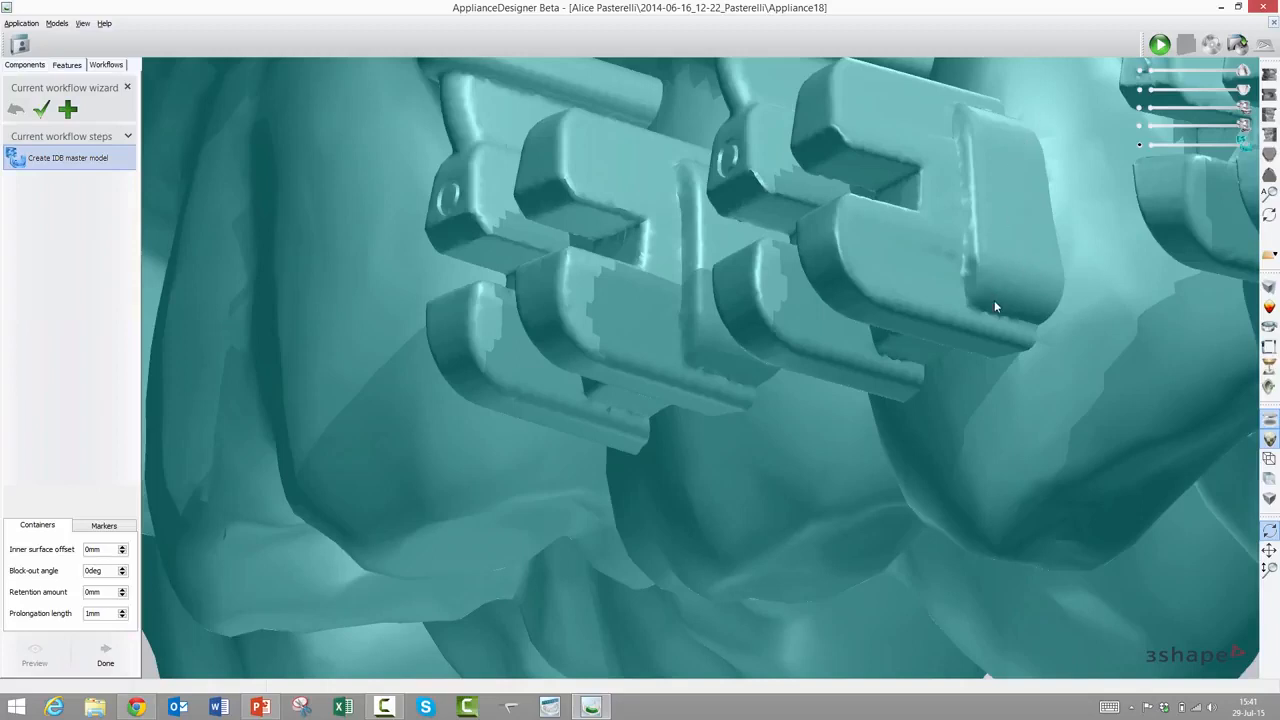
mouse_move(1003, 307)
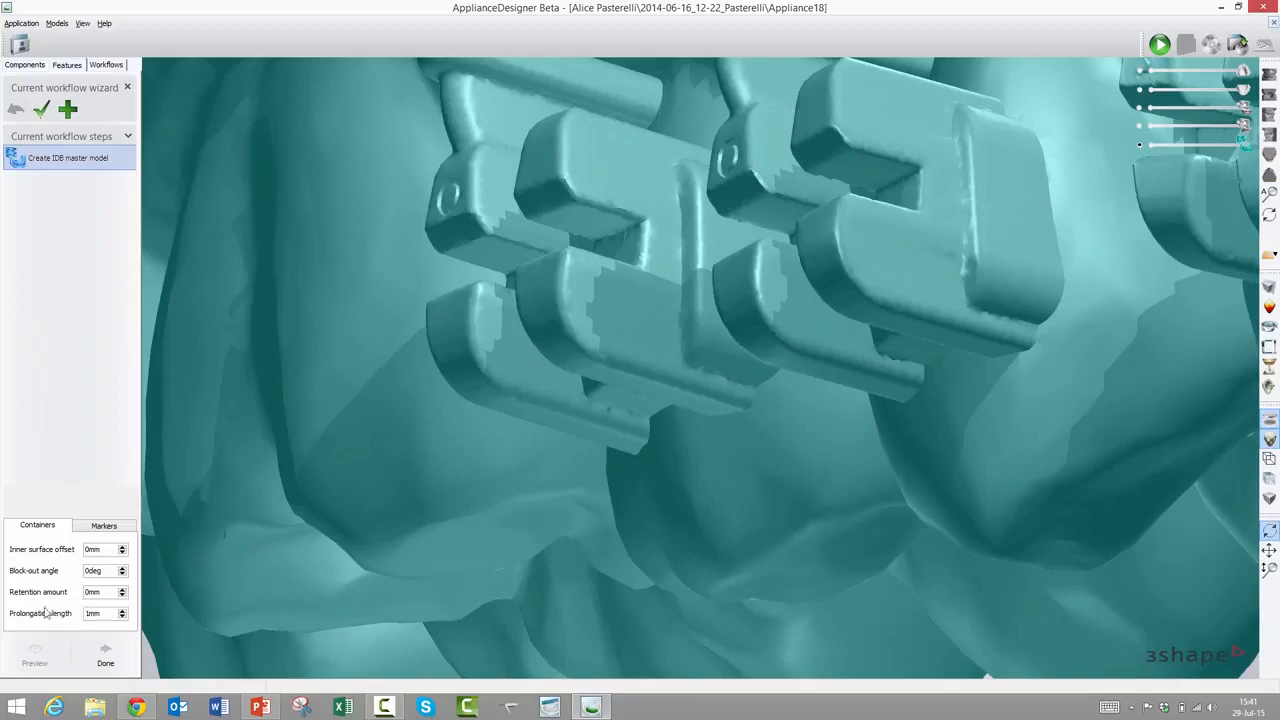
mouse_move(1023, 358)
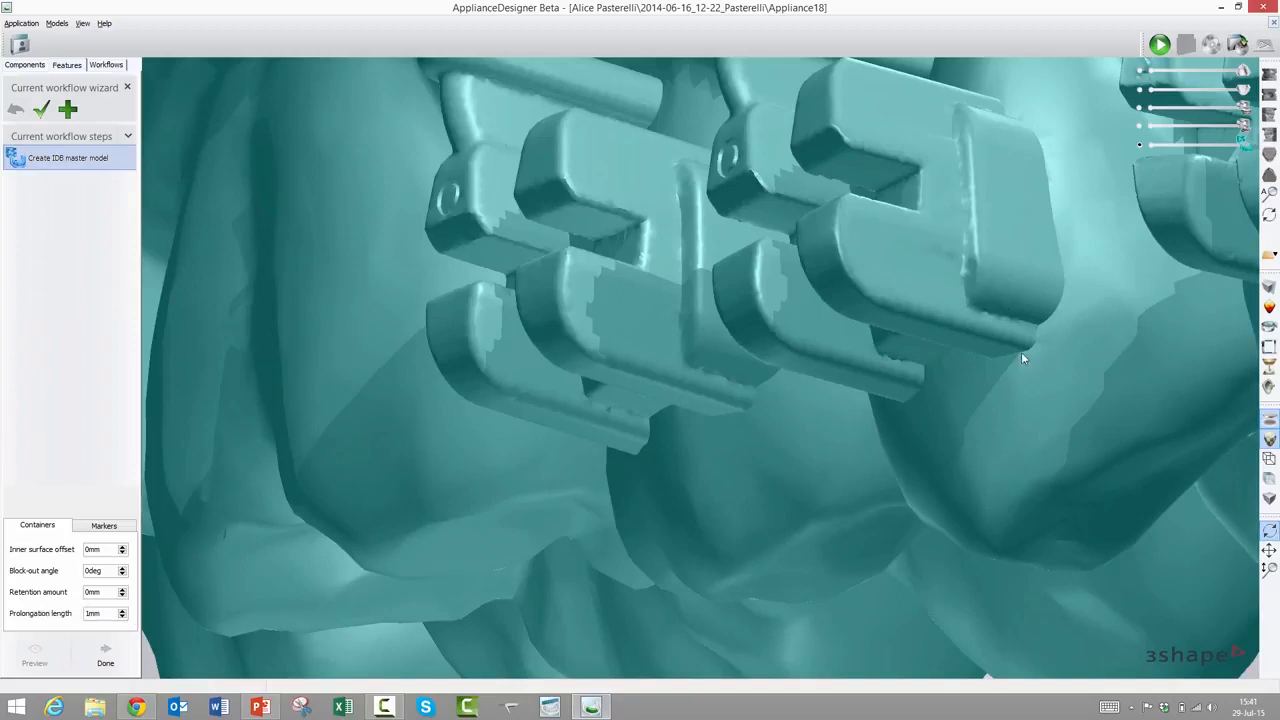
mouse_move(1057, 368)
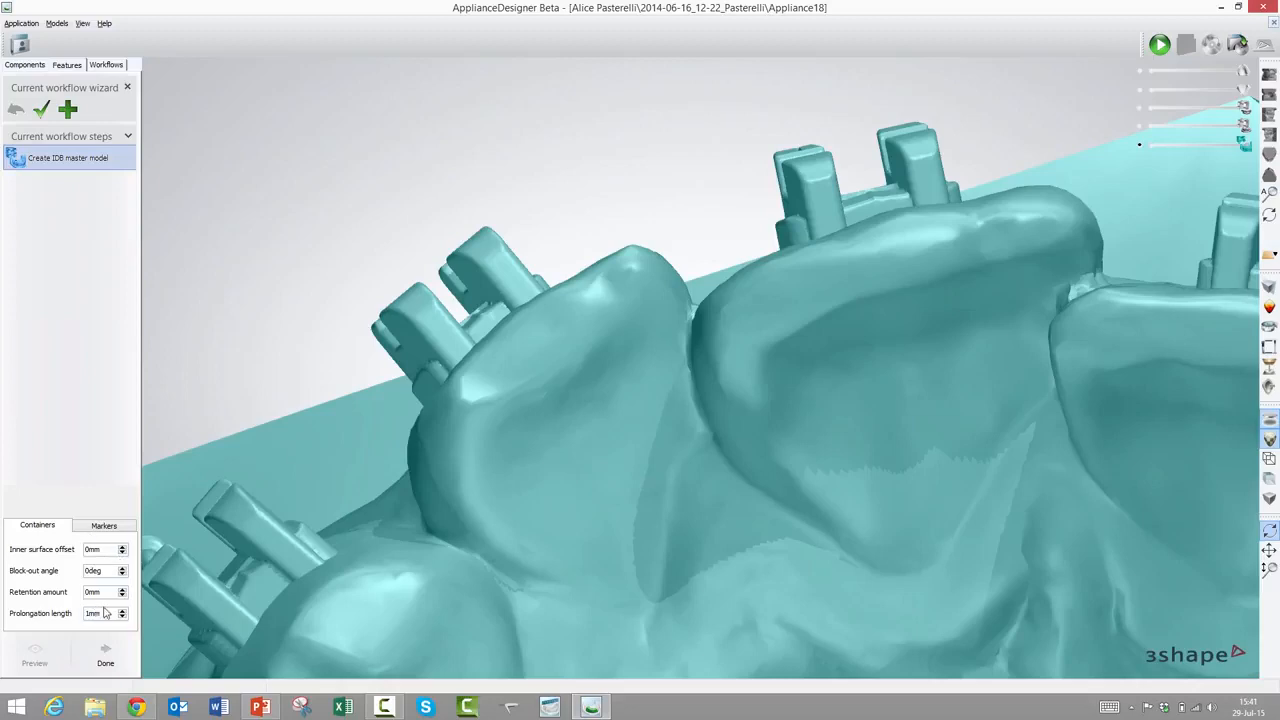
mouse_move(85, 622)
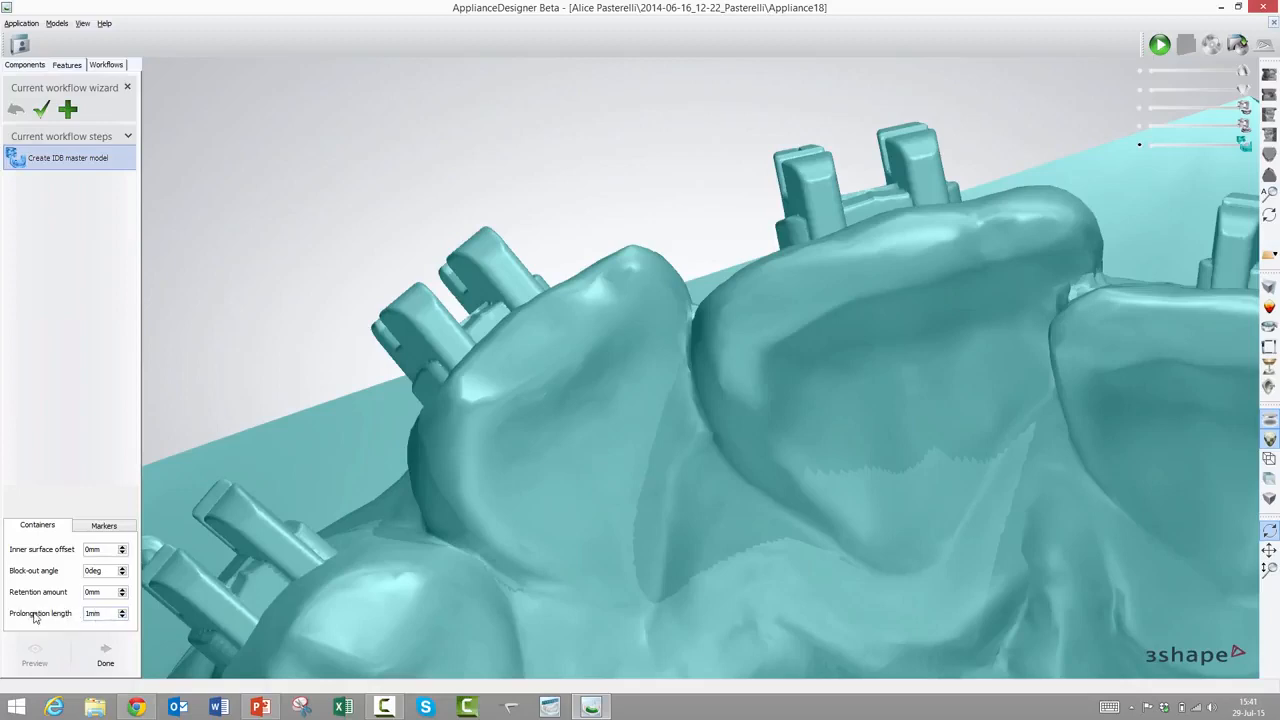
mouse_move(49, 616)
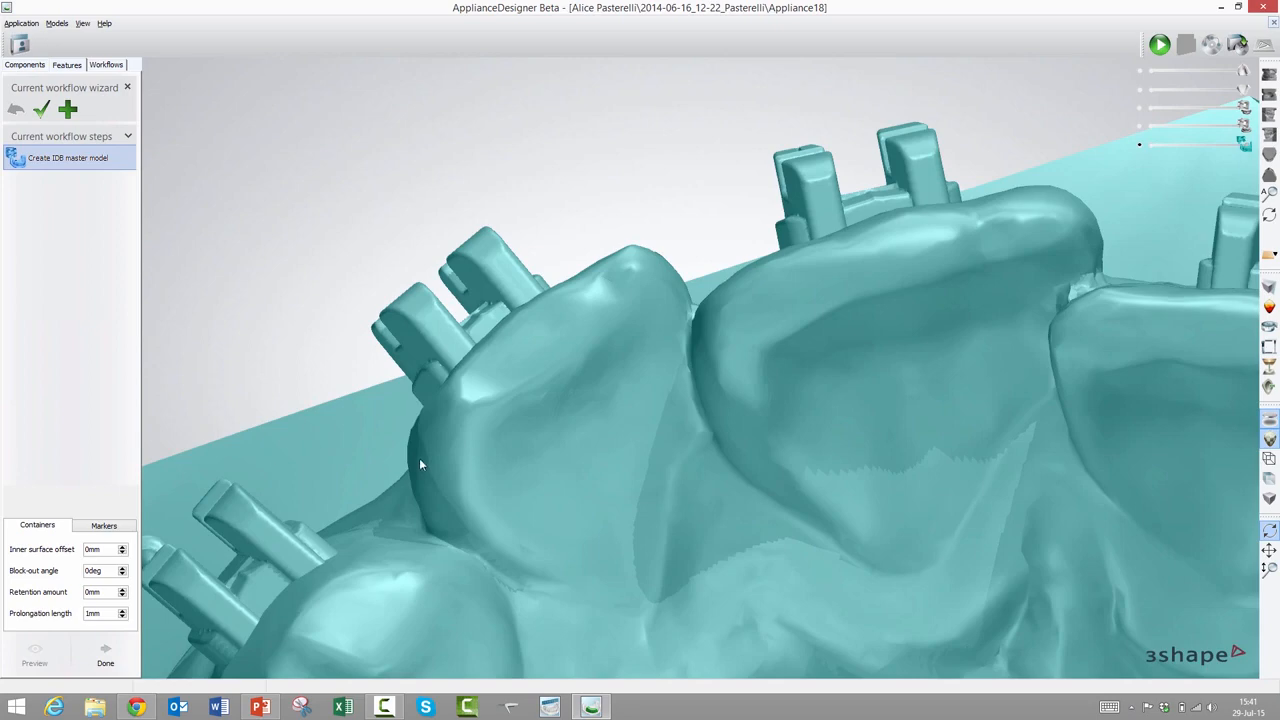
left_click_drag(420, 465, 615, 333)
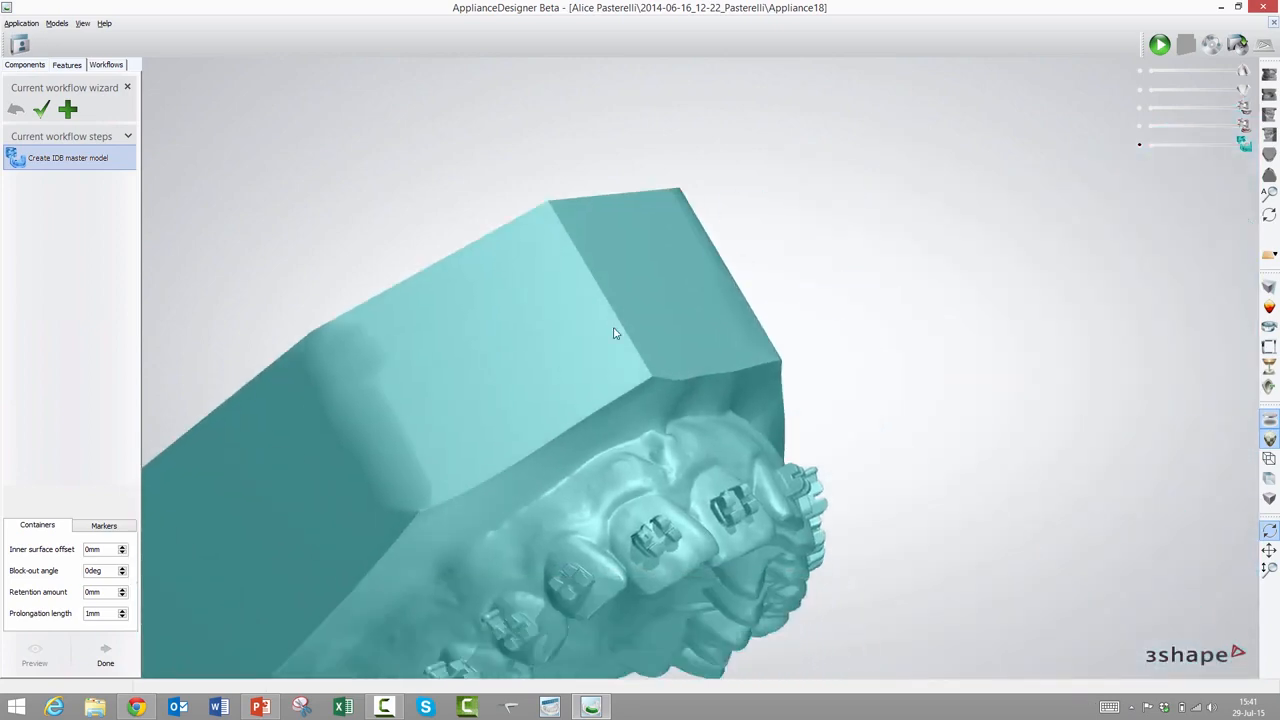
left_click_drag(615, 333, 378, 523)
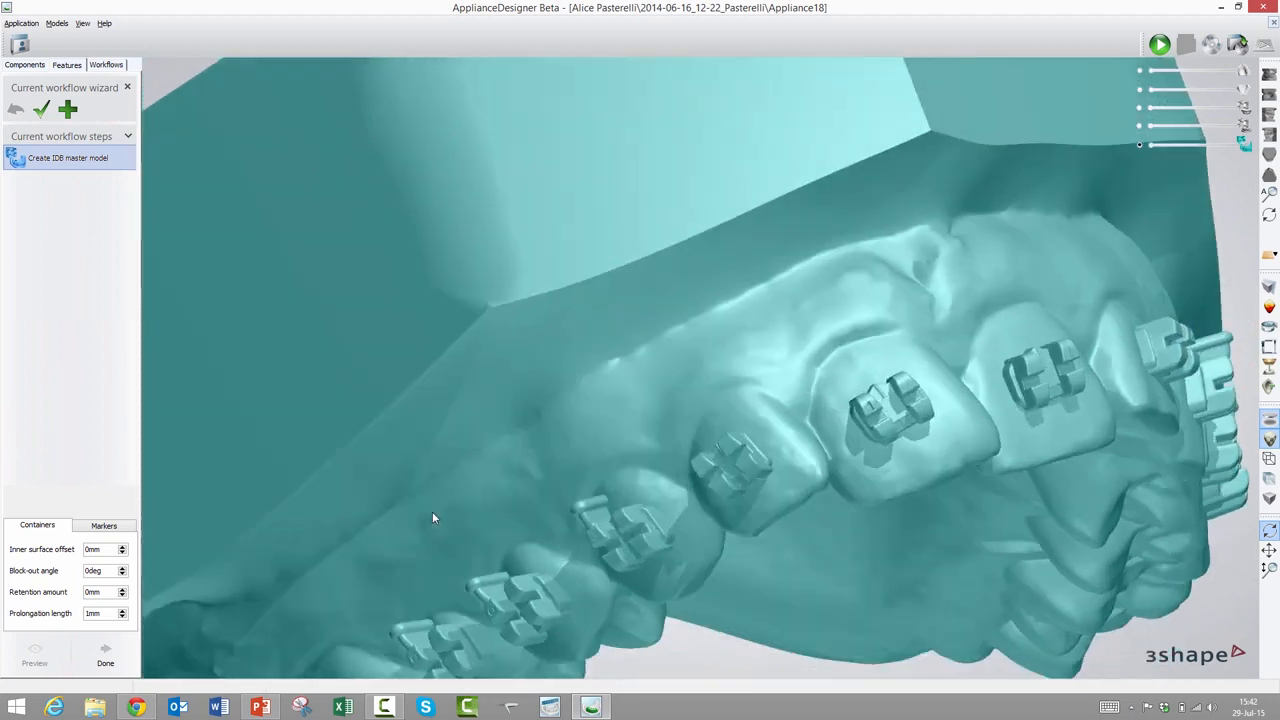
left_click_drag(434, 518, 481, 491)
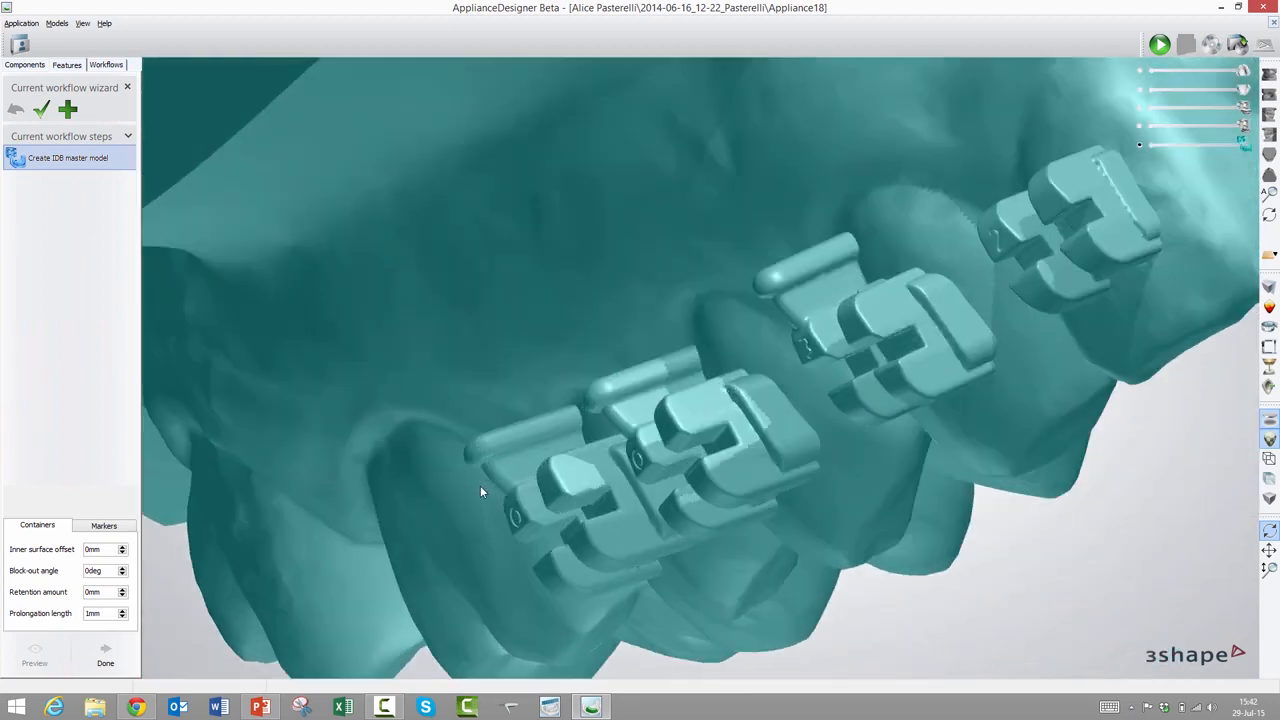
mouse_move(640, 559)
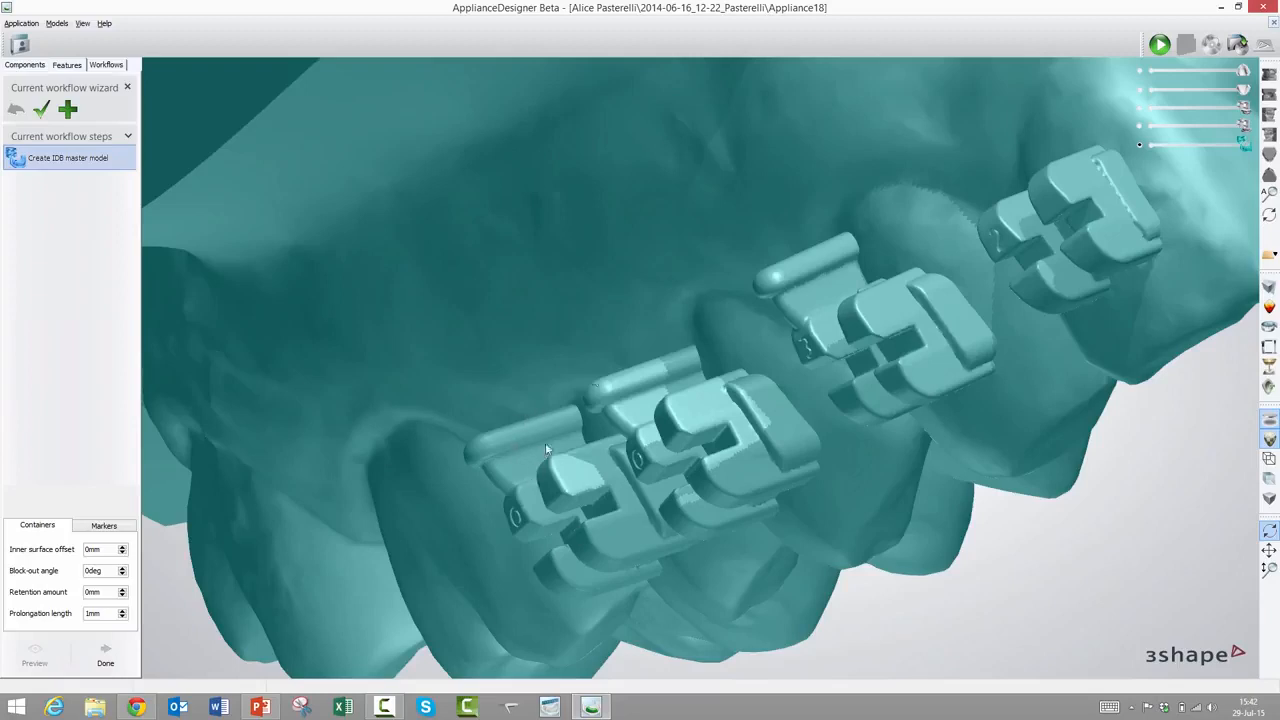
mouse_move(625, 390)
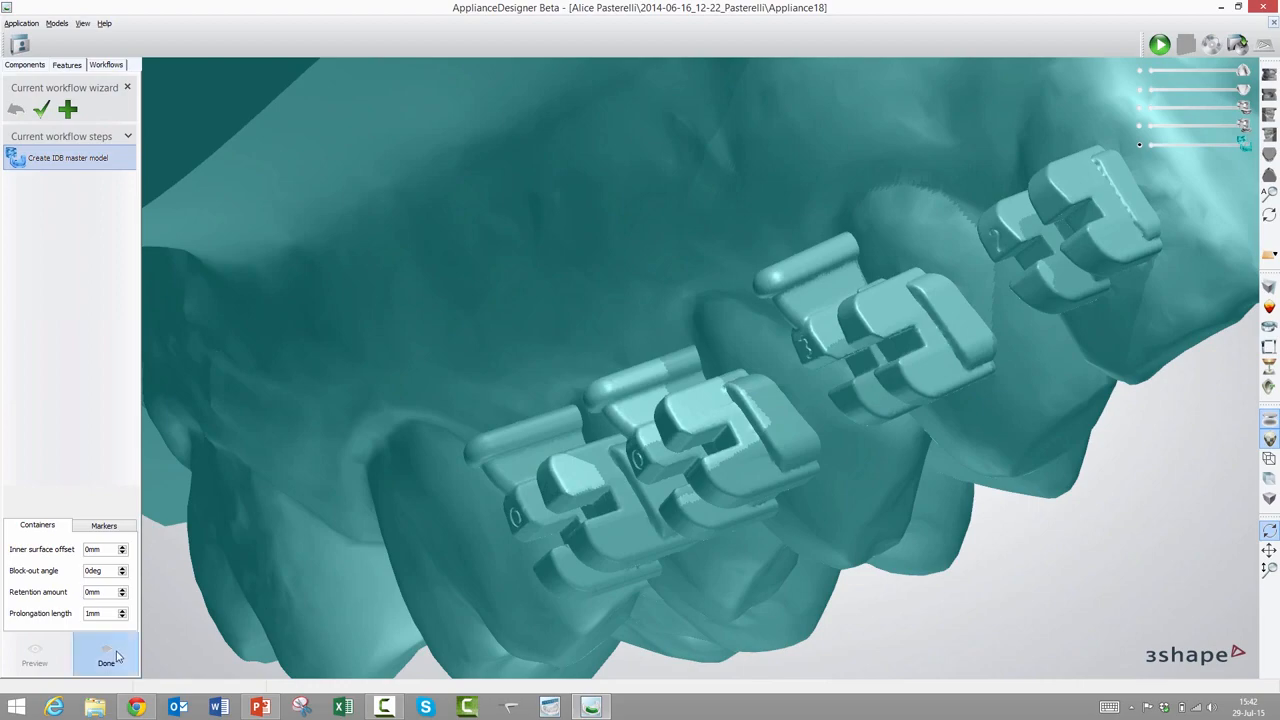
Finish the IDB master model and inspect the arch, base and palate from several angles
left_click(106, 656)
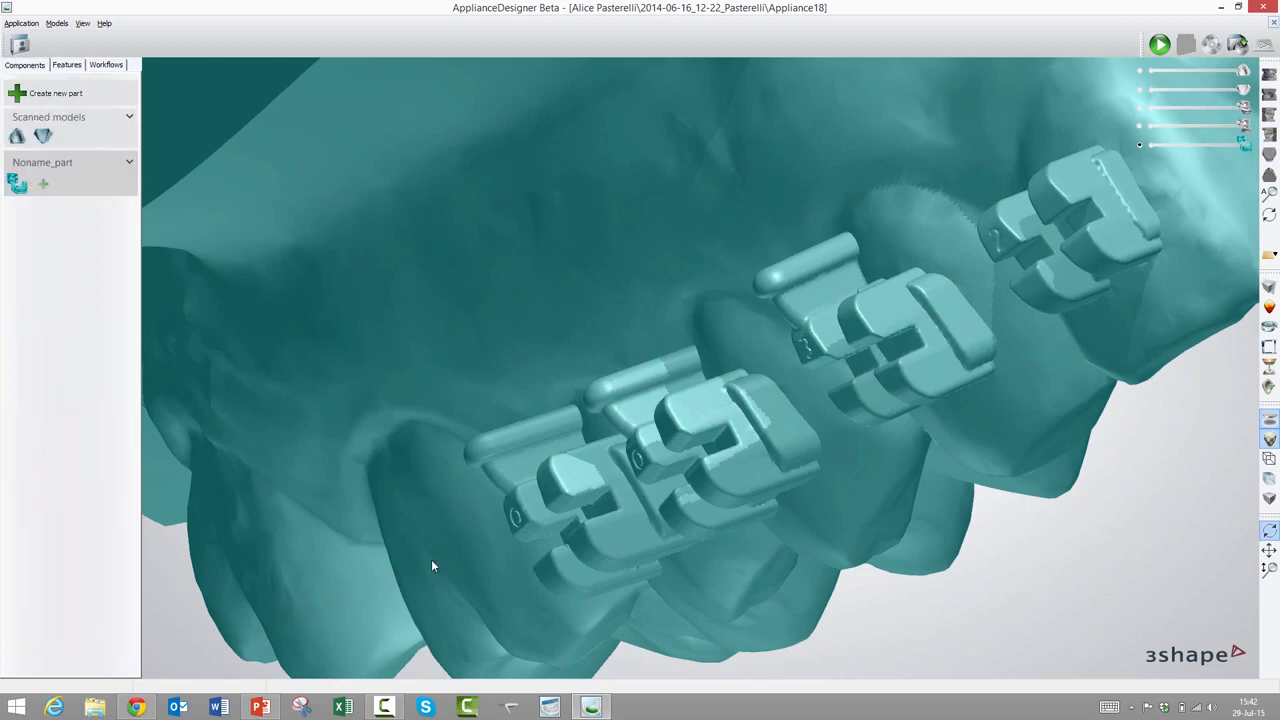
left_click_drag(433, 566, 598, 513)
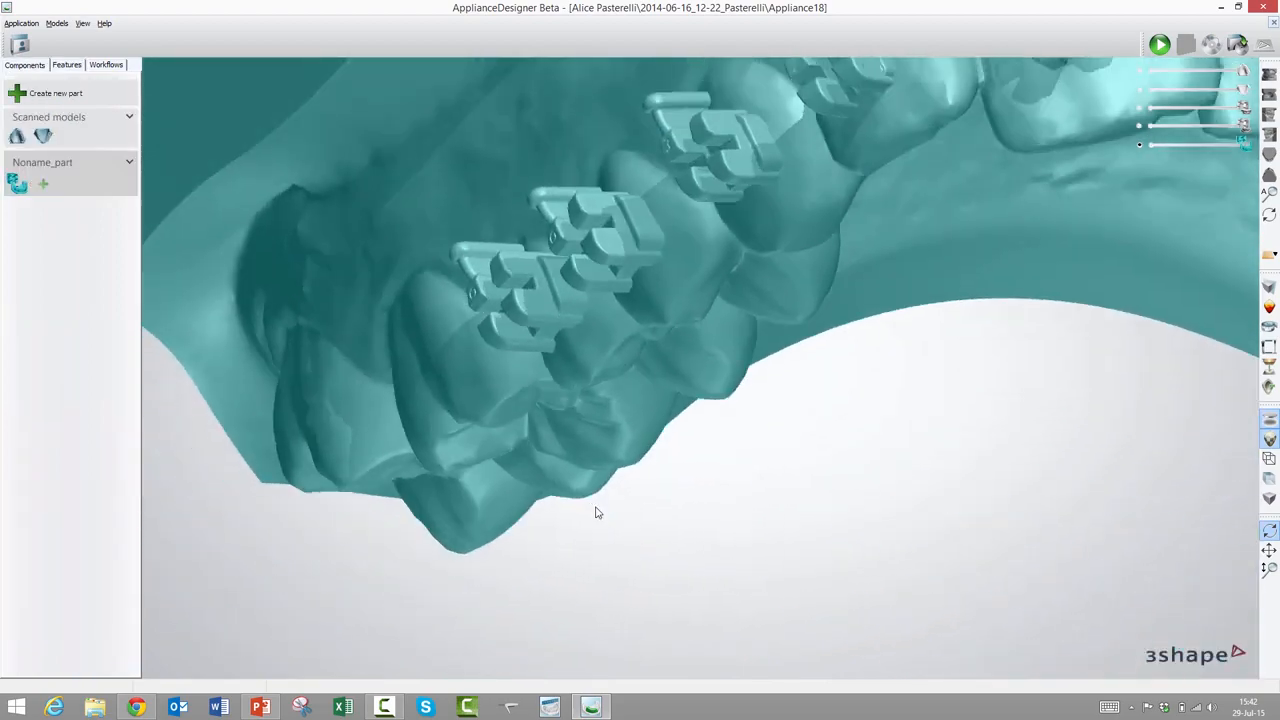
left_click_drag(598, 513, 603, 575)
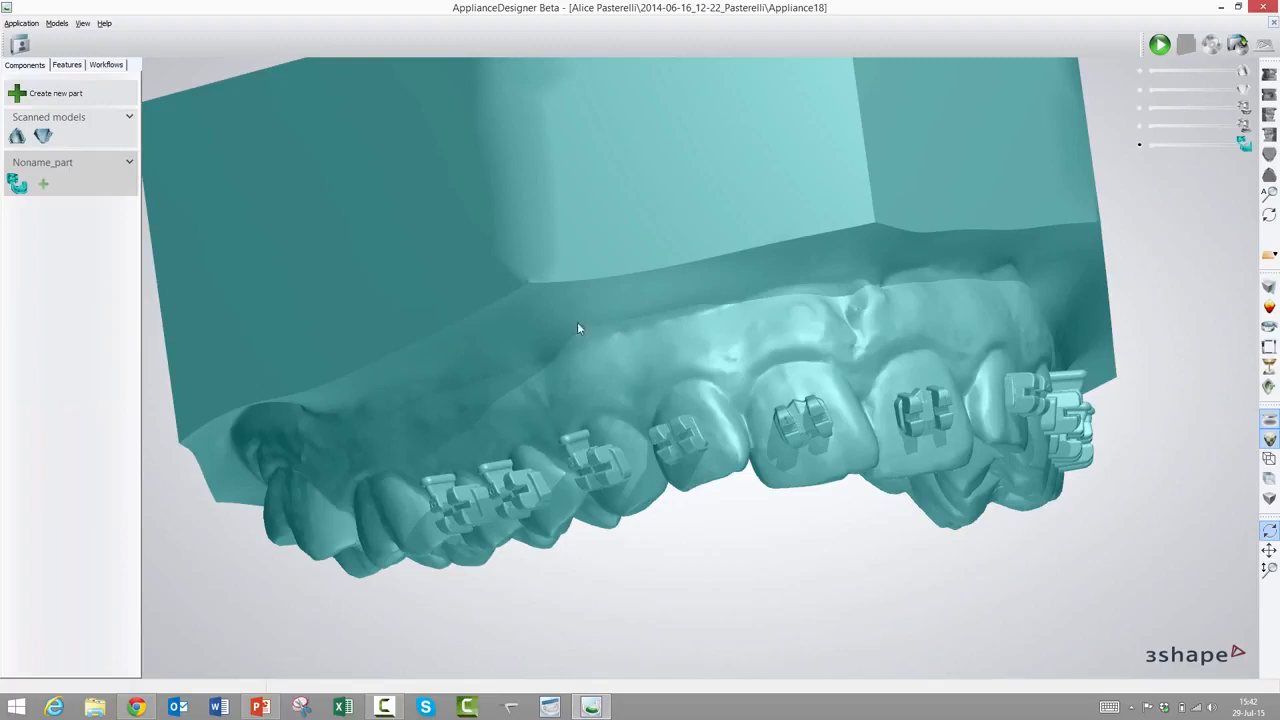
mouse_move(342, 160)
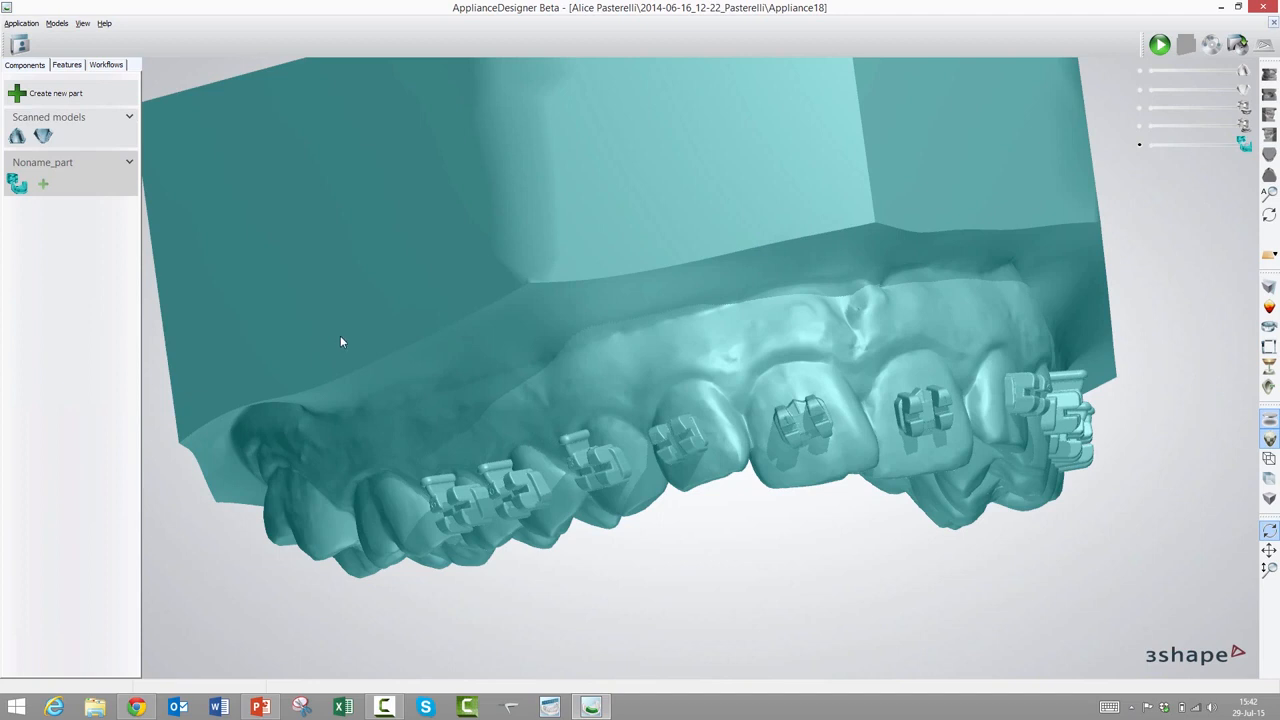
mouse_move(280, 409)
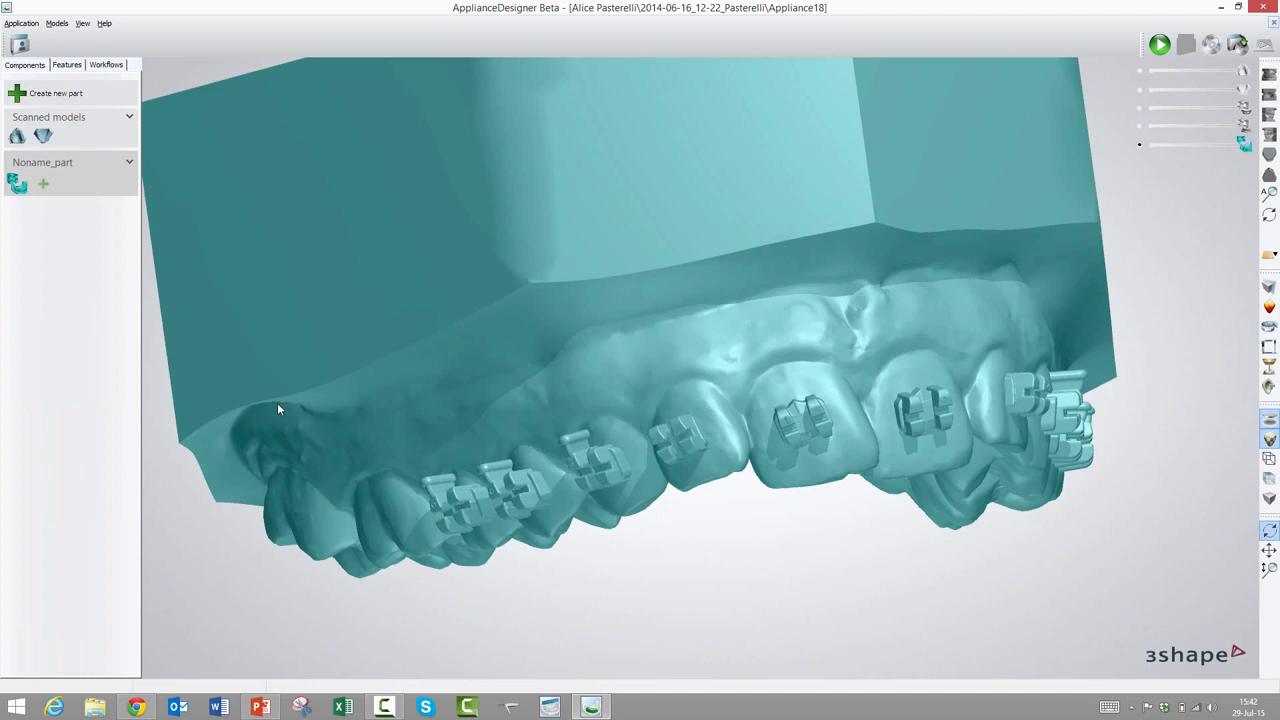
mouse_move(1127, 468)
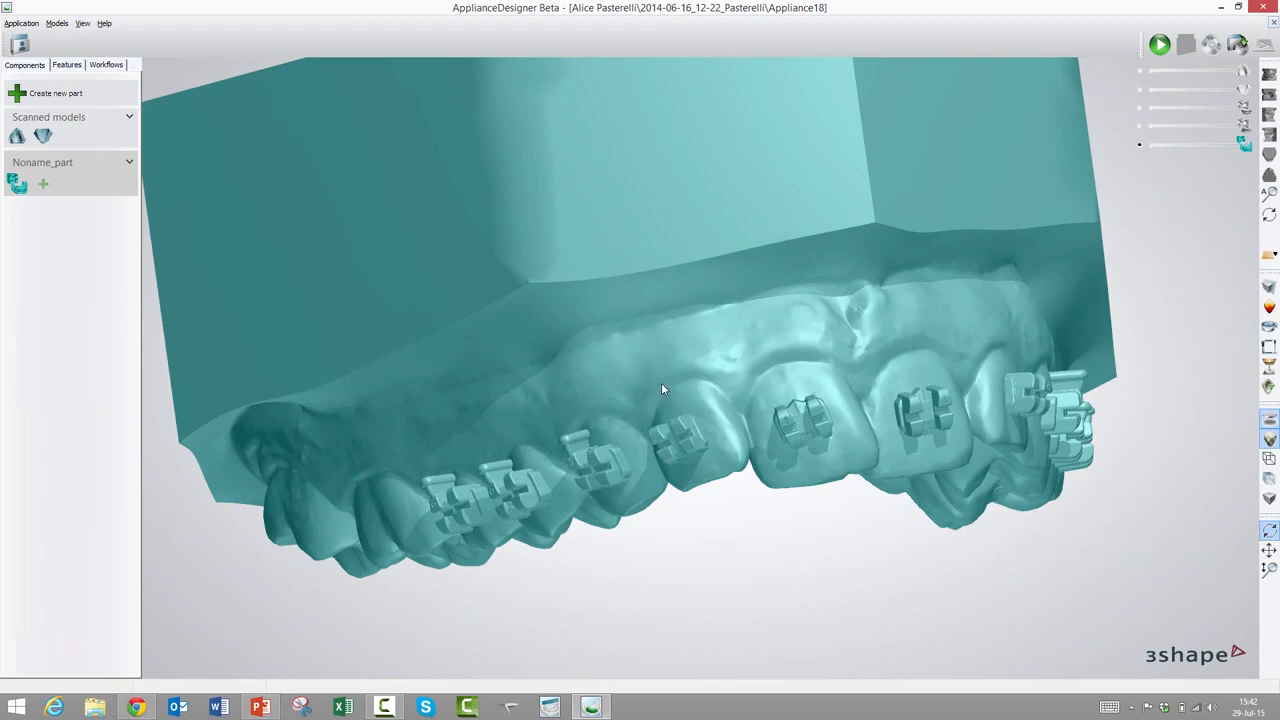
mouse_move(588, 536)
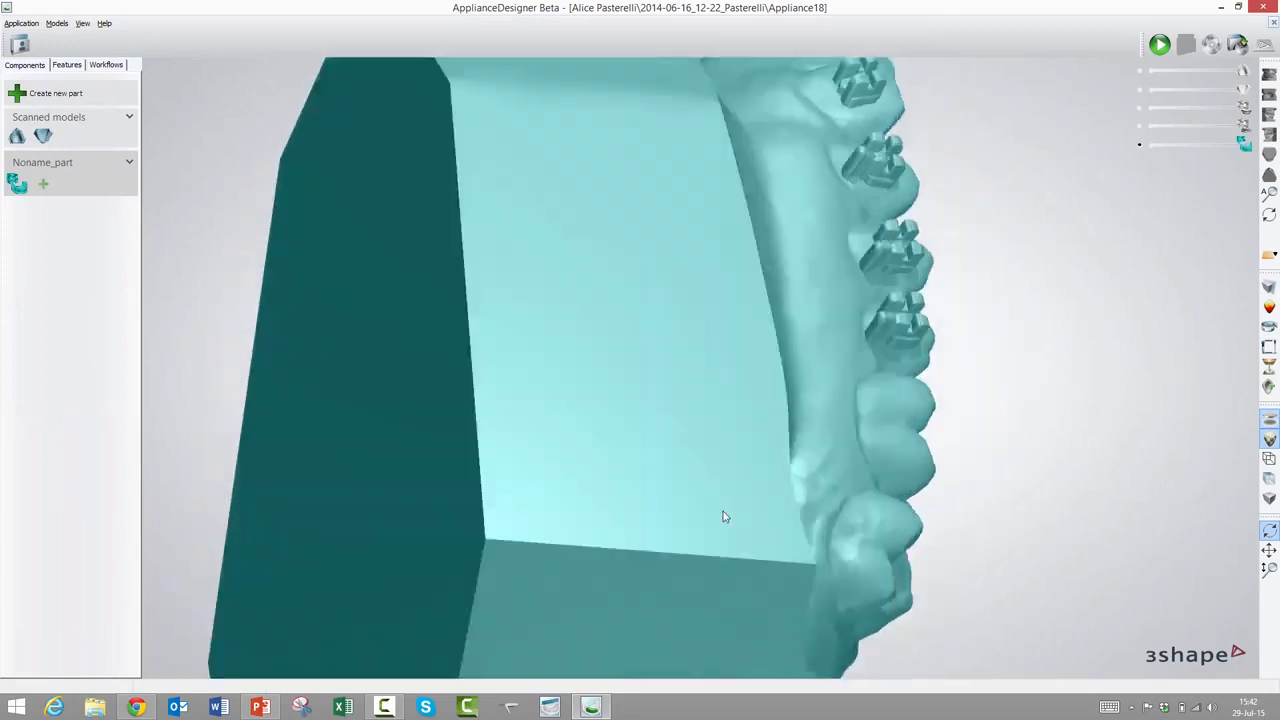
left_click_drag(725, 516, 675, 516)
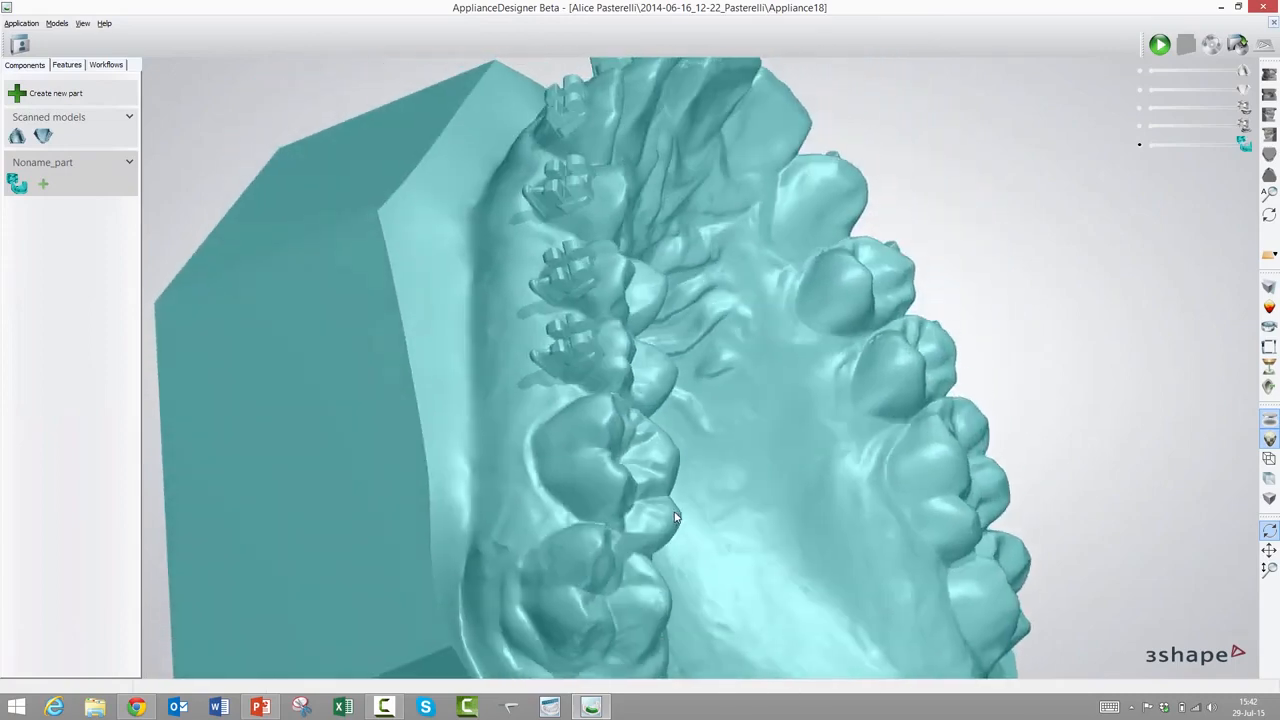
left_click_drag(675, 517, 670, 537)
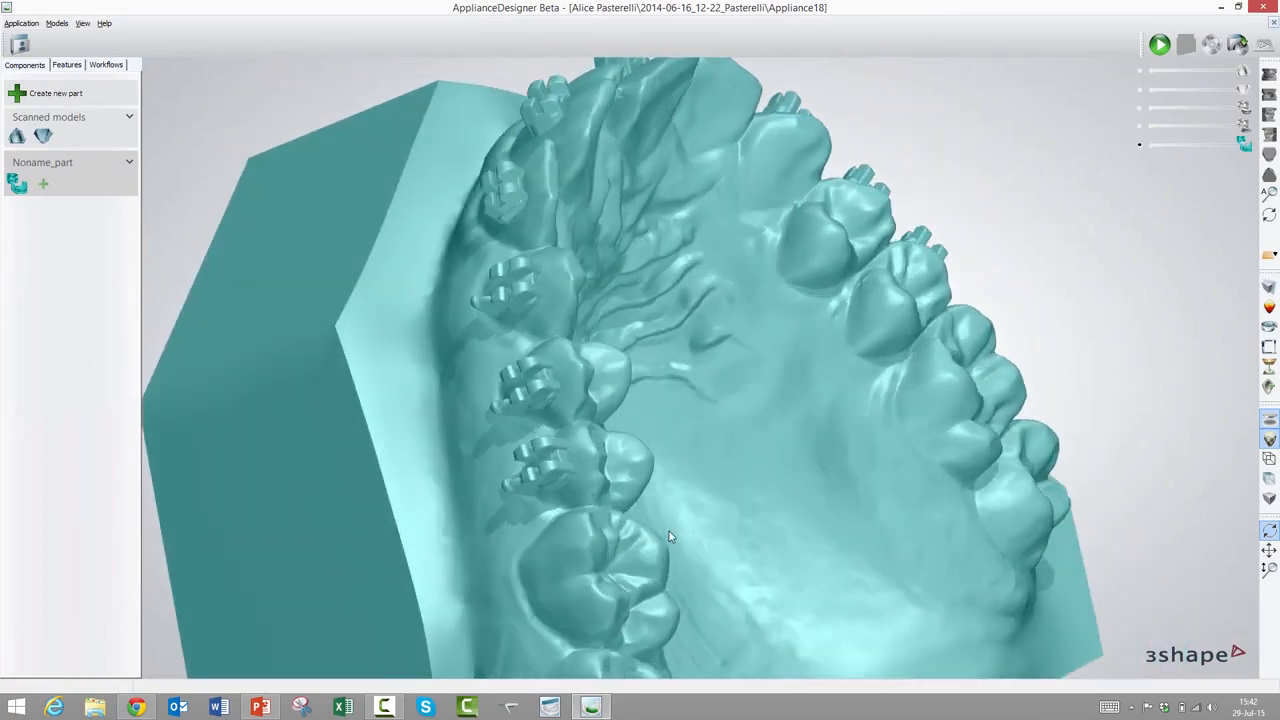
left_click_drag(670, 537, 645, 495)
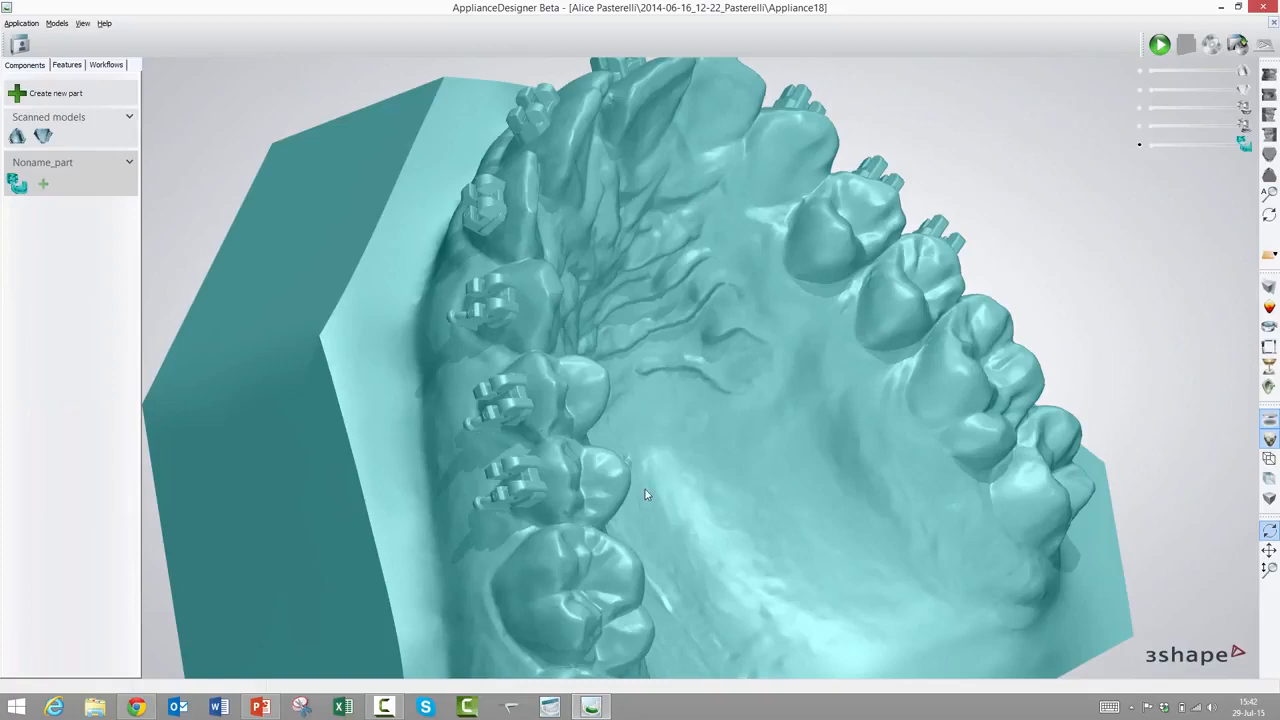
mouse_move(658, 472)
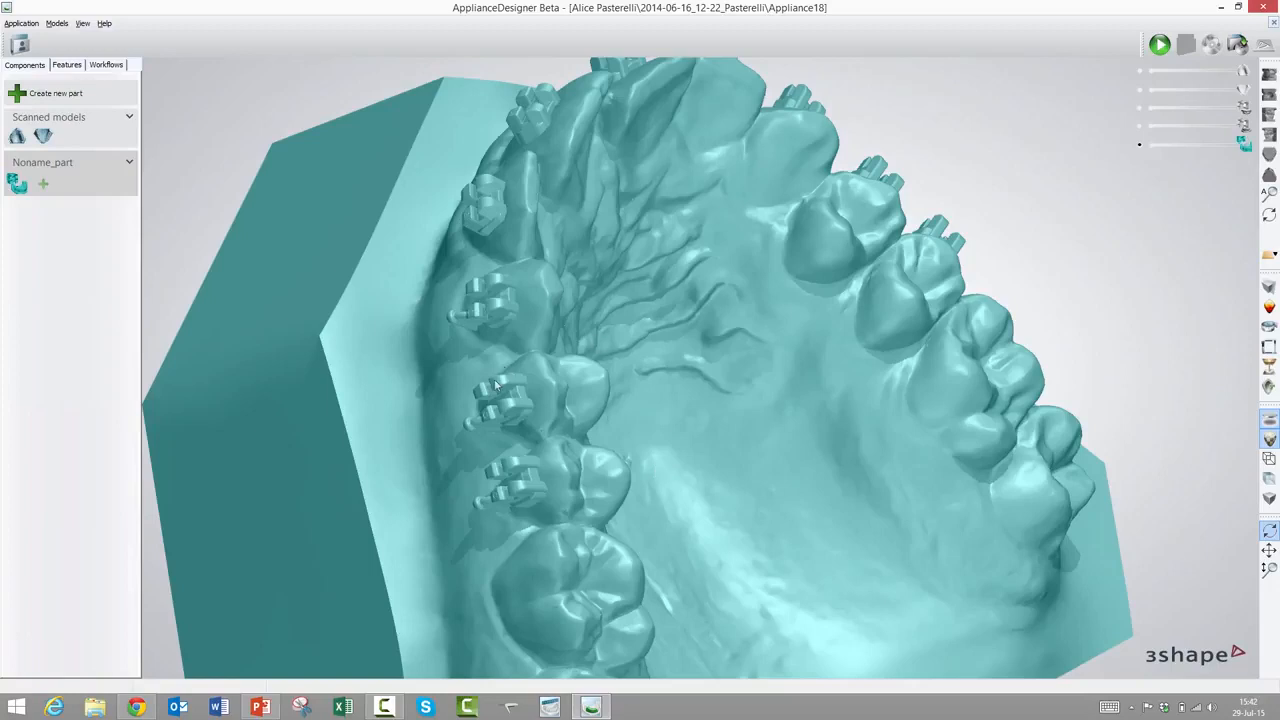
mouse_move(435, 268)
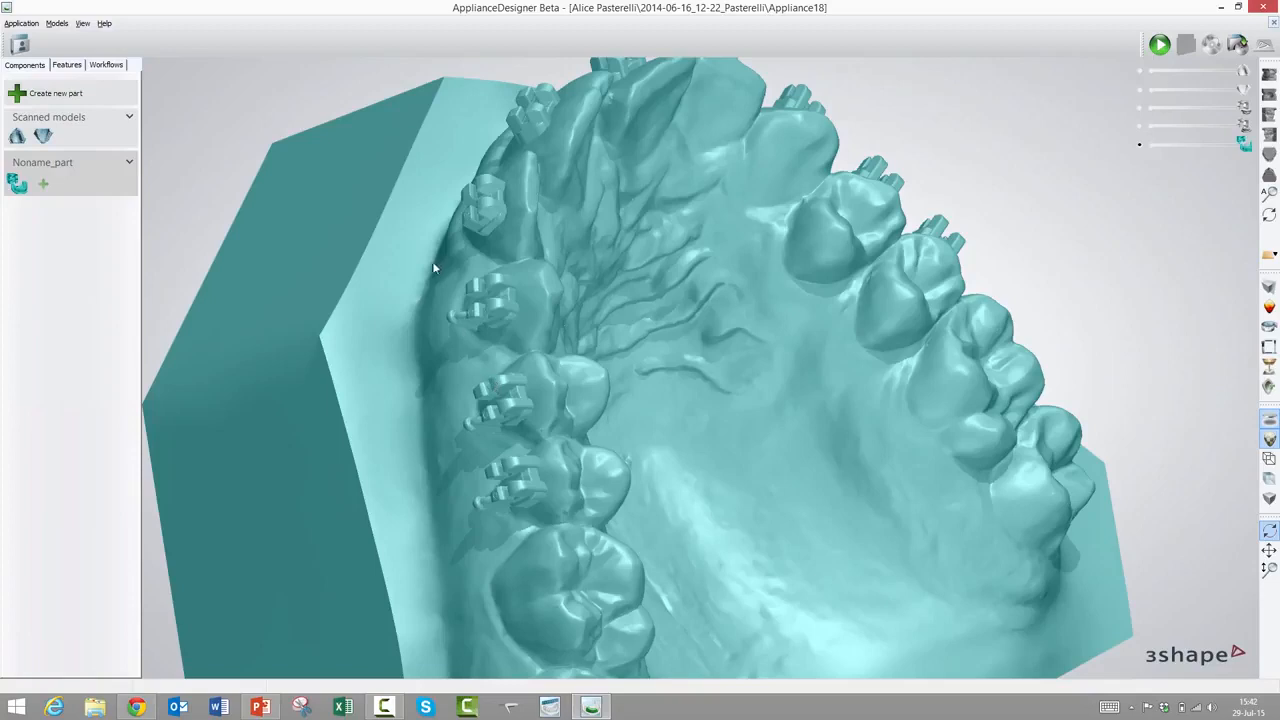
mouse_move(494, 313)
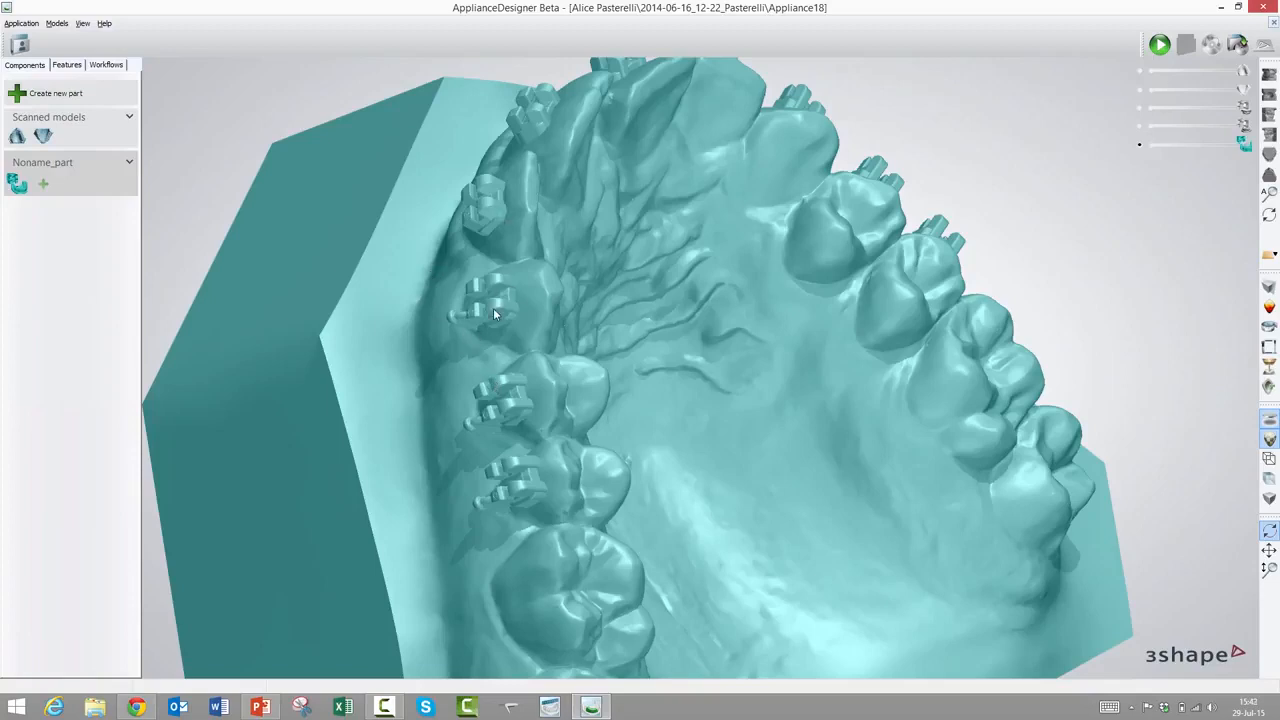
mouse_move(418, 474)
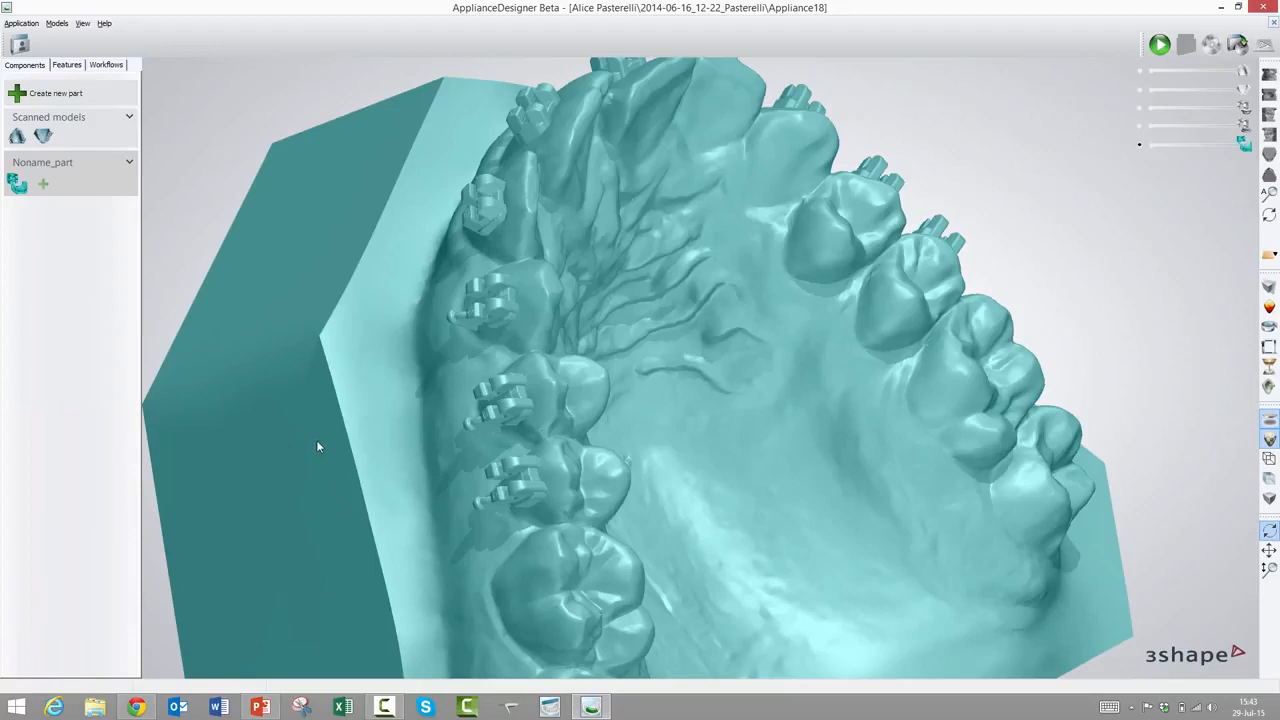
mouse_move(337, 333)
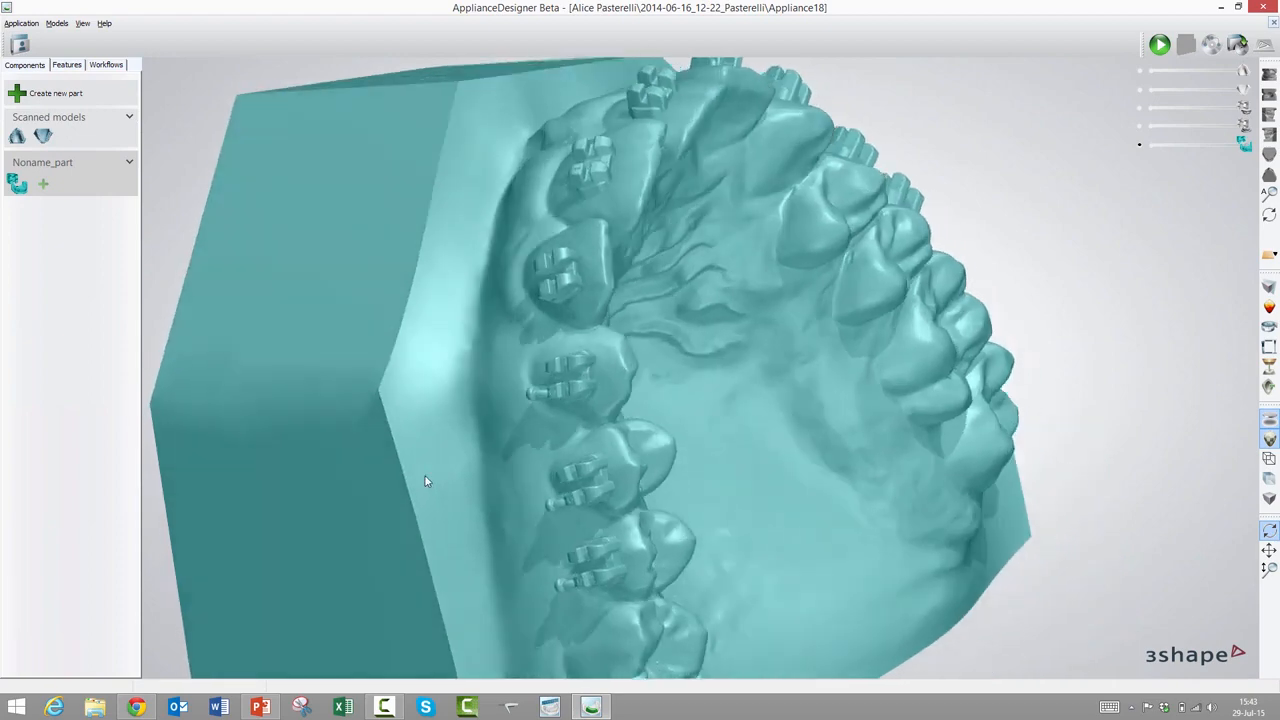
left_click_drag(425, 481, 405, 458)
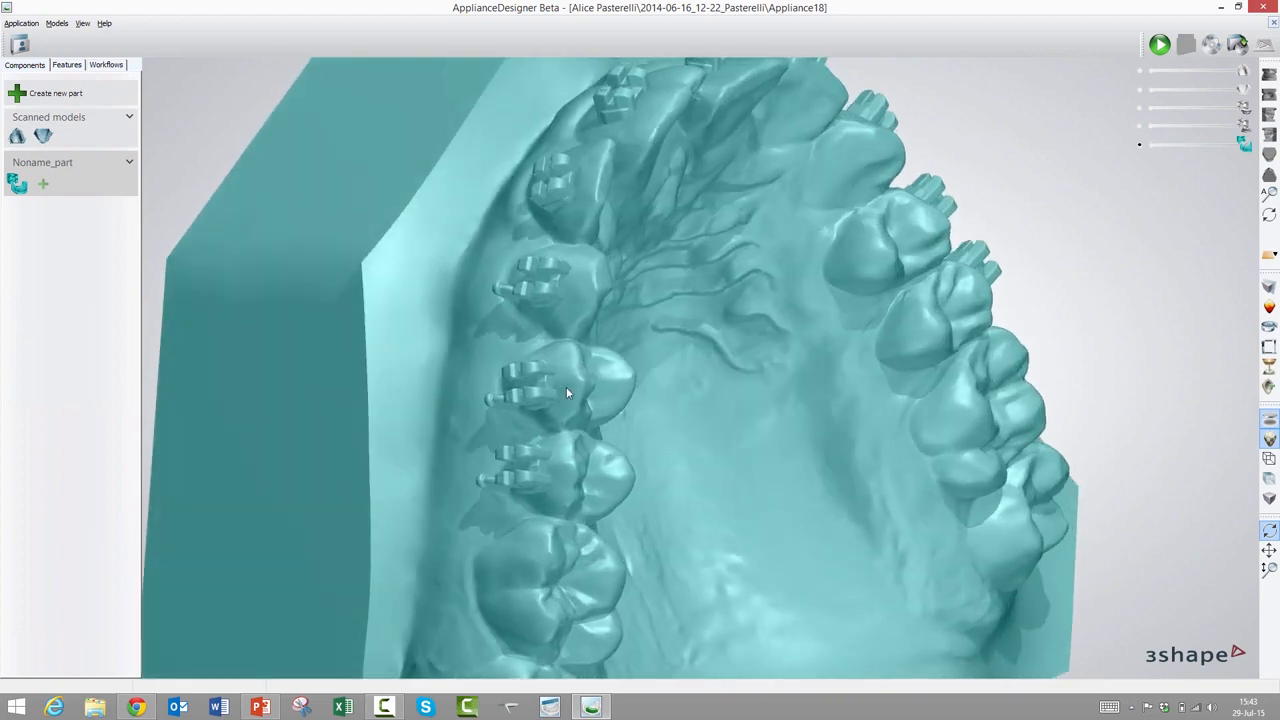
mouse_move(446, 495)
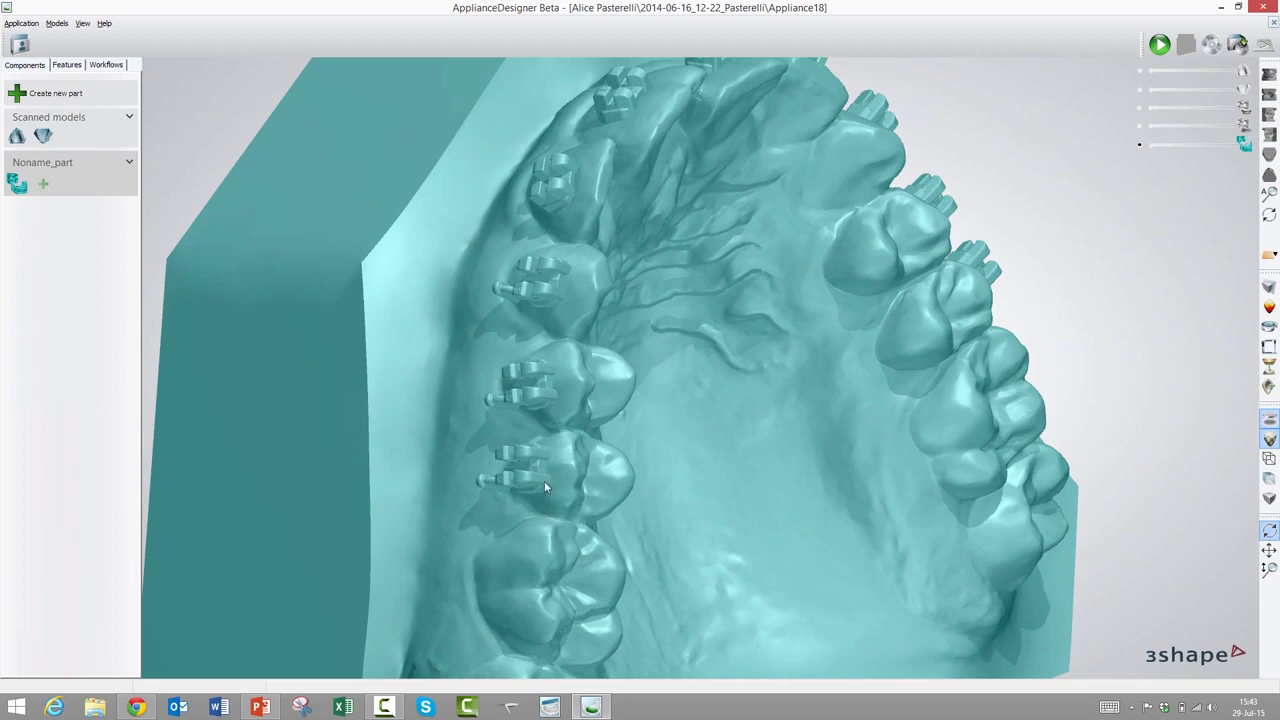
mouse_move(561, 472)
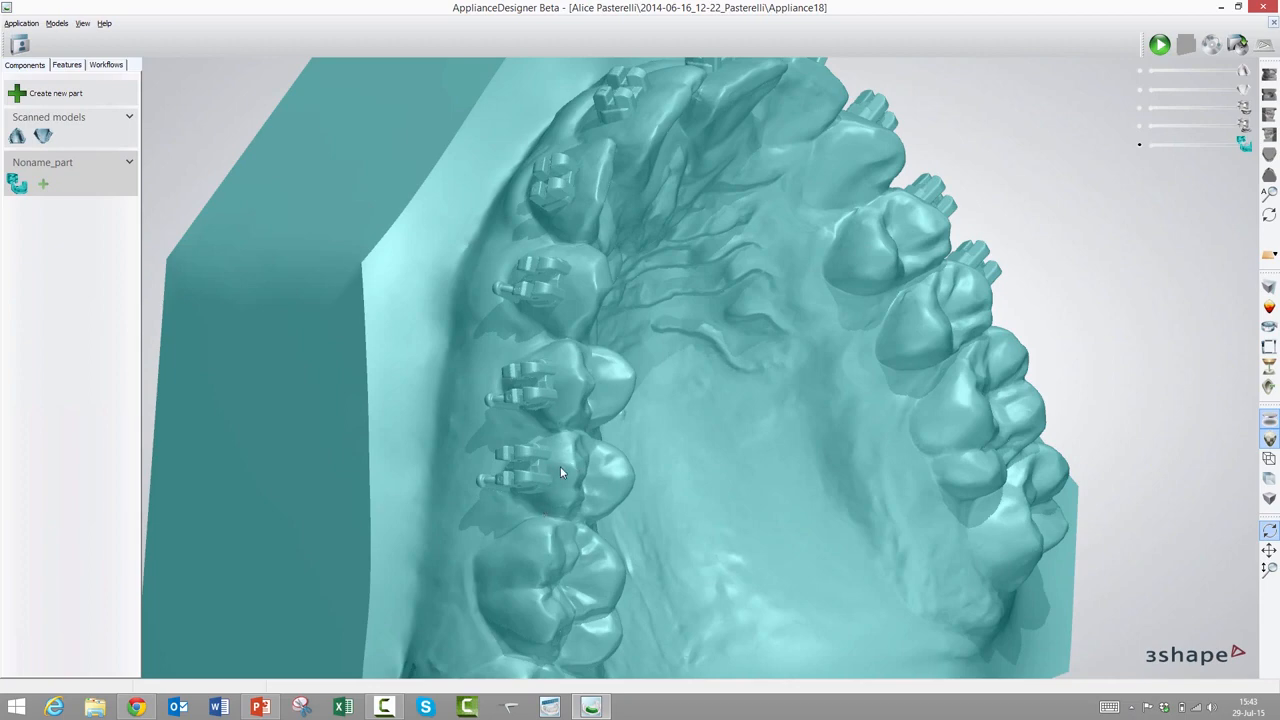
Create a shell component from IDBMasterModel (Max1) with default component settings
right_click(561, 471)
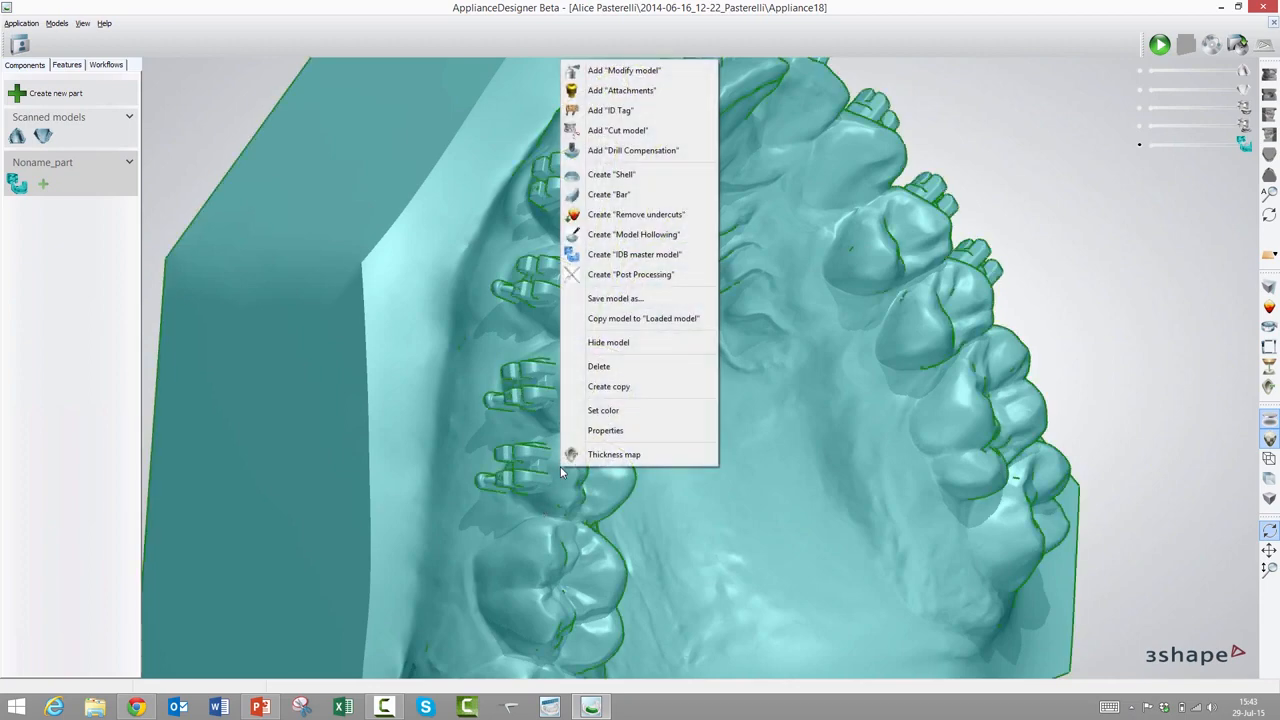
mouse_move(611, 174)
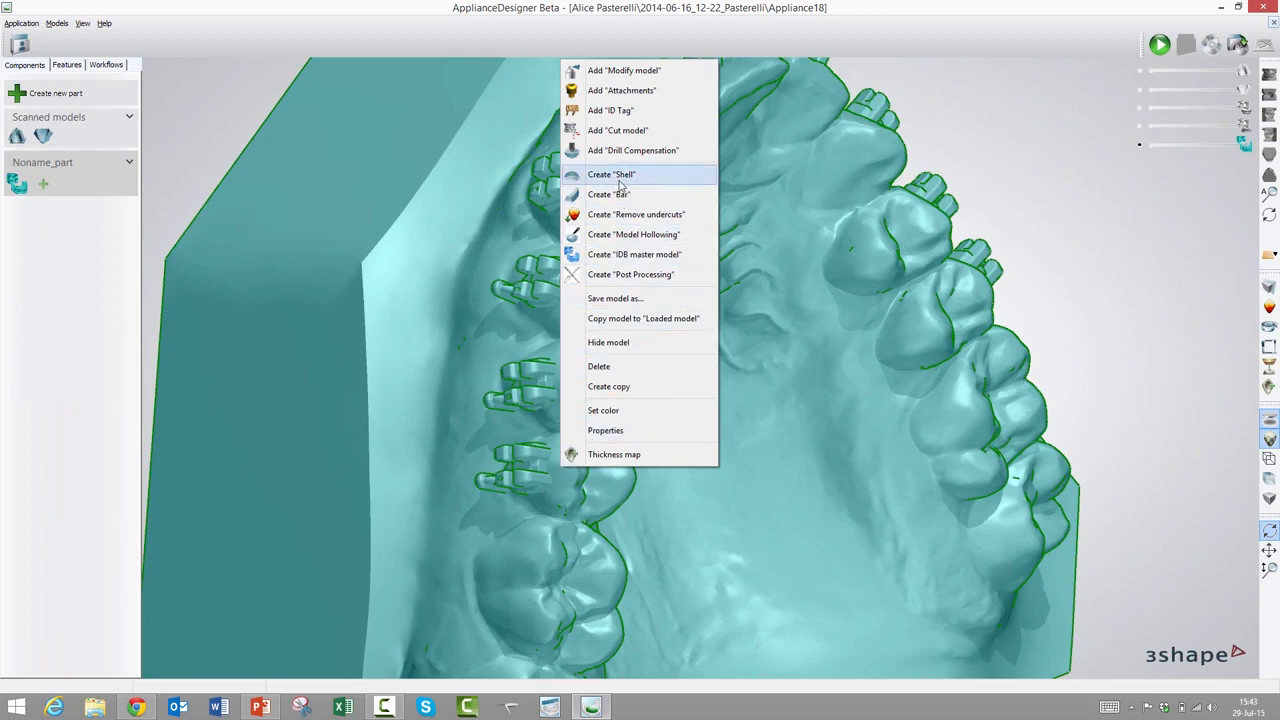
left_click(611, 174)
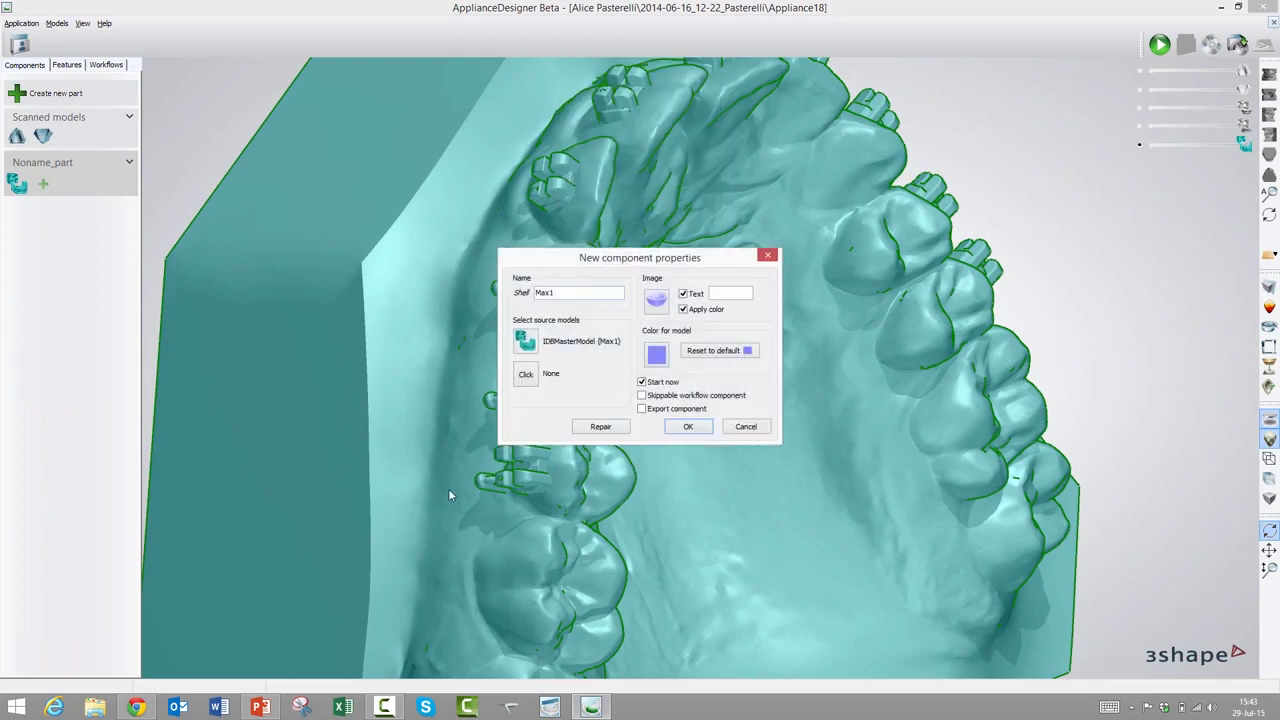
left_click(688, 426)
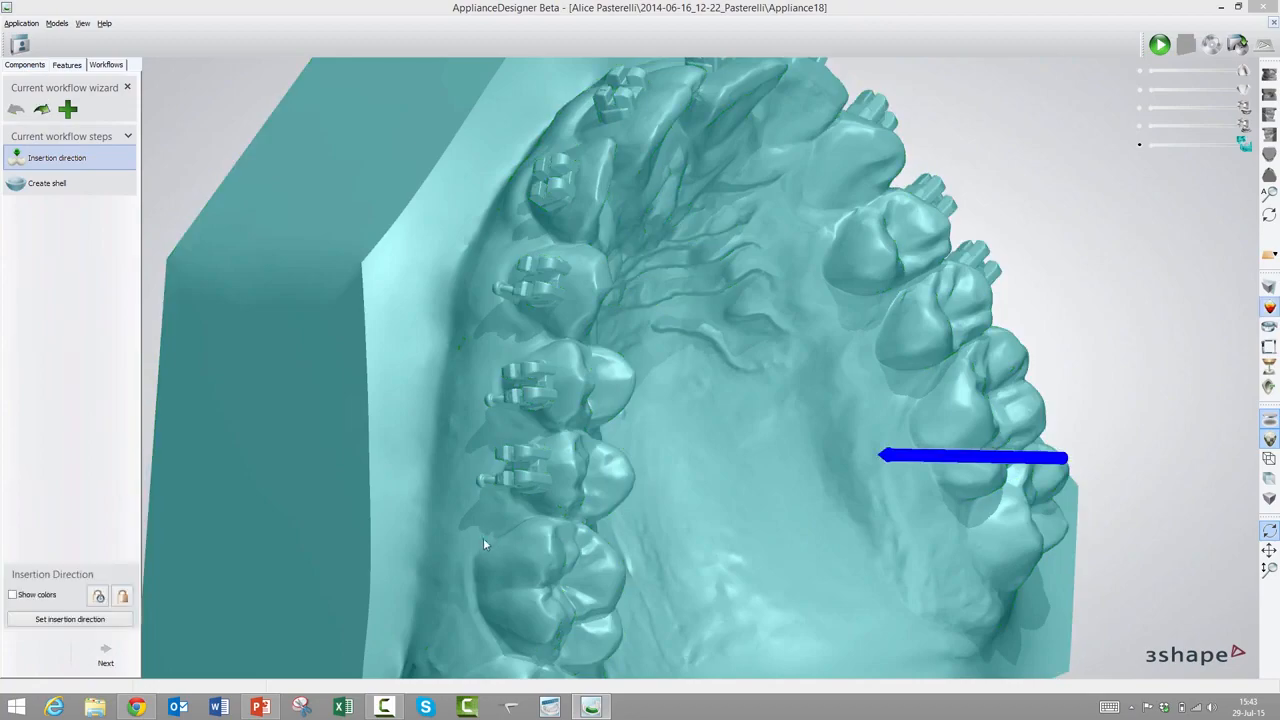
Orbit the master model to an occlusal view looking down into the upper arch
left_click_drag(485, 543, 427, 547)
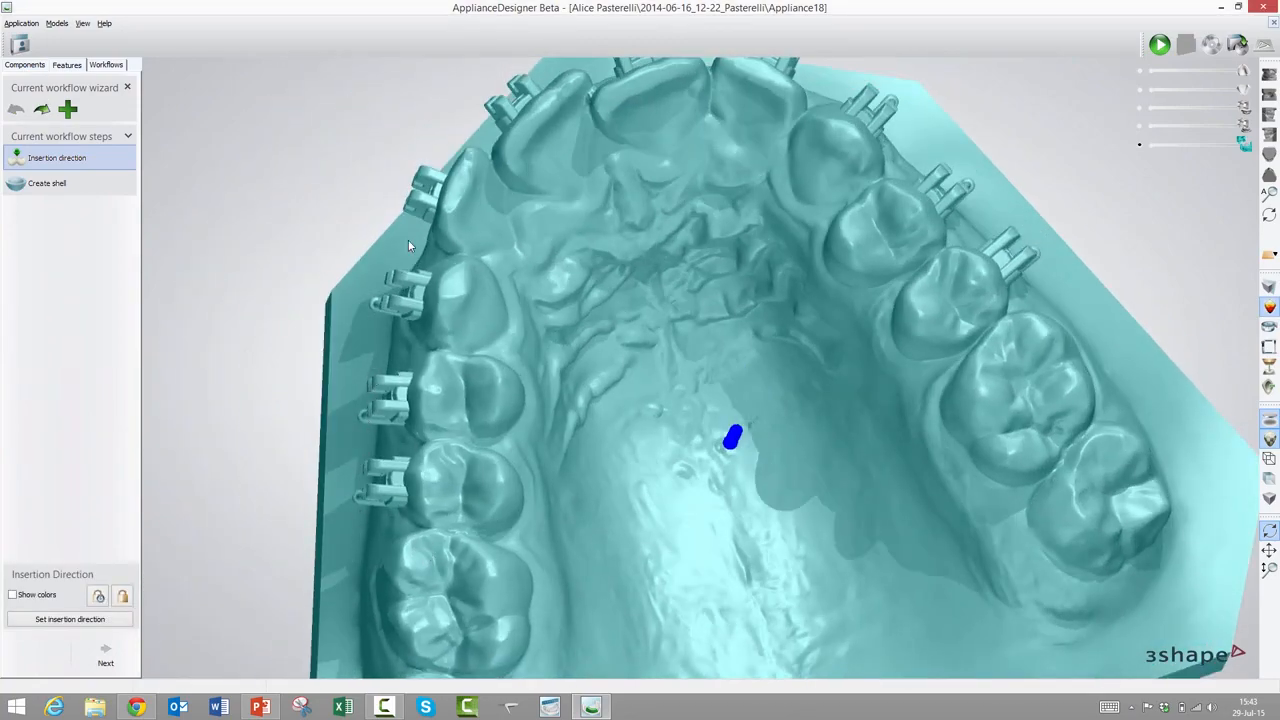
left_click_drag(408, 247, 573, 460)
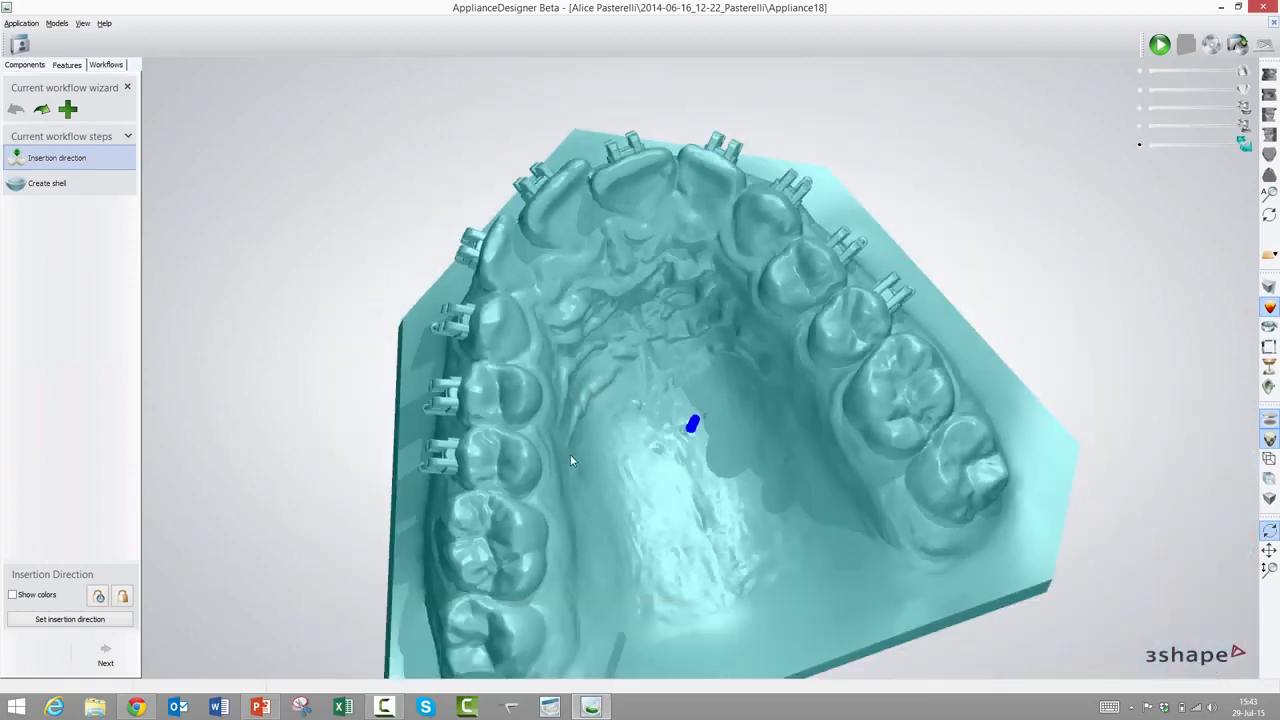
mouse_move(890, 350)
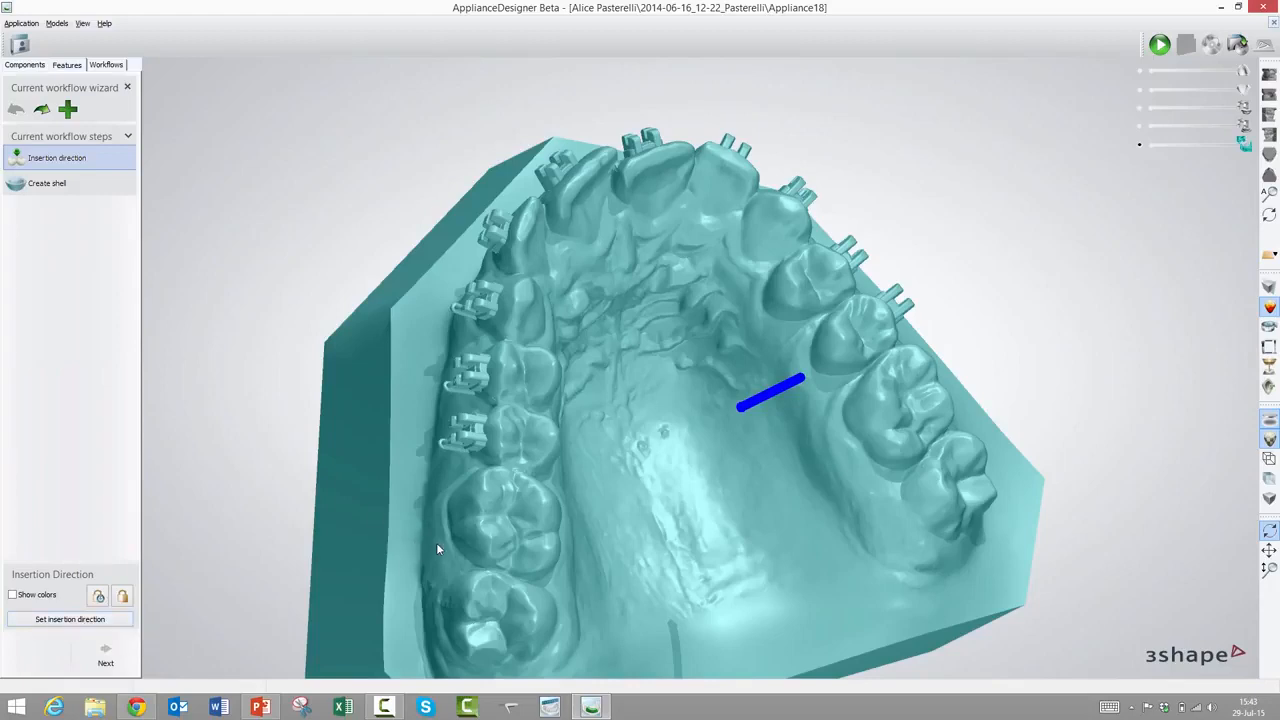
mouse_move(410, 550)
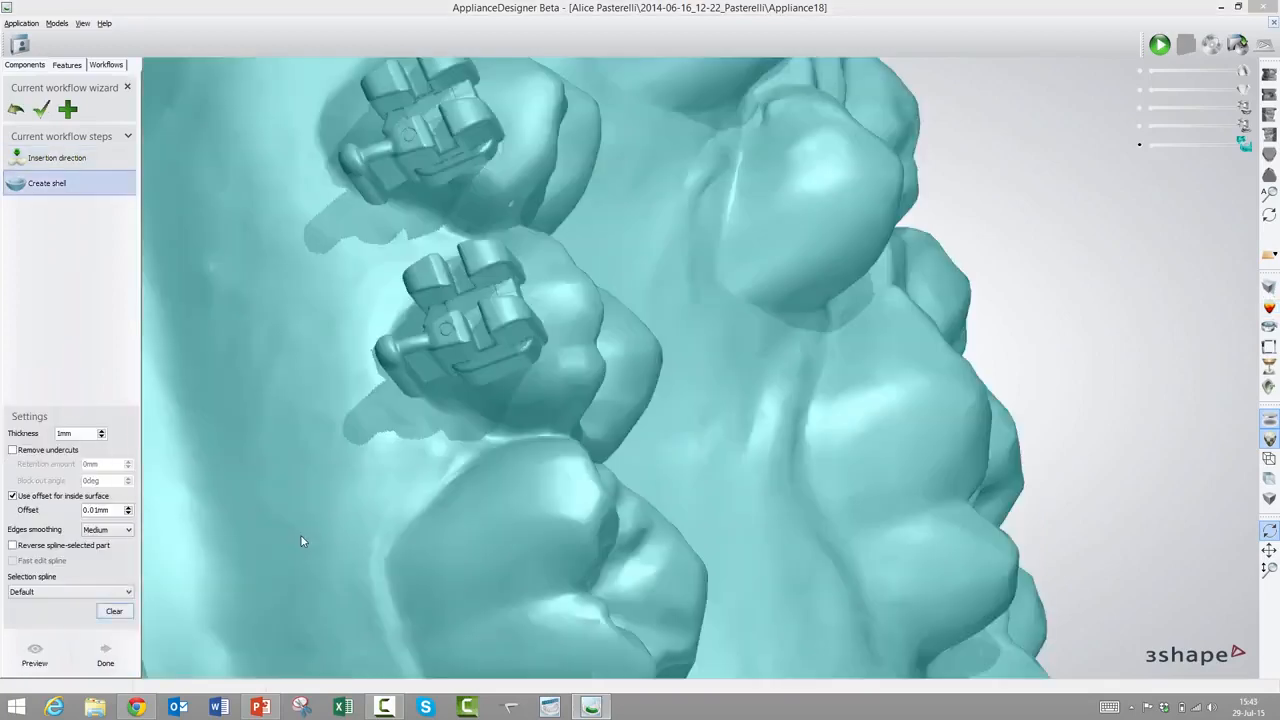
mouse_move(309, 521)
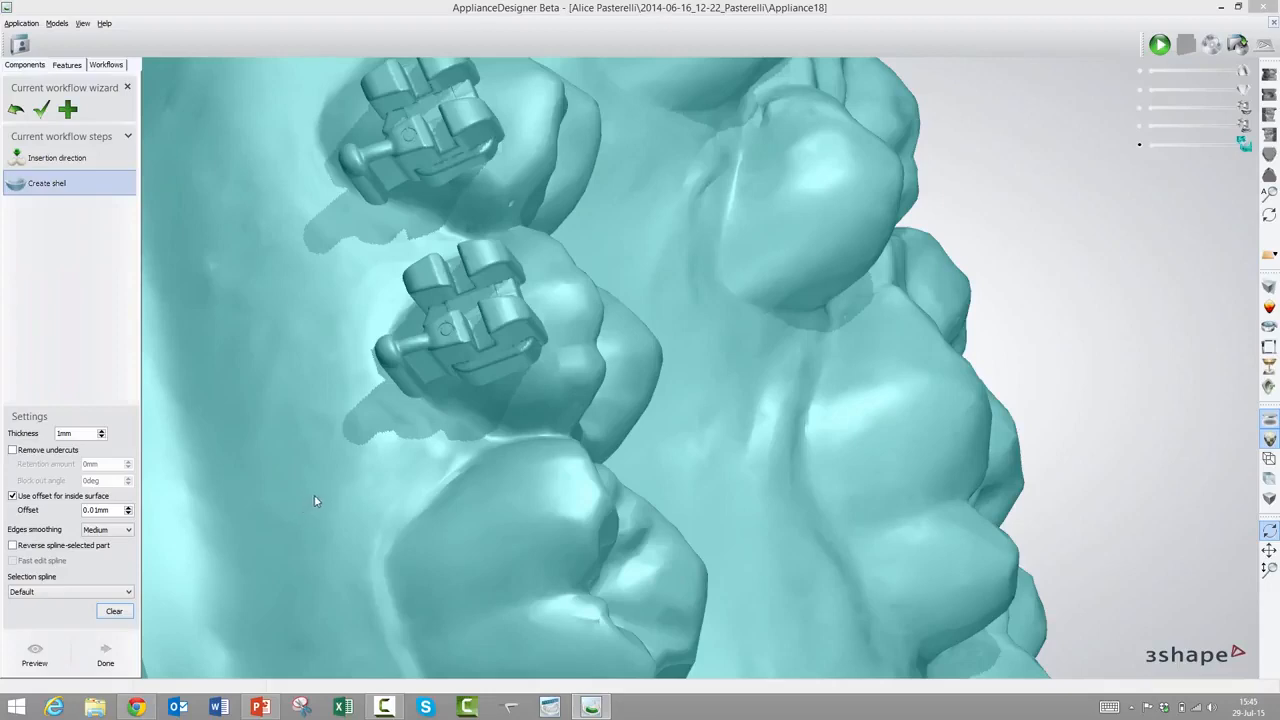
mouse_move(365, 500)
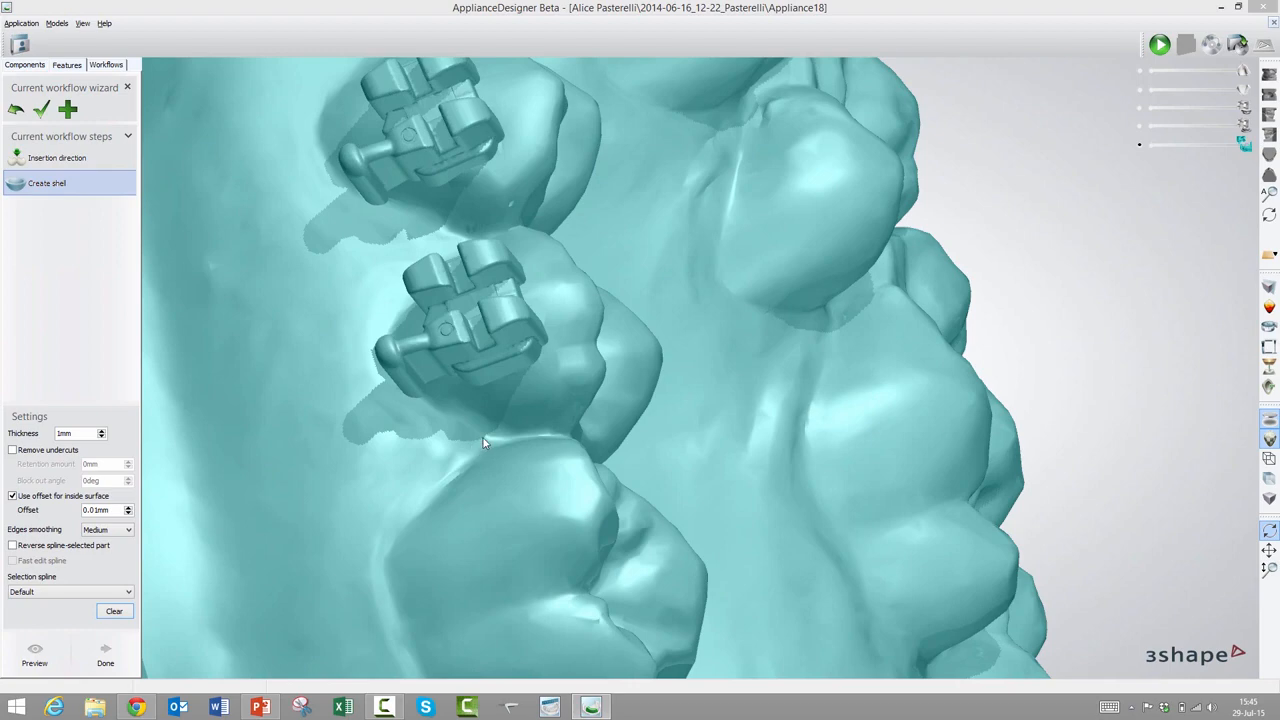
mouse_move(511, 377)
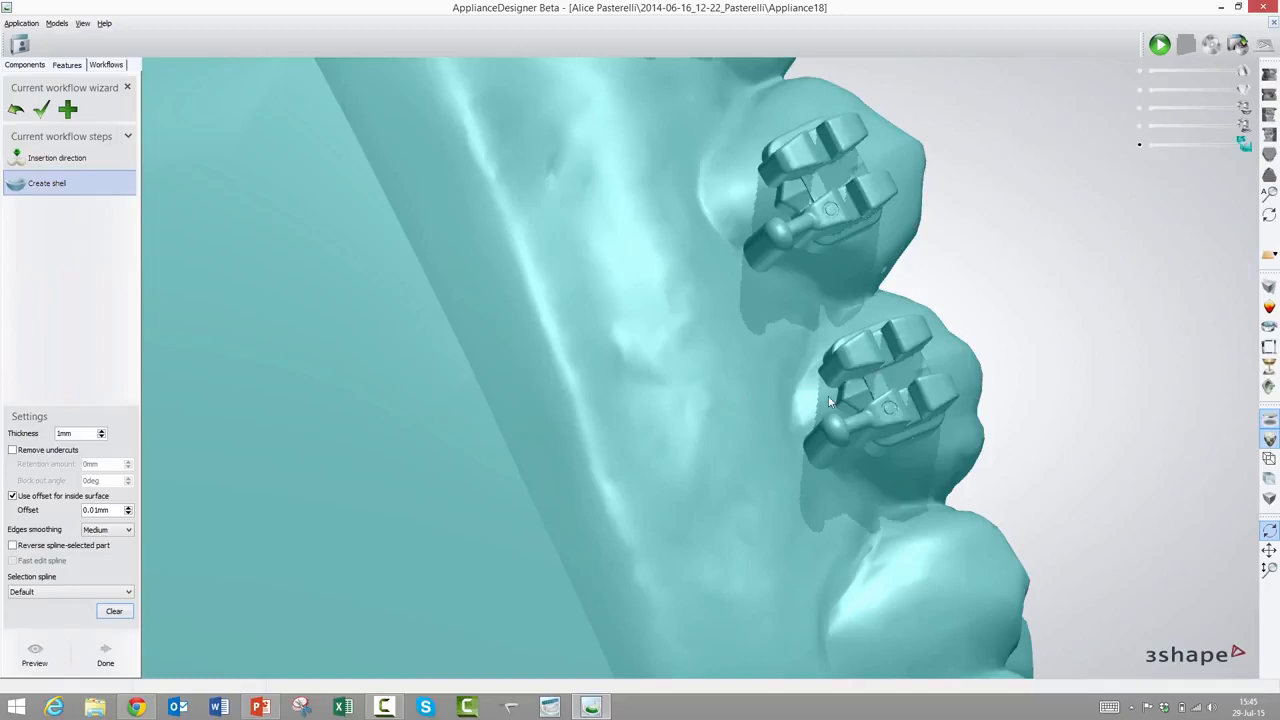
mouse_move(823, 401)
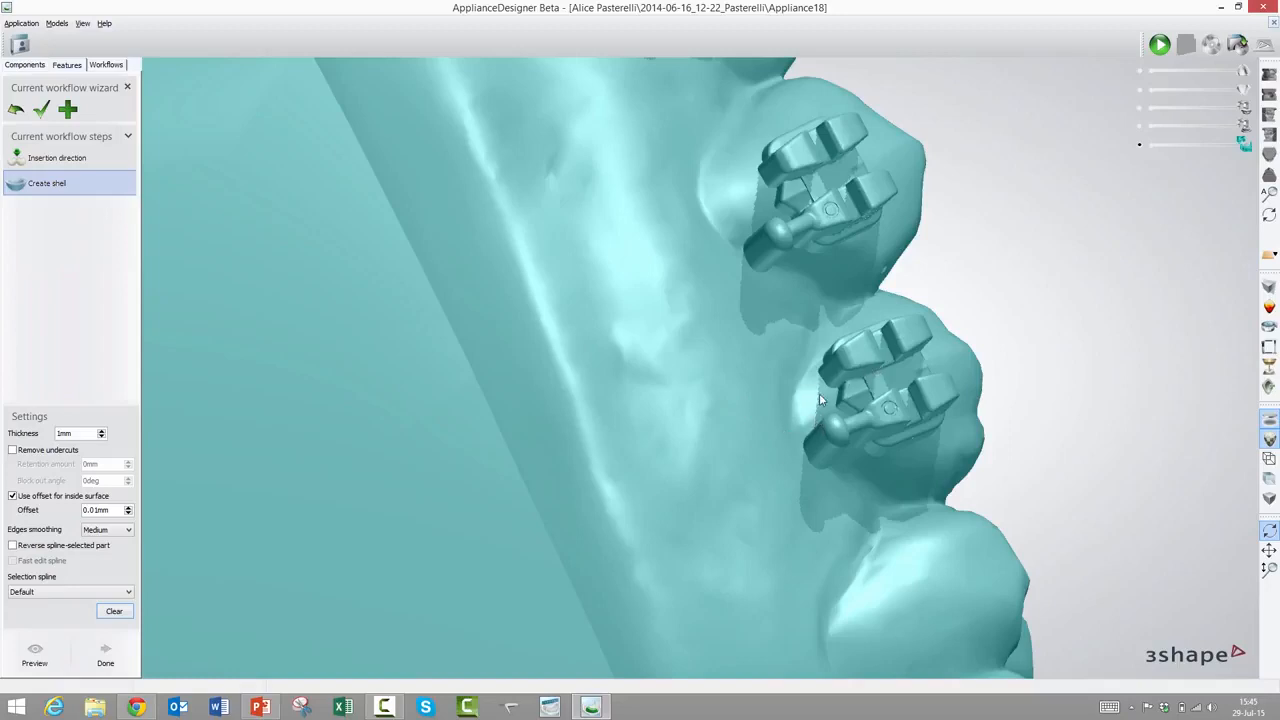
mouse_move(783, 473)
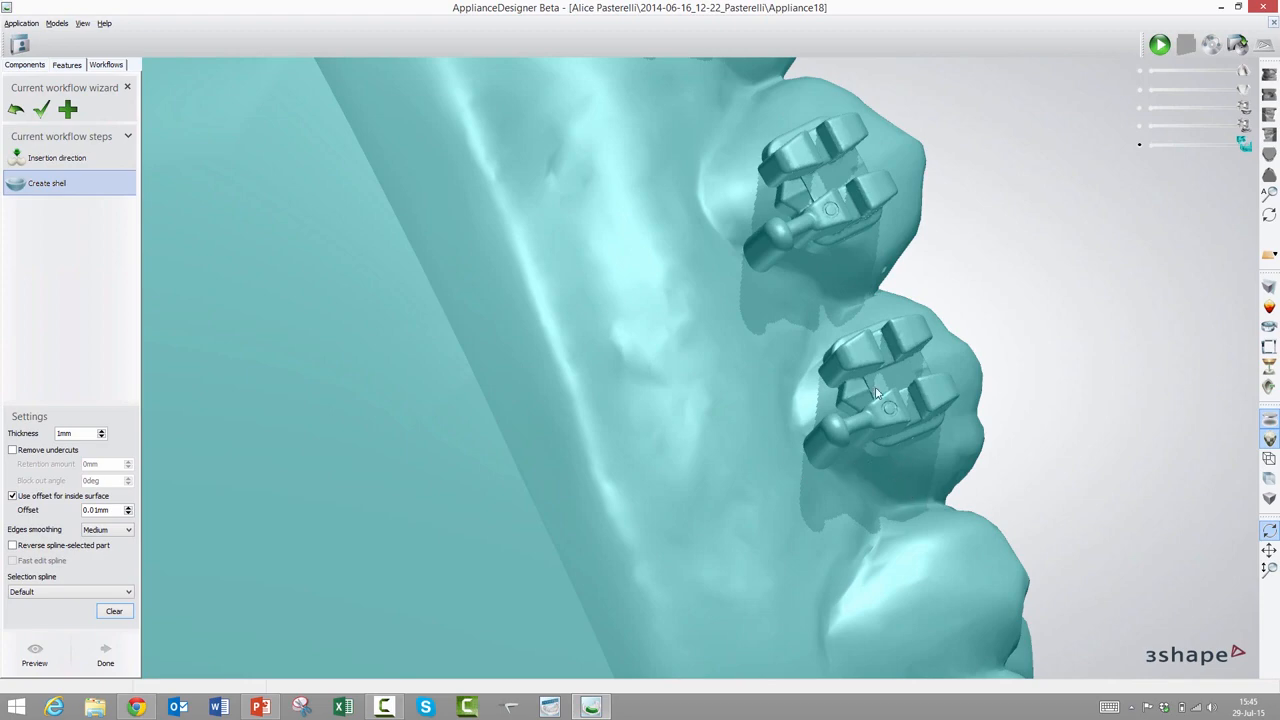
mouse_move(895, 498)
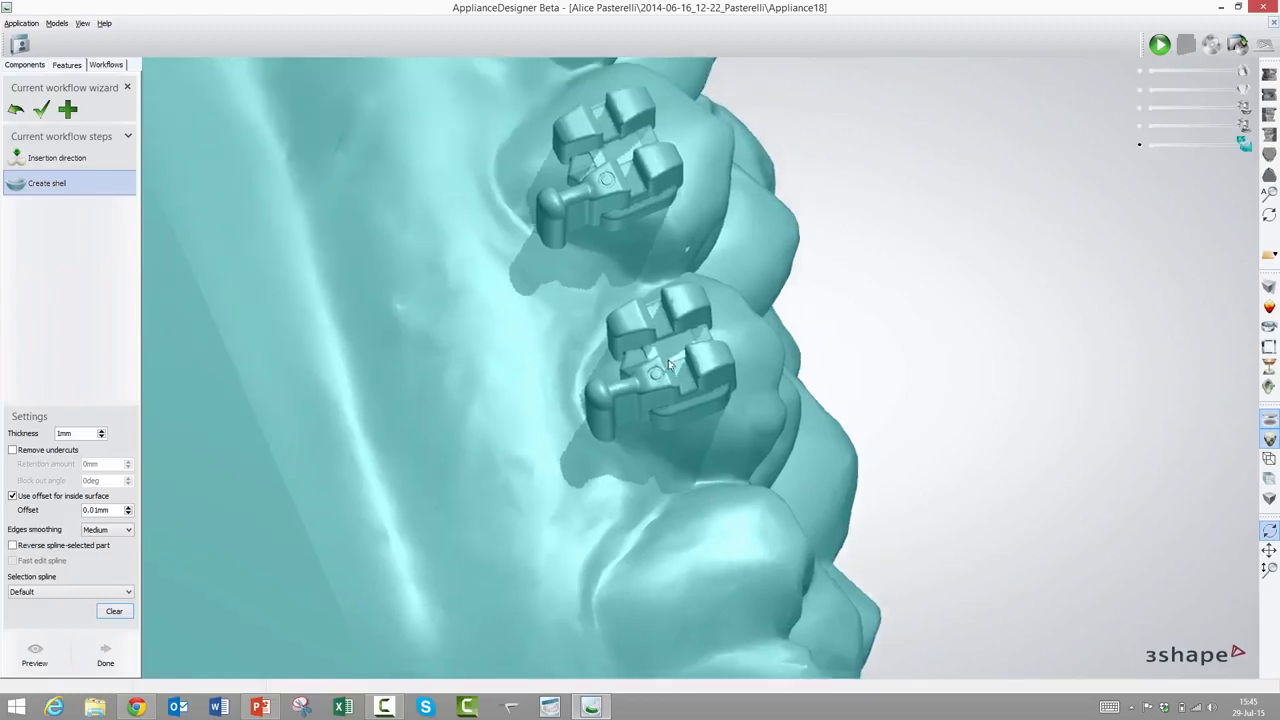
mouse_move(1047, 229)
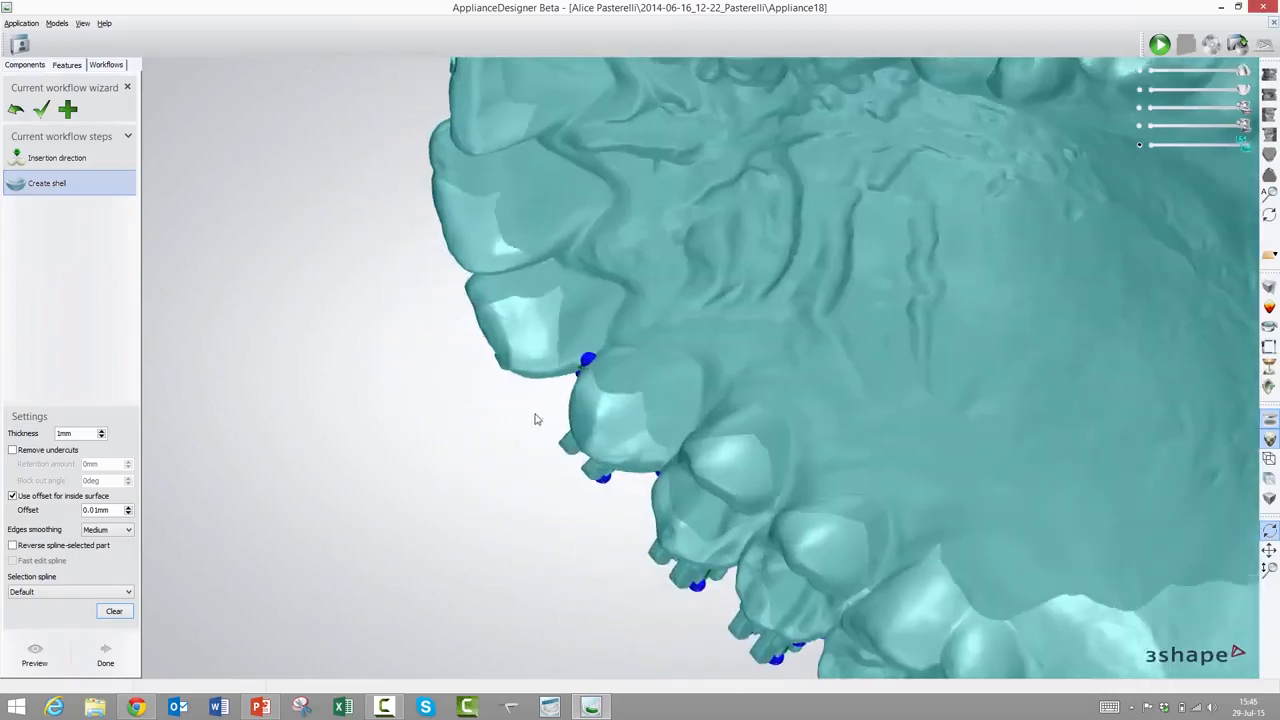
mouse_move(628, 365)
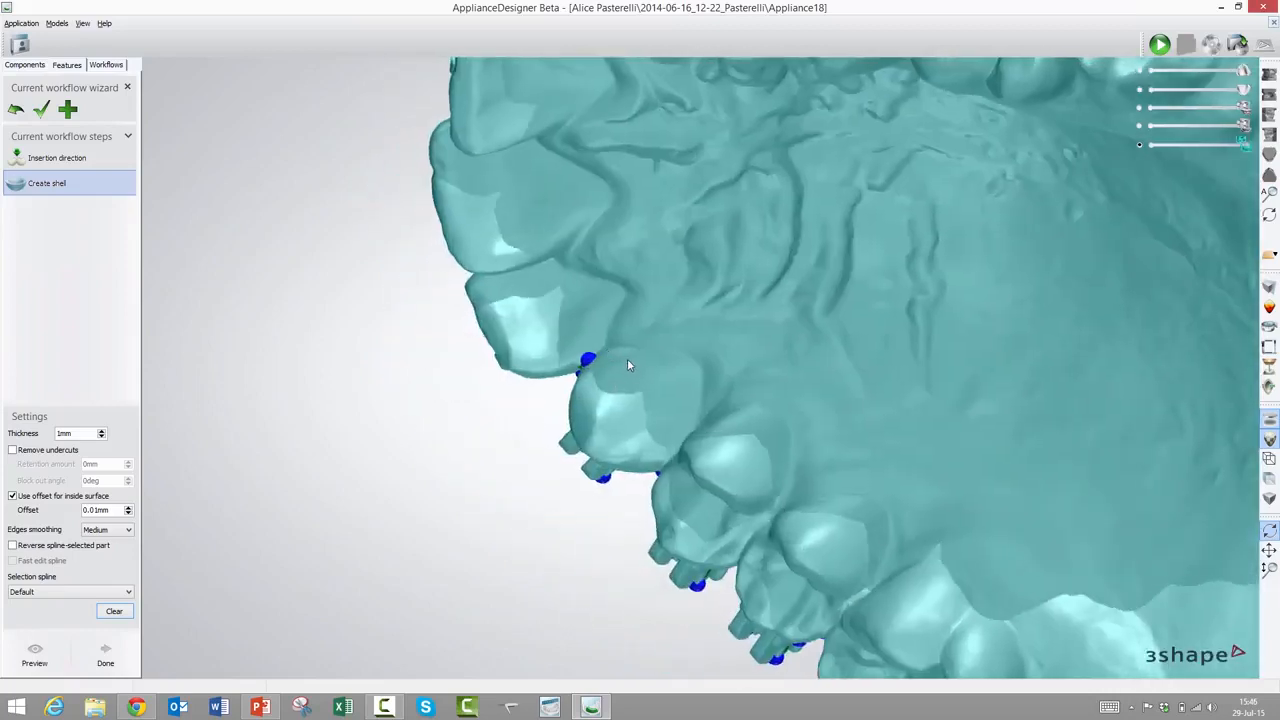
Outline the shell boundary spline around three bracketed teeth and enable Fast edit spline
left_click(631, 359)
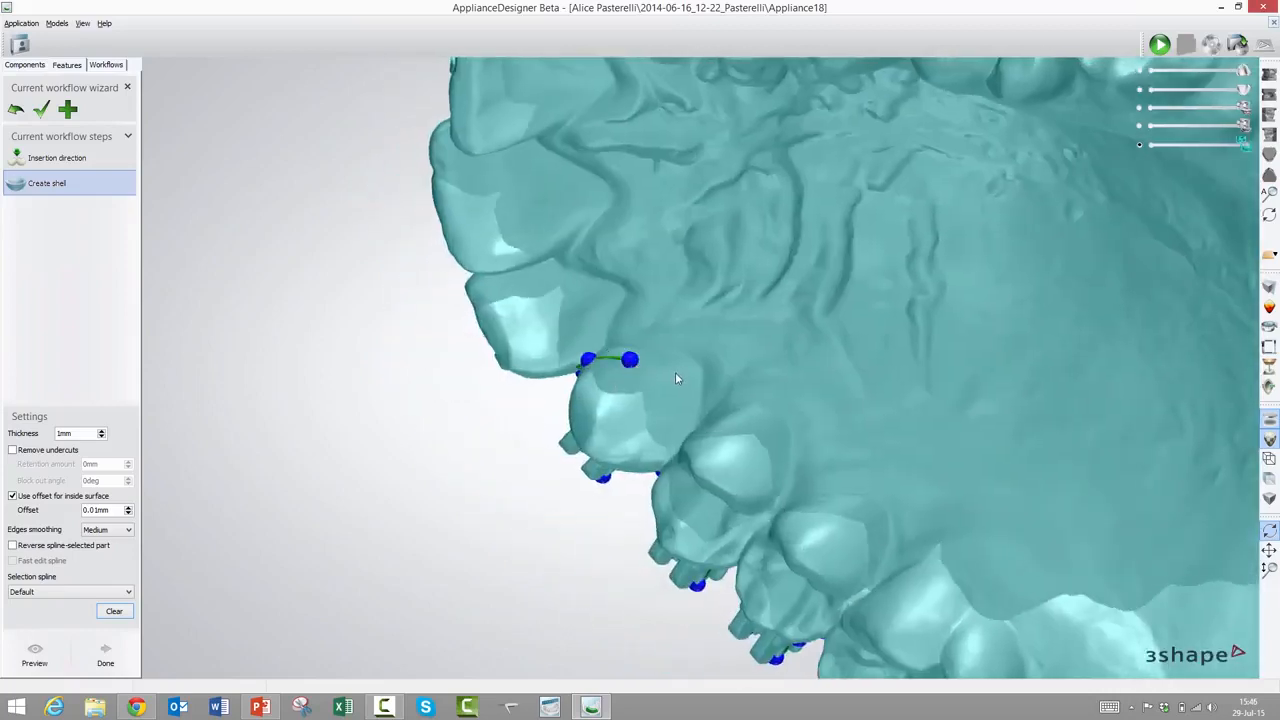
left_click(682, 406)
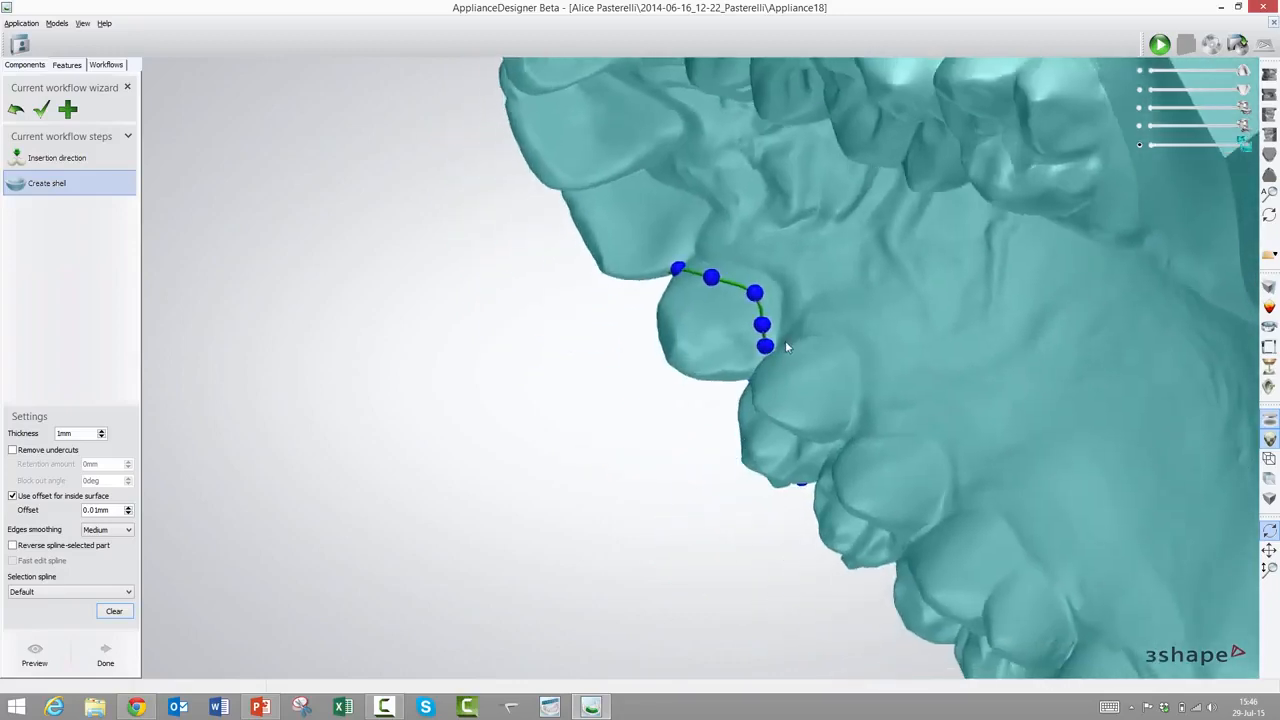
left_click(835, 347)
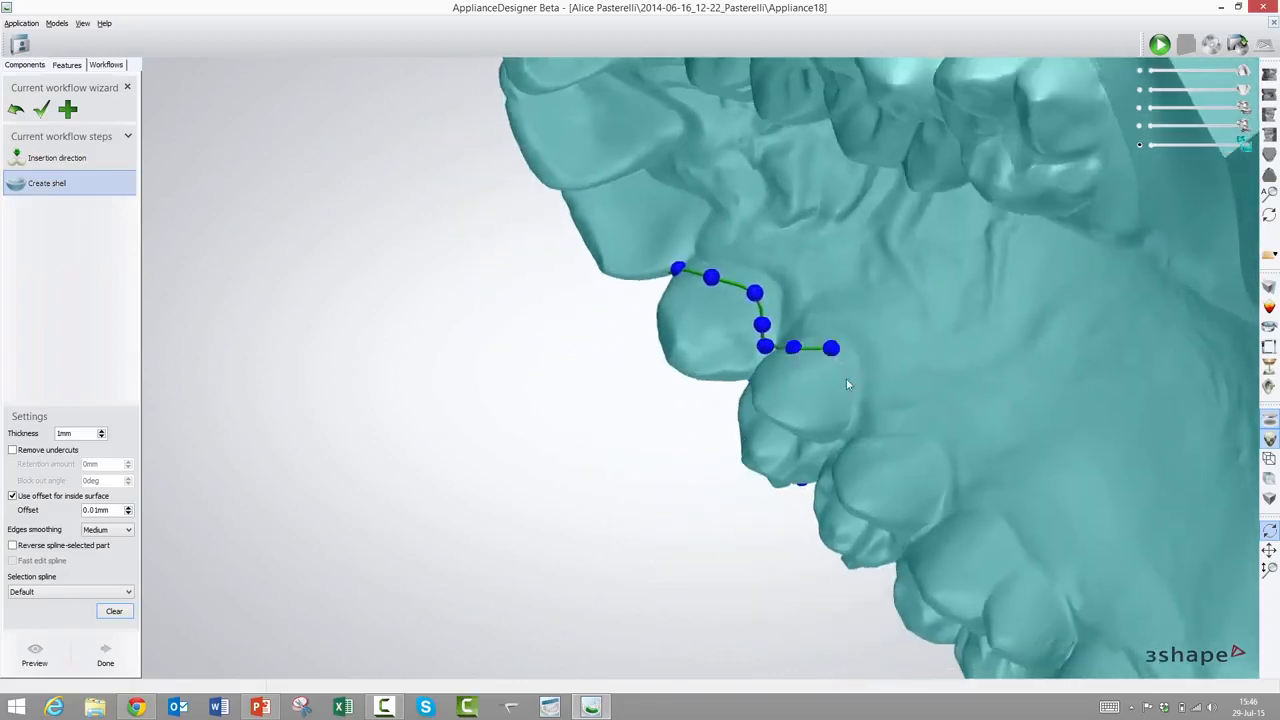
left_click(847, 433)
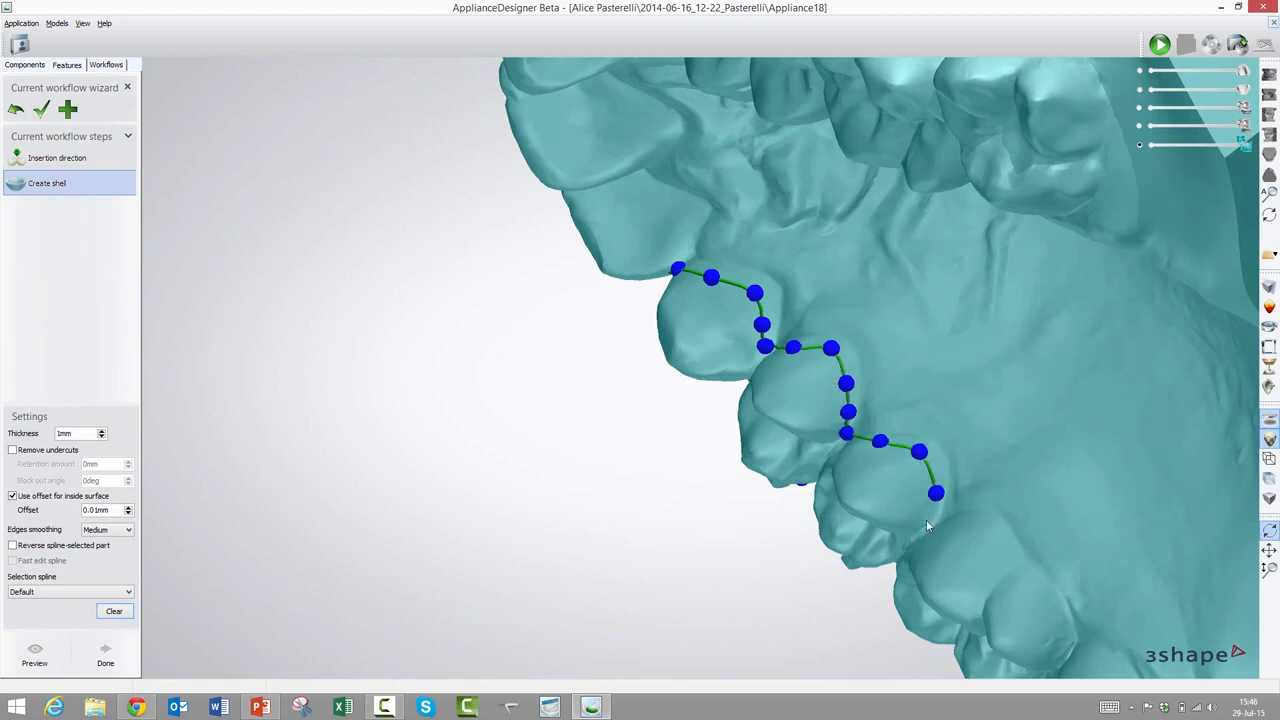
left_click_drag(925, 527, 836, 283)
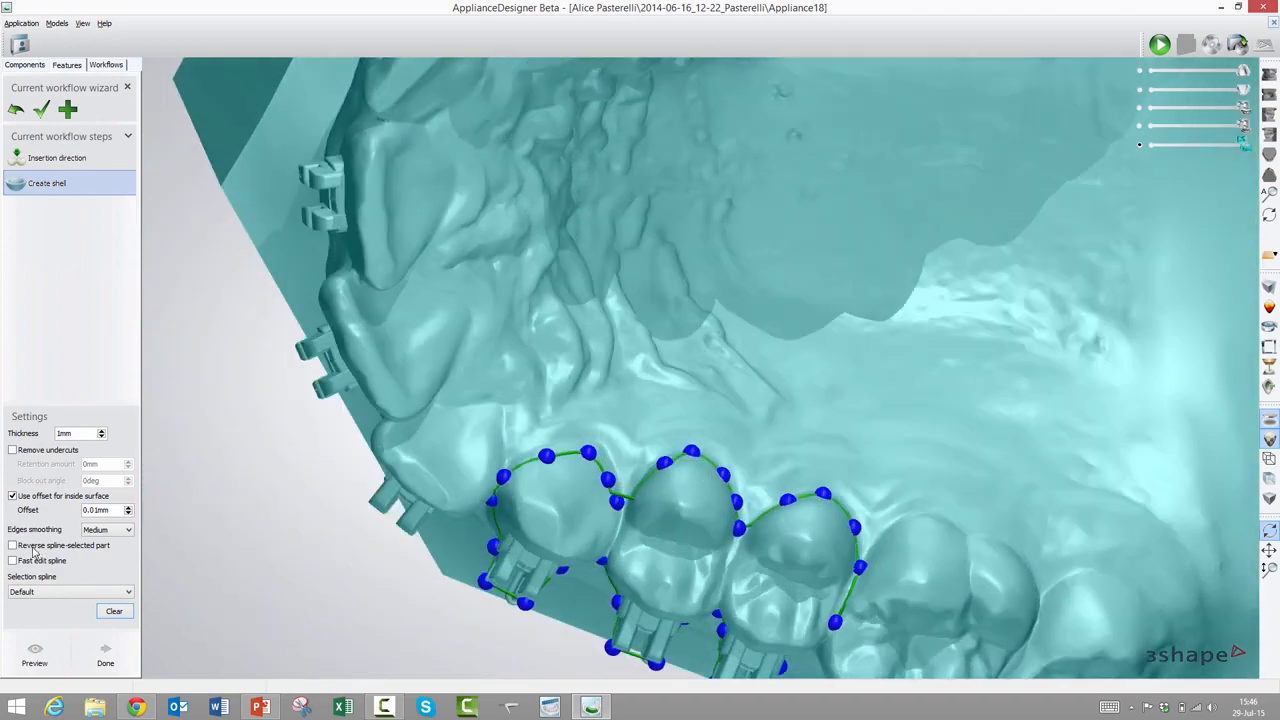
left_click(13, 560)
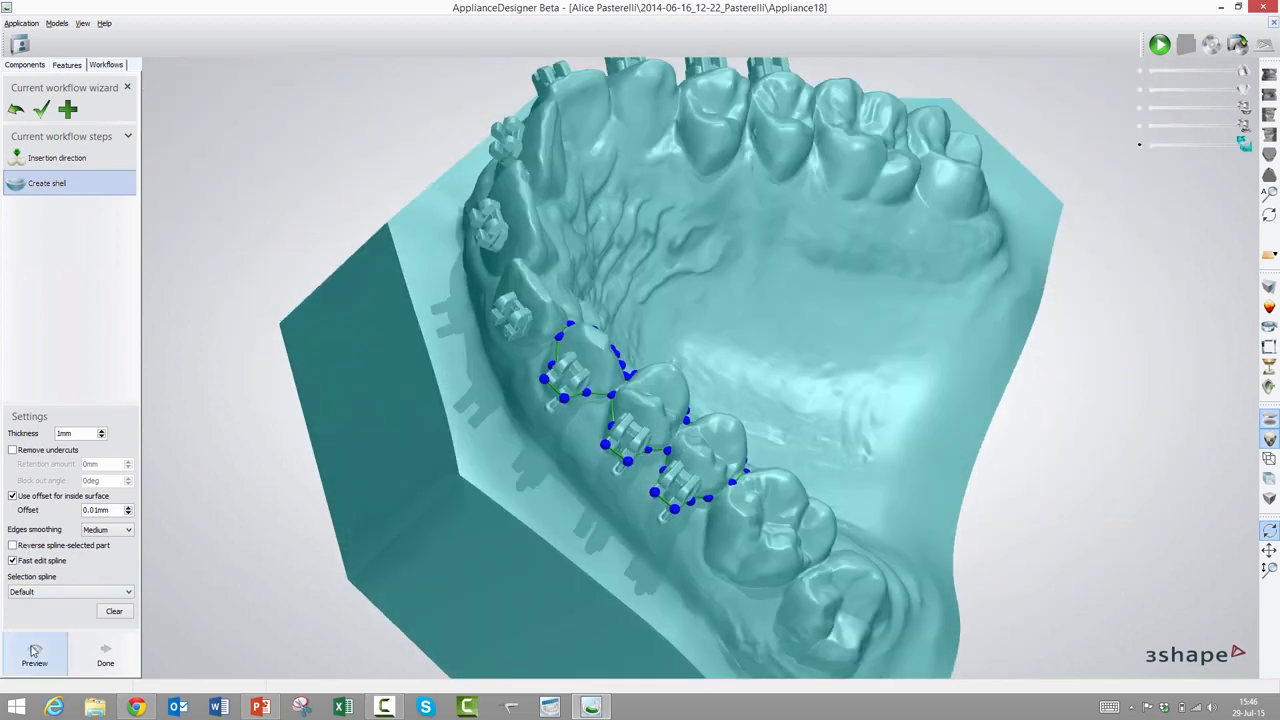
left_click(34, 655)
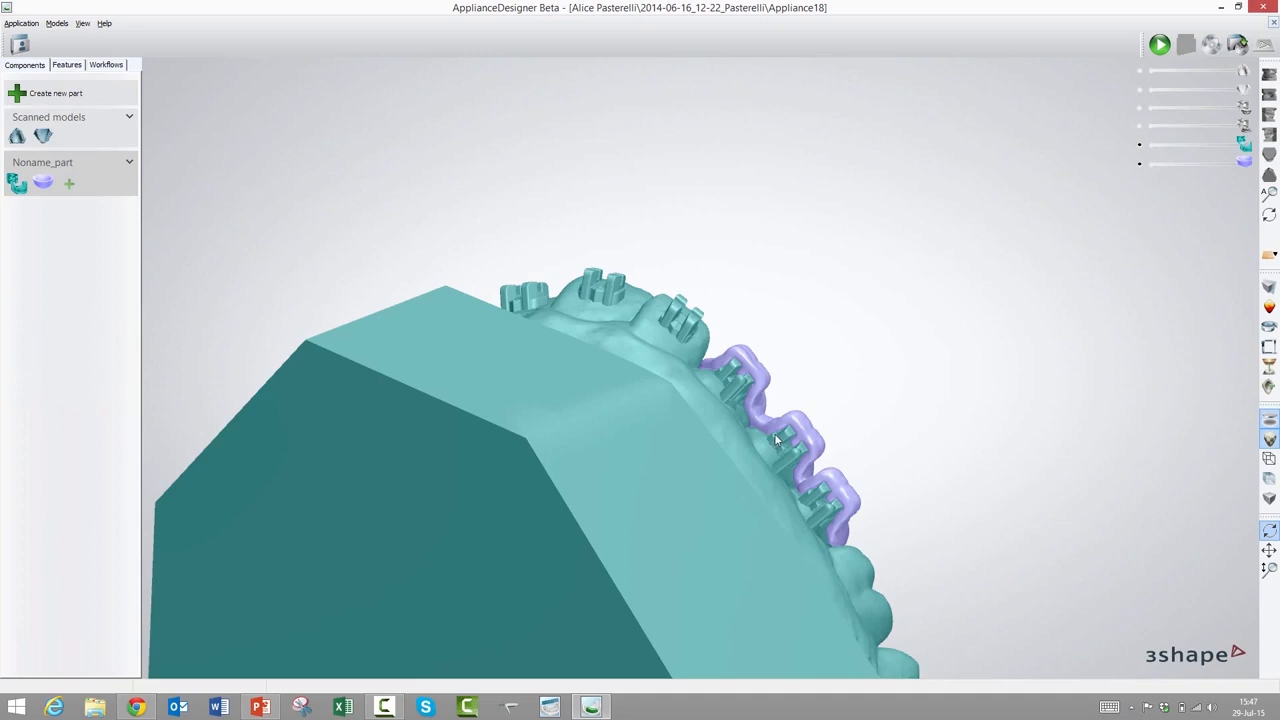
left_click_drag(775, 440, 743, 491)
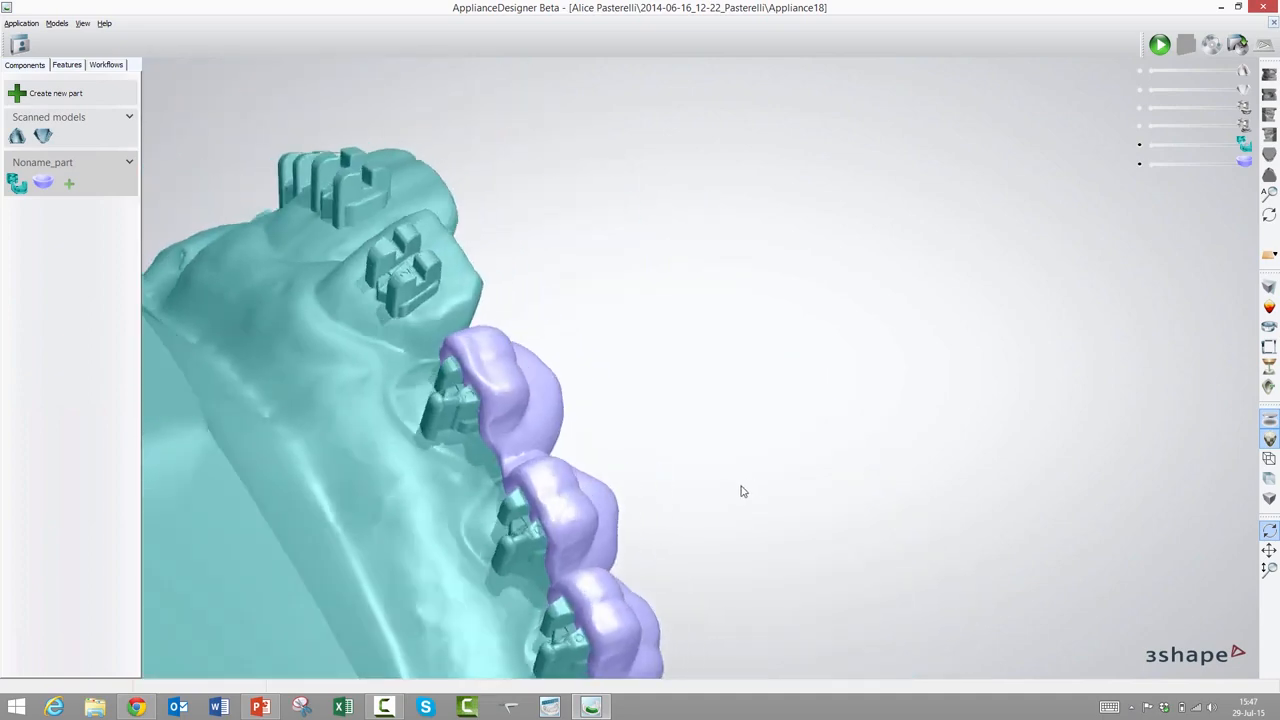
left_click_drag(740, 490, 516, 429)
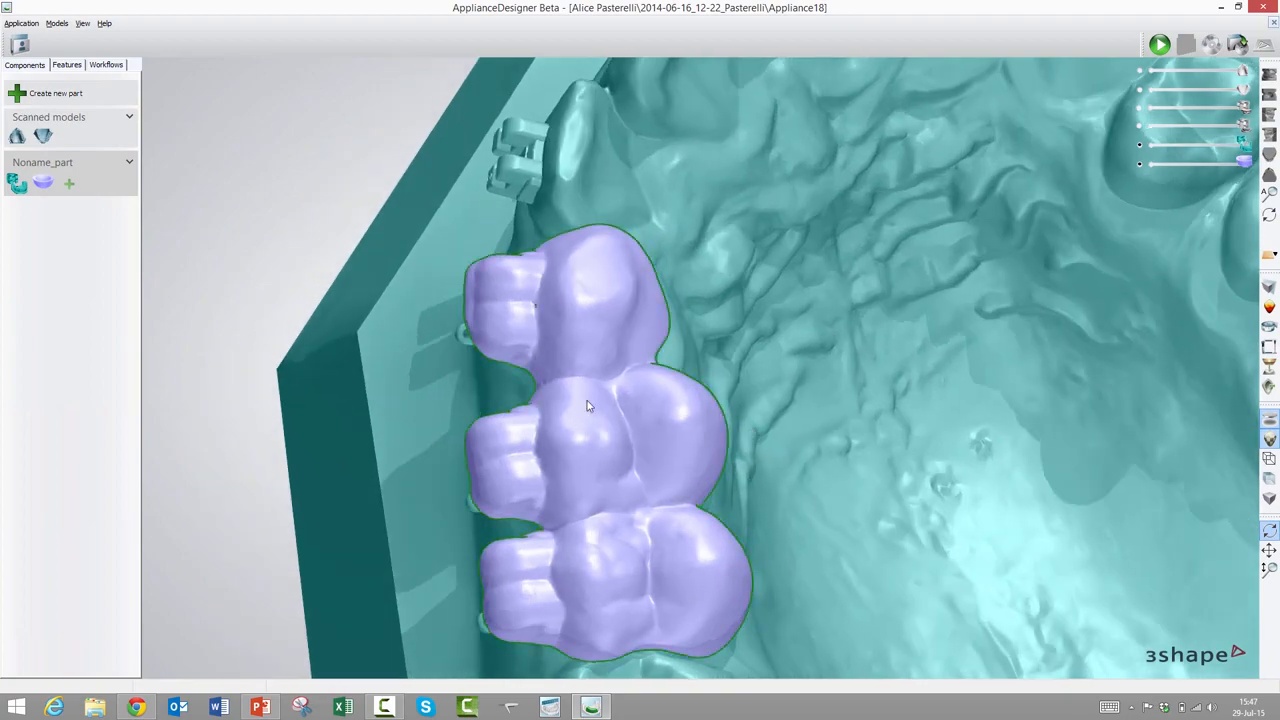
right_click(588, 405)
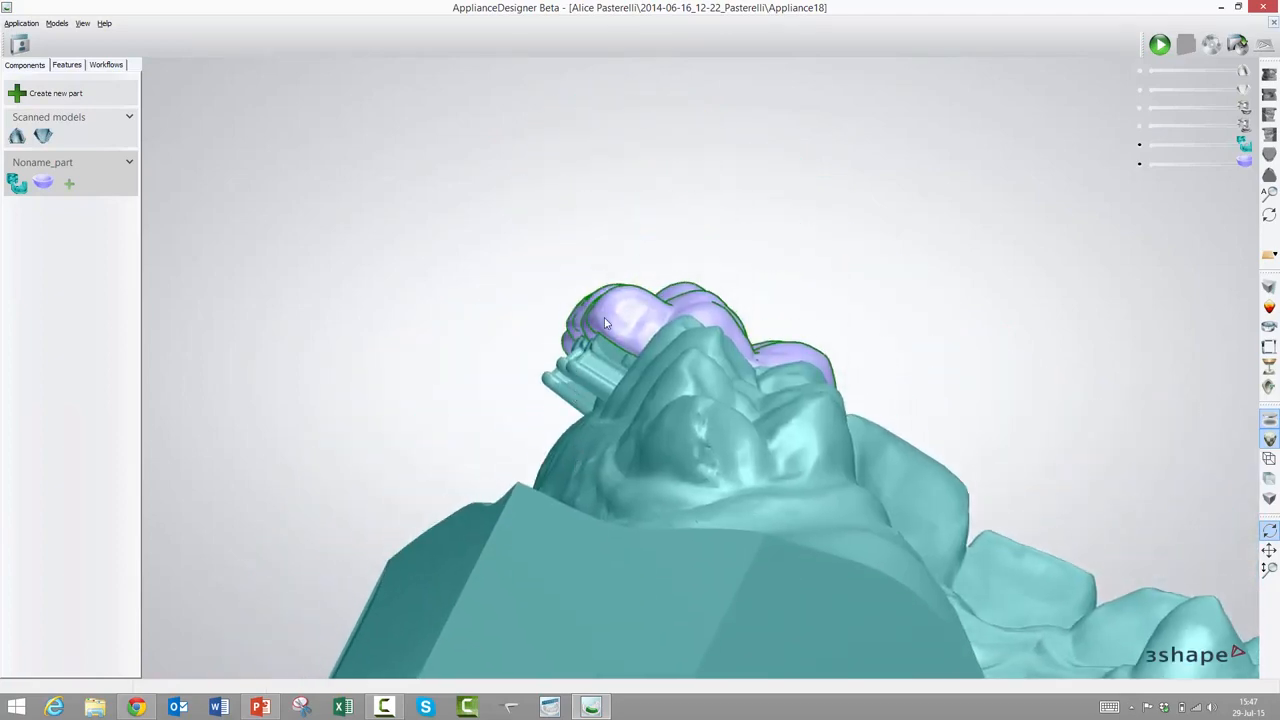
mouse_move(640, 290)
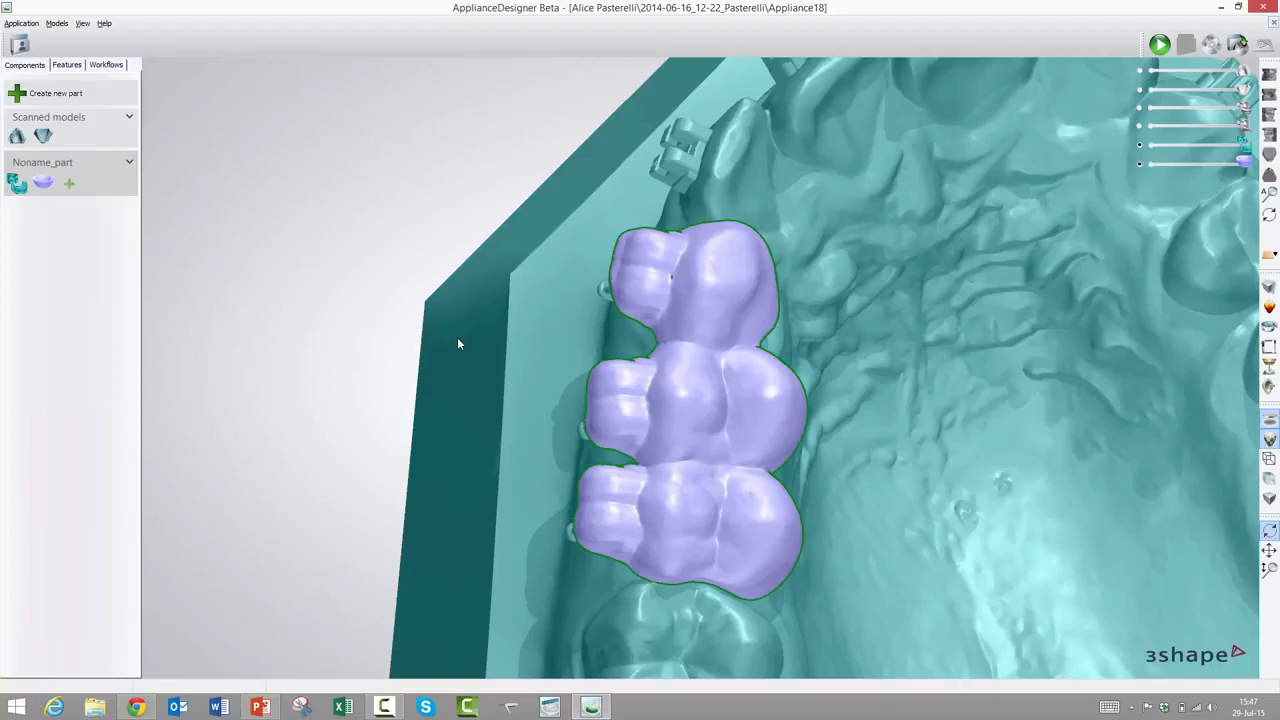
mouse_move(488, 344)
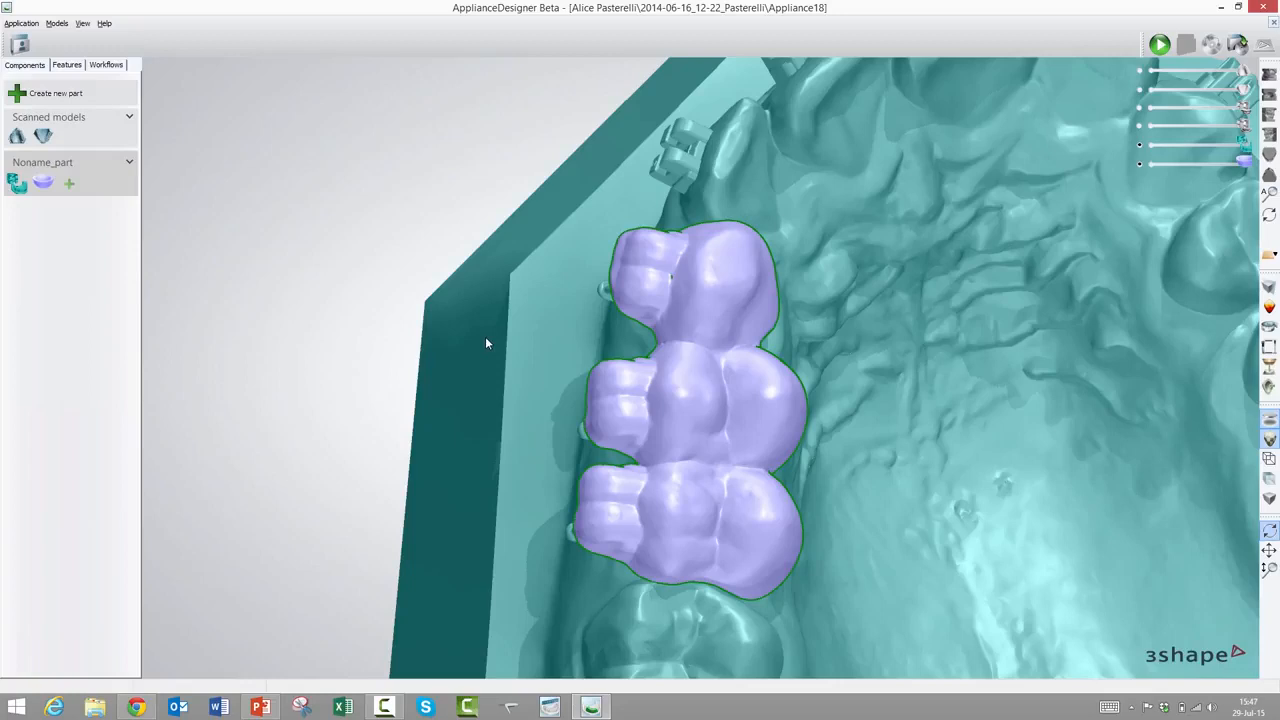
mouse_move(545, 444)
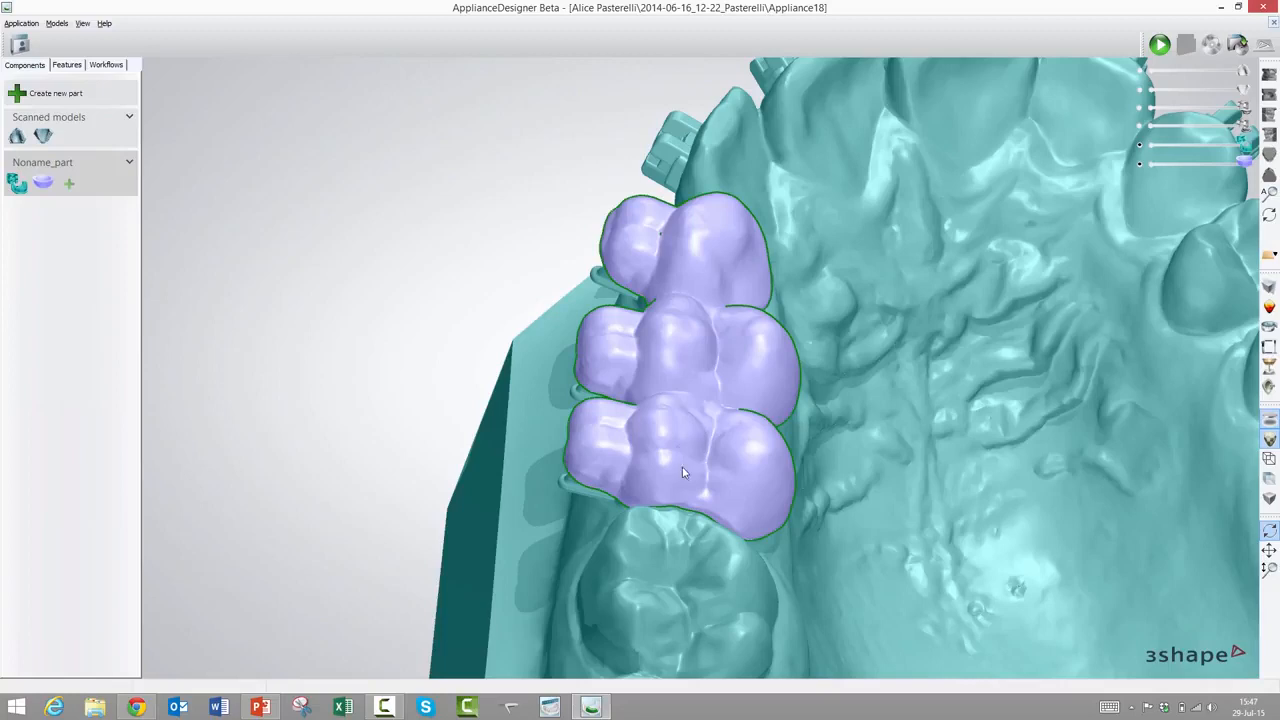
mouse_move(668, 441)
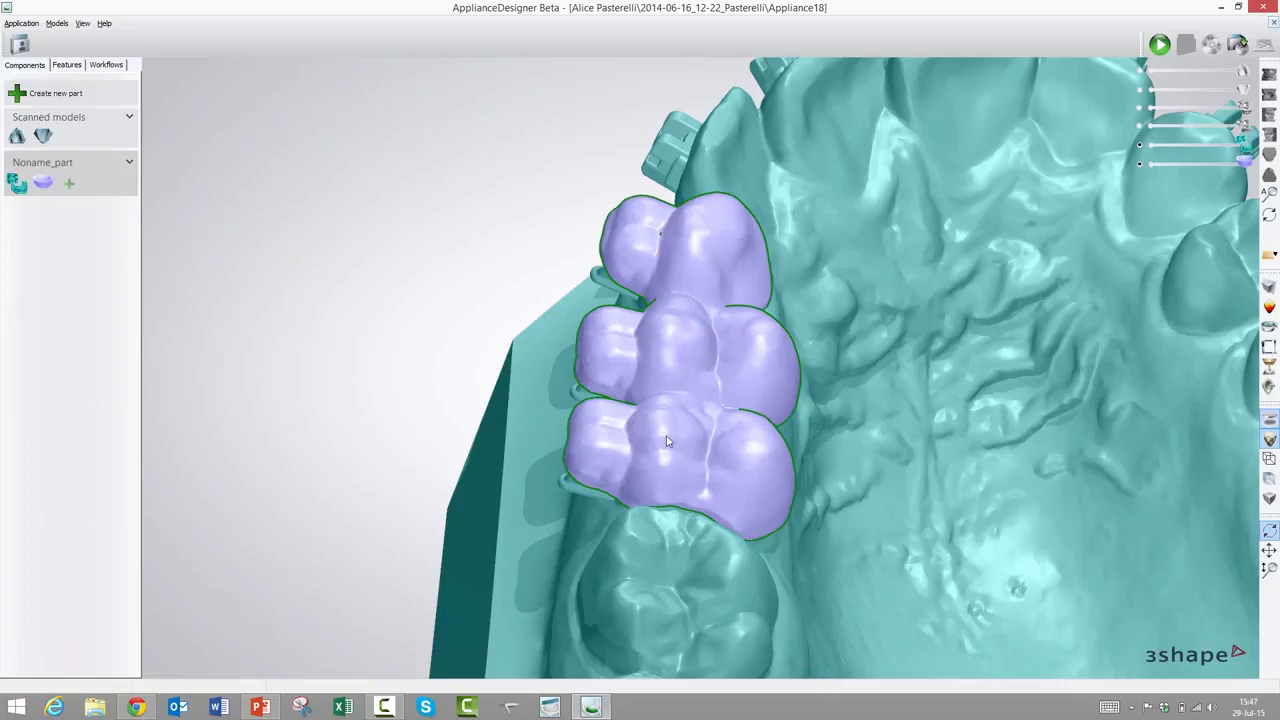
Add a Modify model step to the shell tray from its context menu
right_click(668, 442)
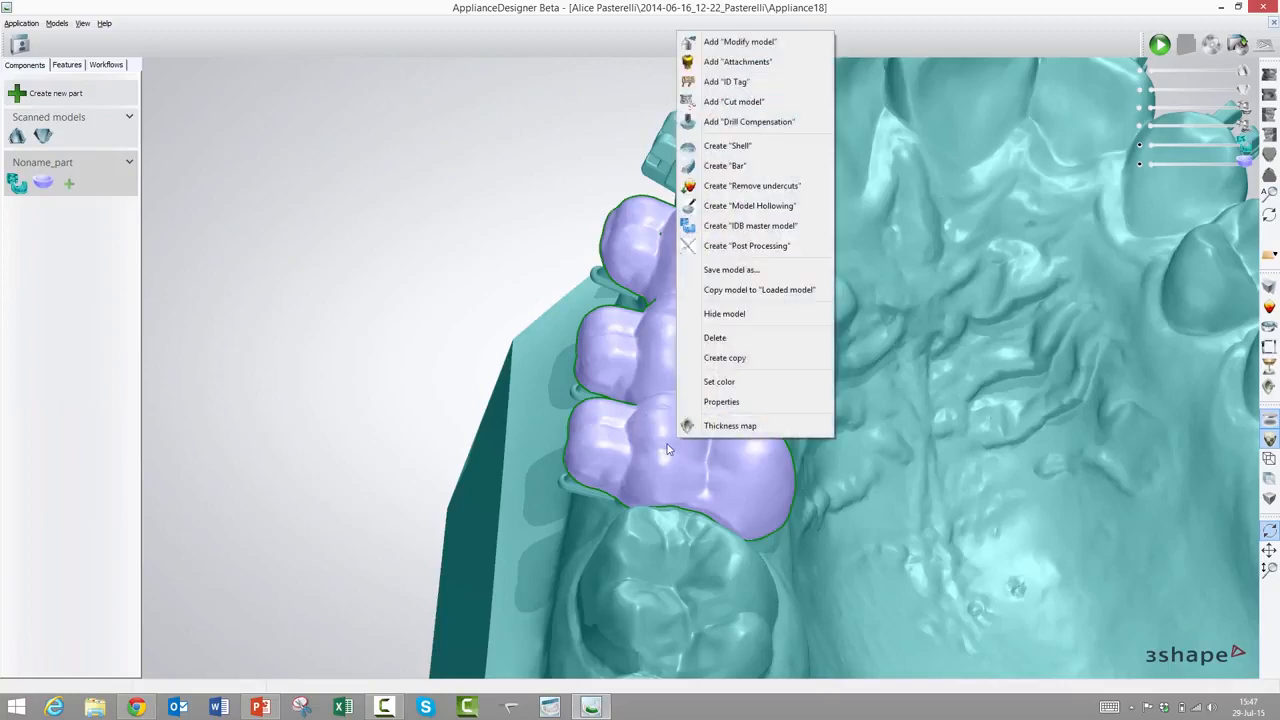
mouse_move(670, 452)
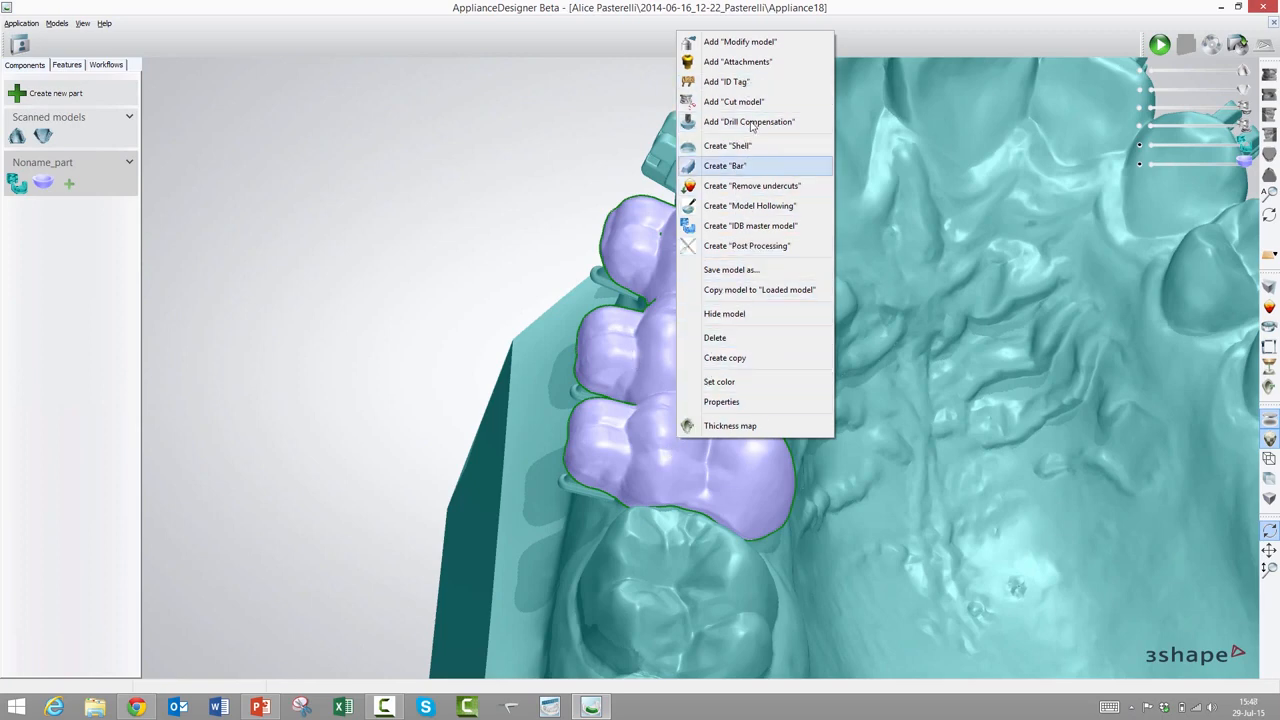
mouse_move(740, 42)
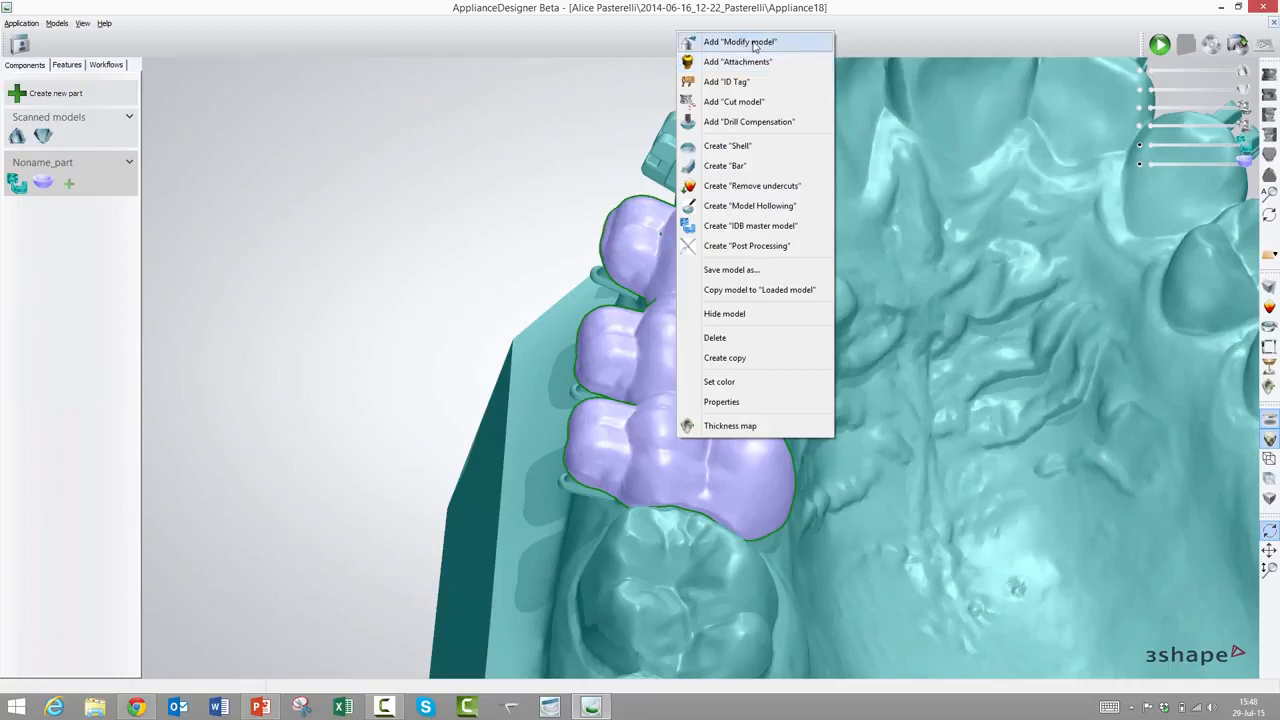
left_click(740, 41)
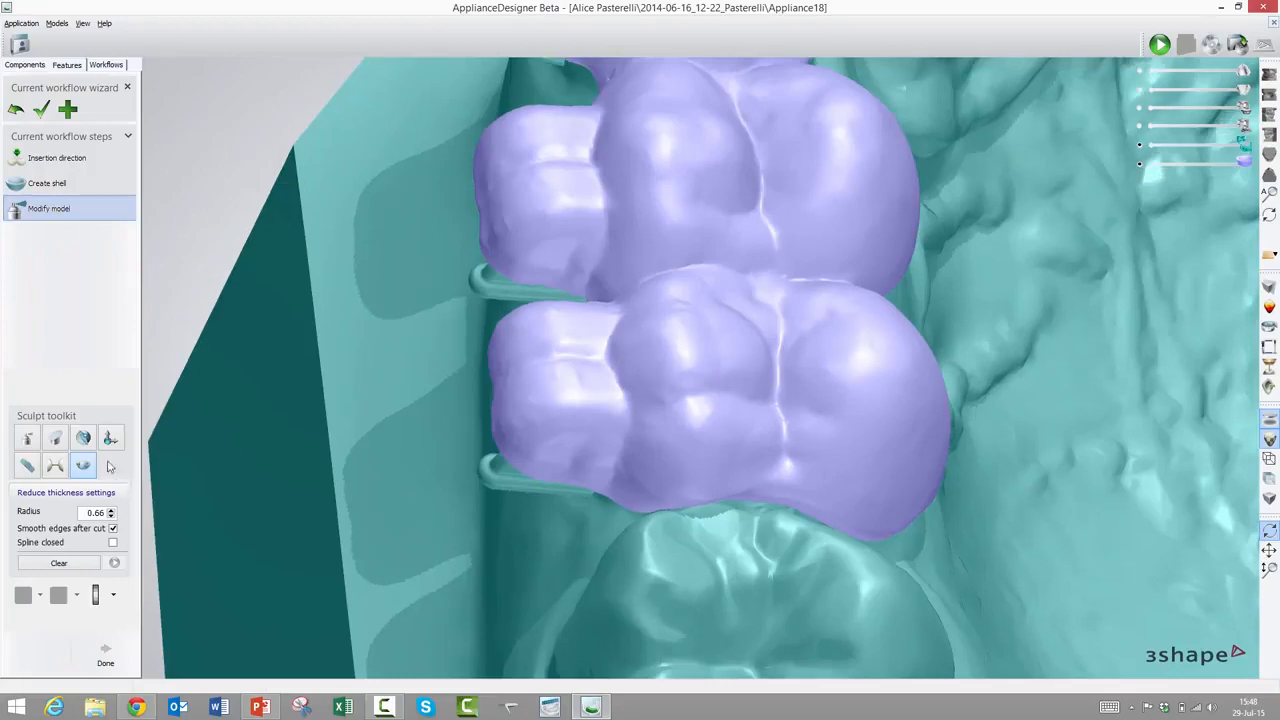
mouse_move(84, 466)
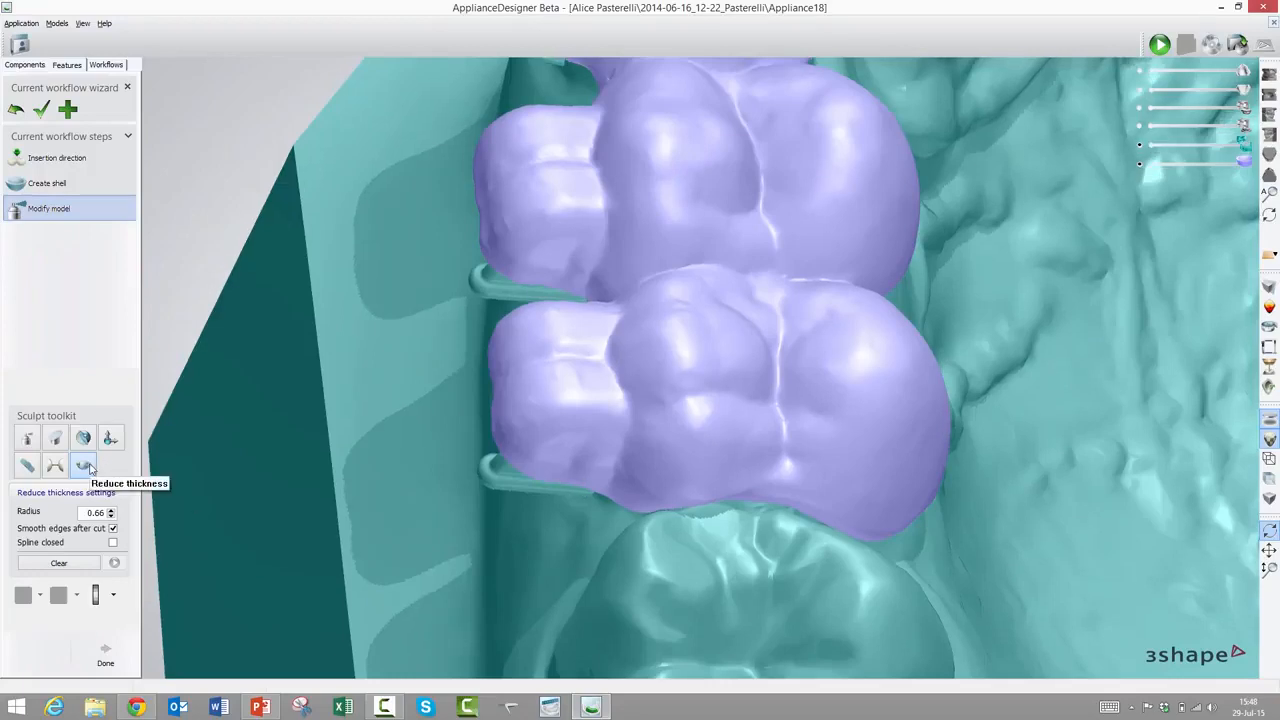
mouse_move(650, 487)
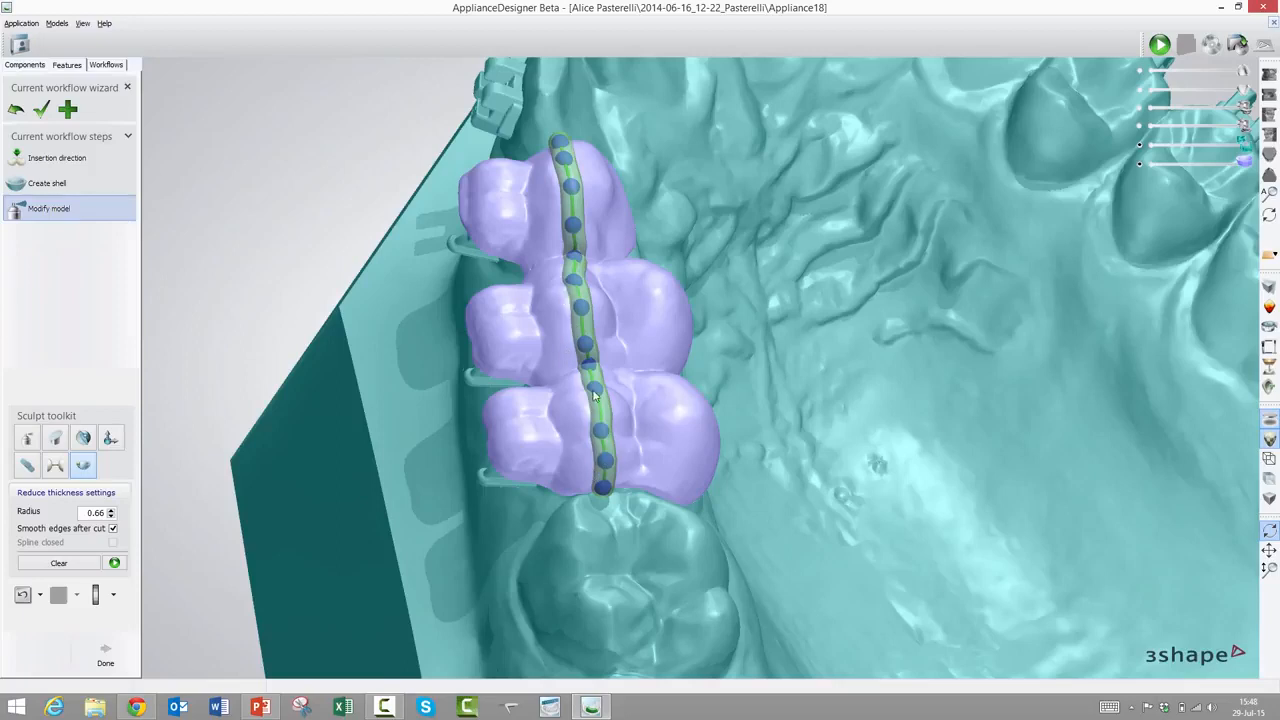
mouse_move(580, 350)
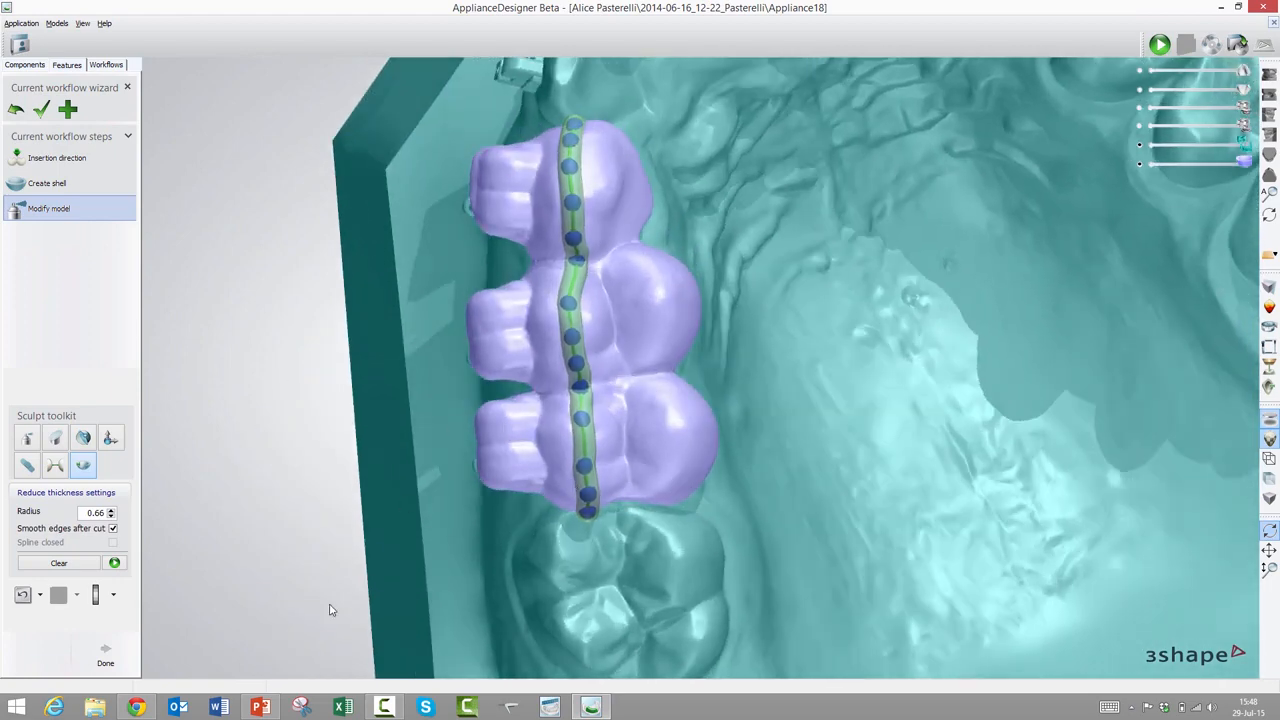
Apply Reduce thickness along a centre-line groove across the three shell teeth
left_click(567, 152)
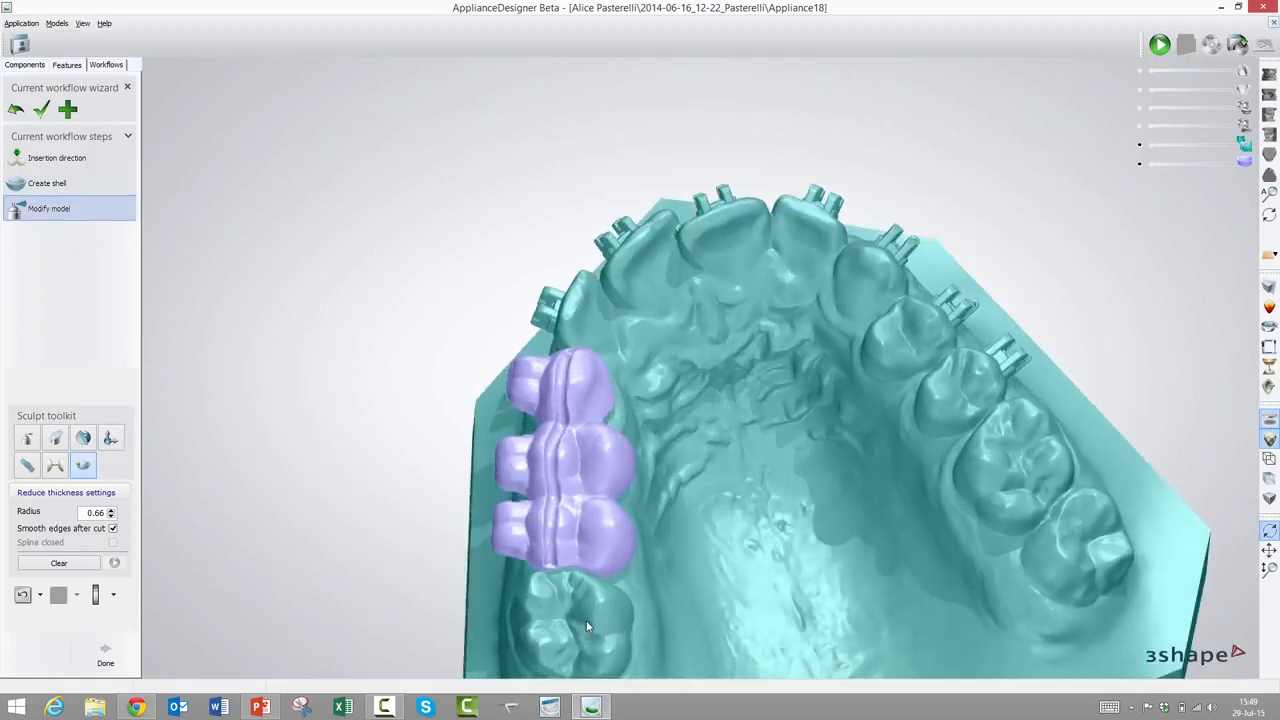
Confirm Done on the Modify model wizard, keeping the grooved shell, and reopen its actions menu
left_click(105, 662)
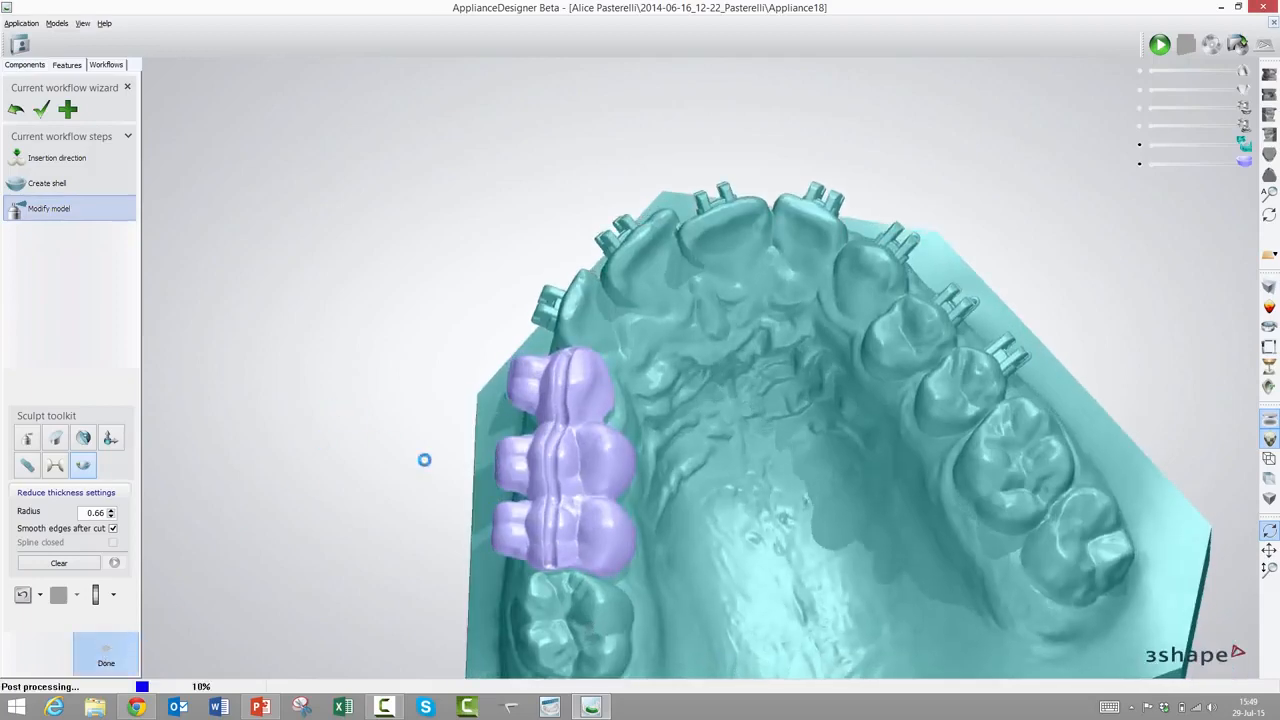
left_click(106, 663)
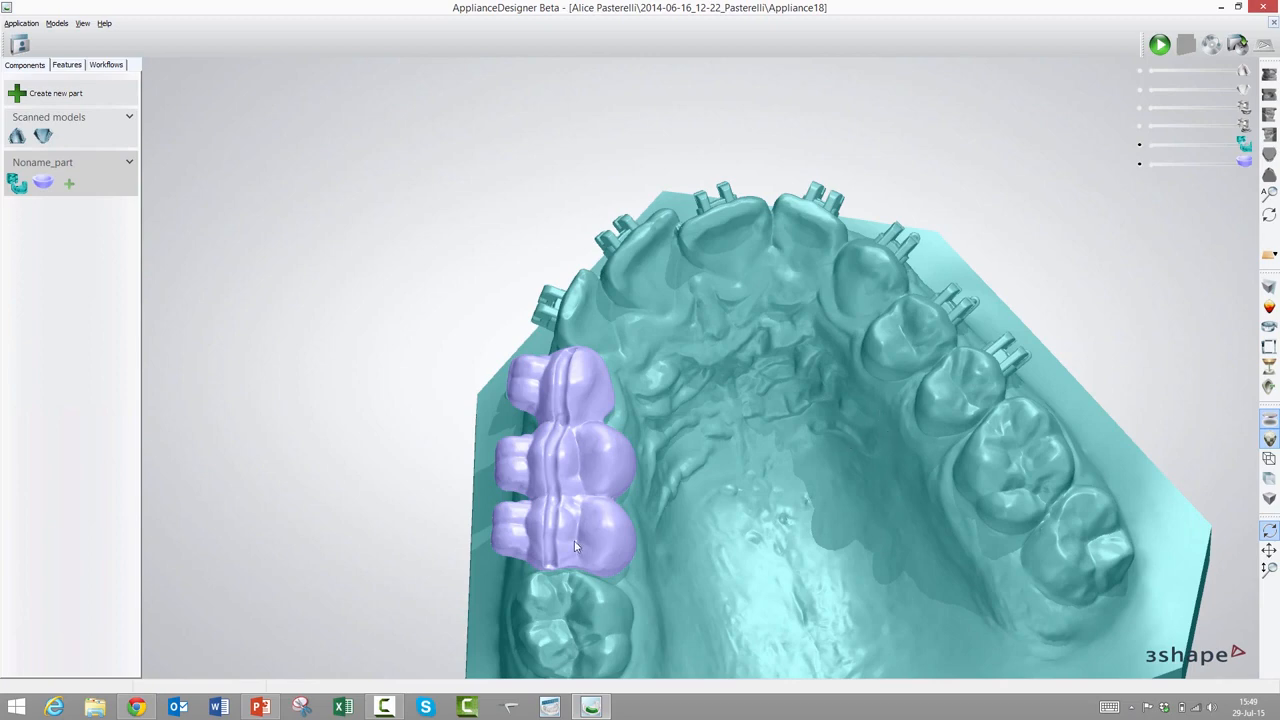
mouse_move(512, 443)
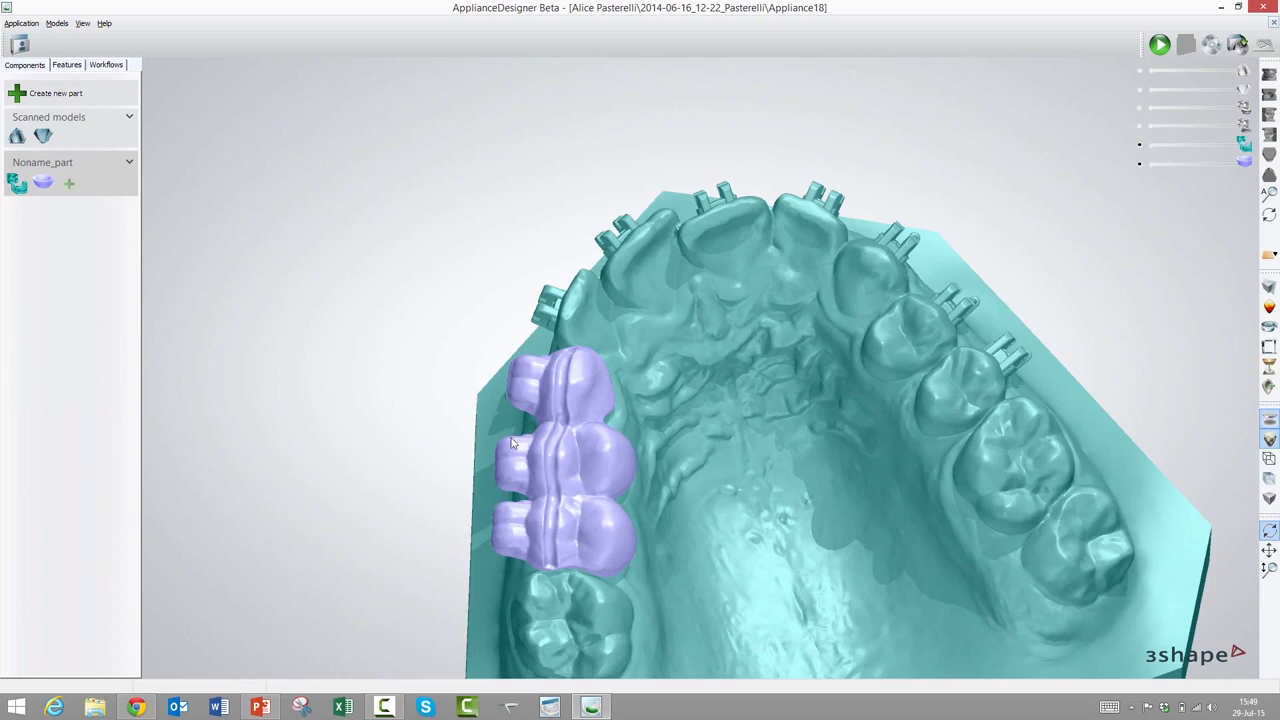
mouse_move(1045, 260)
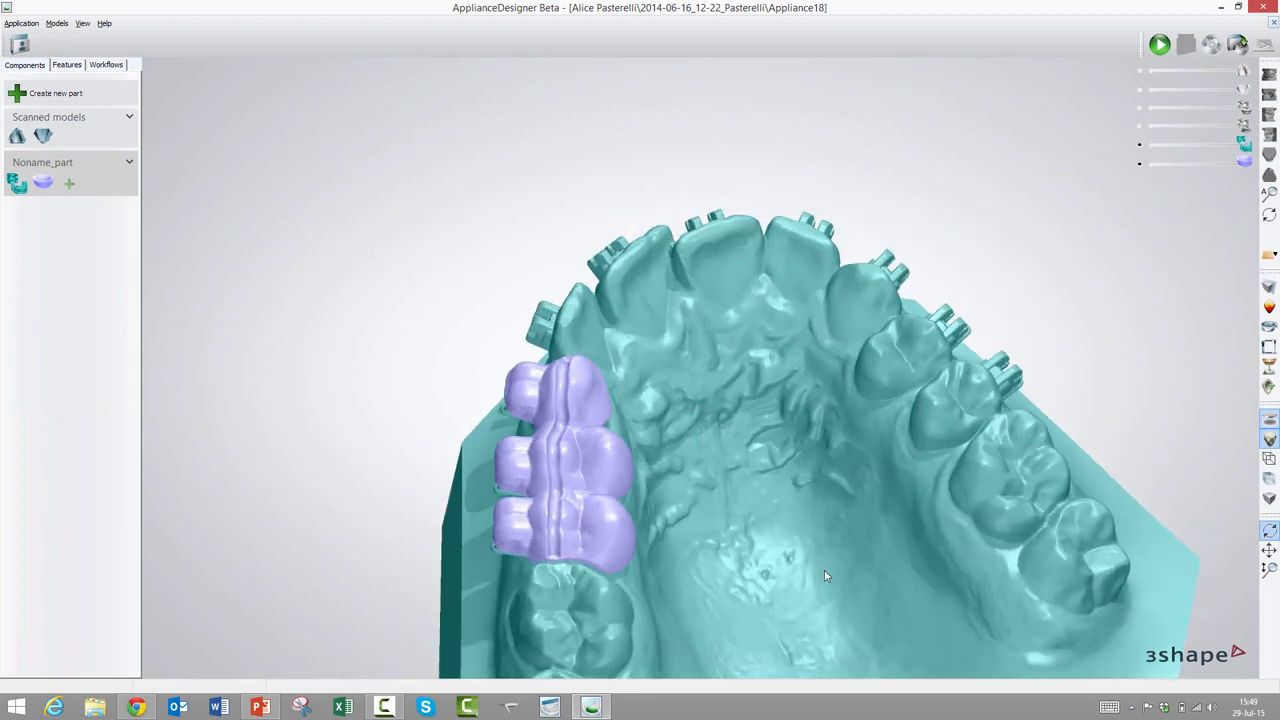
left_click_drag(825, 576, 613, 444)
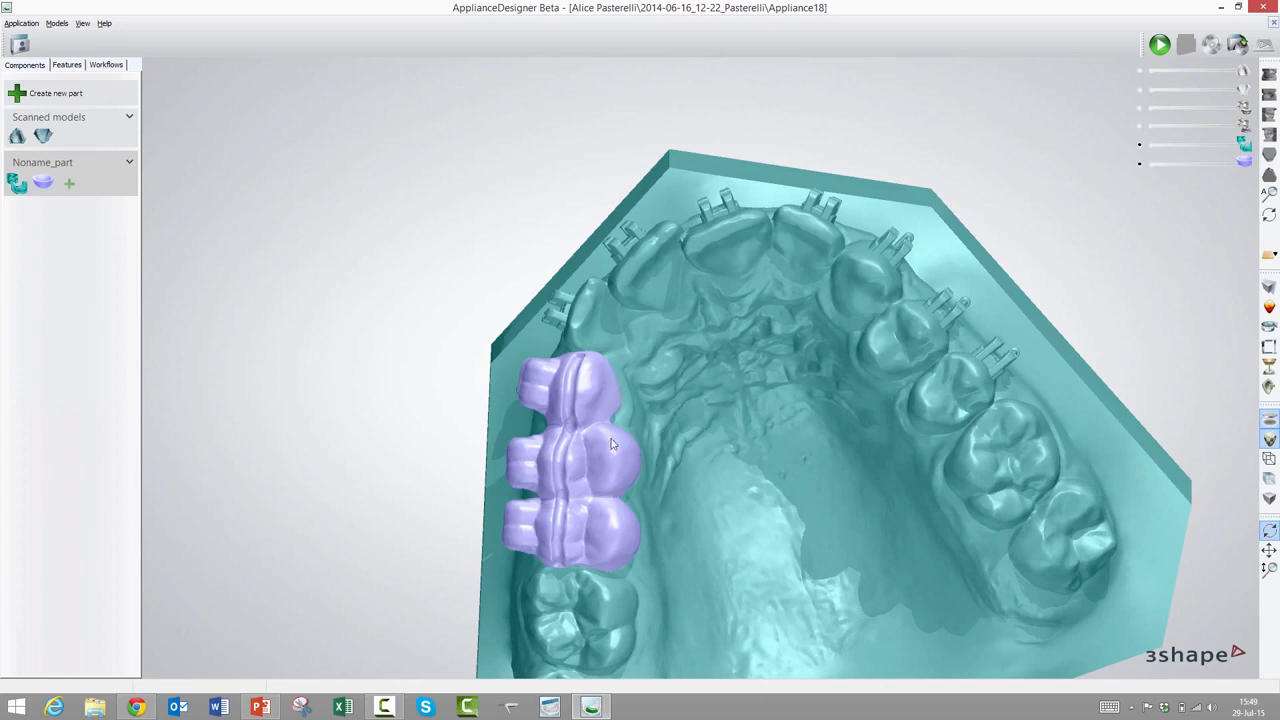
right_click(613, 444)
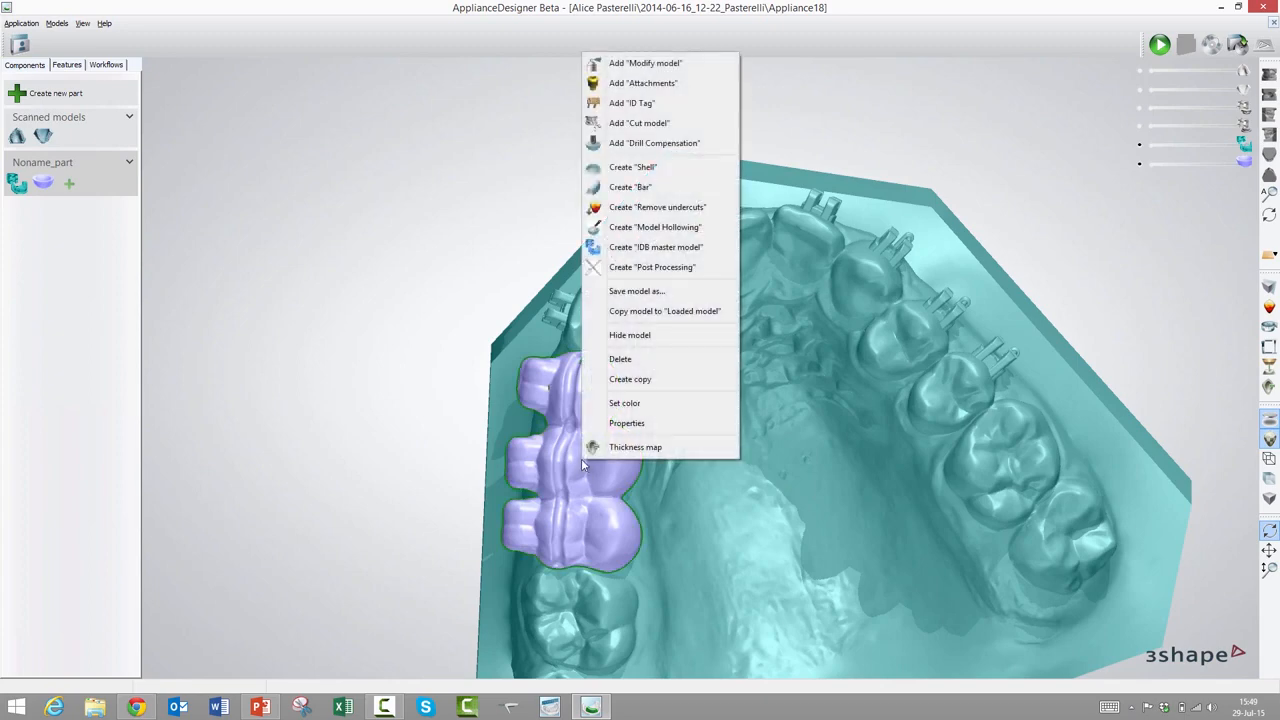
mouse_move(623, 207)
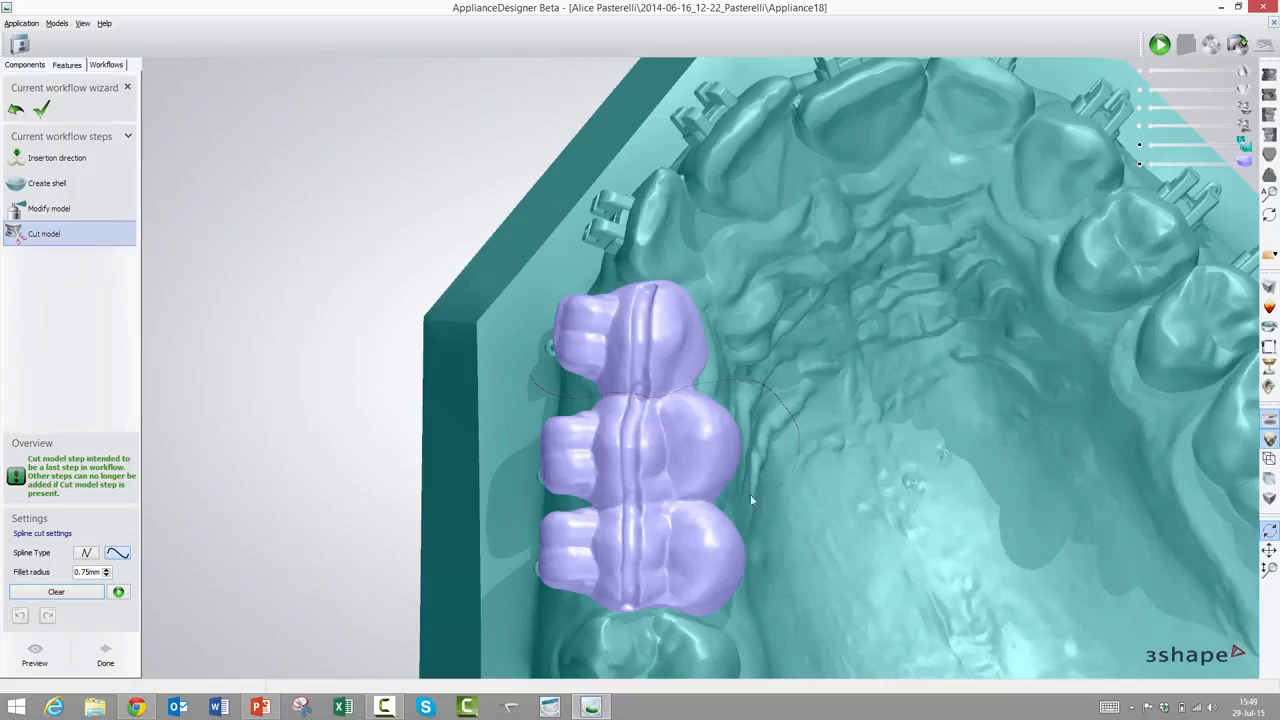
mouse_move(605, 508)
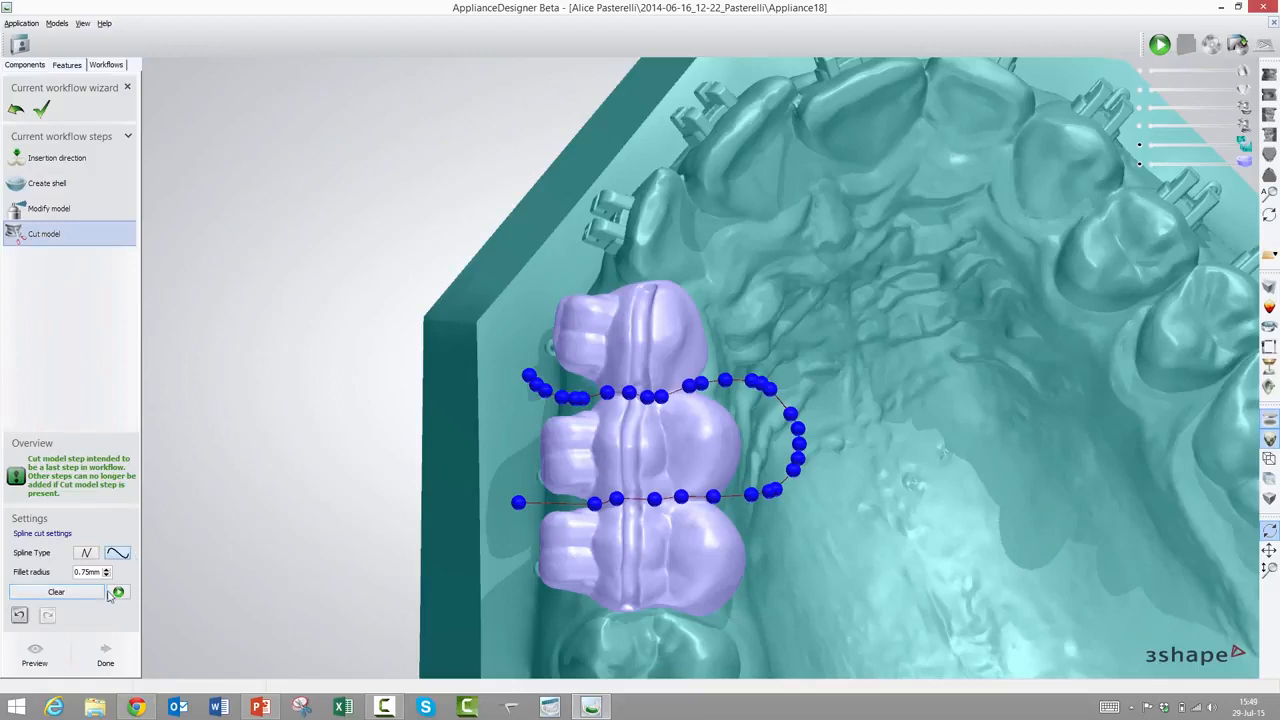
Apply the Cut model along the spline loop drawn around the middle tooth
left_click(118, 591)
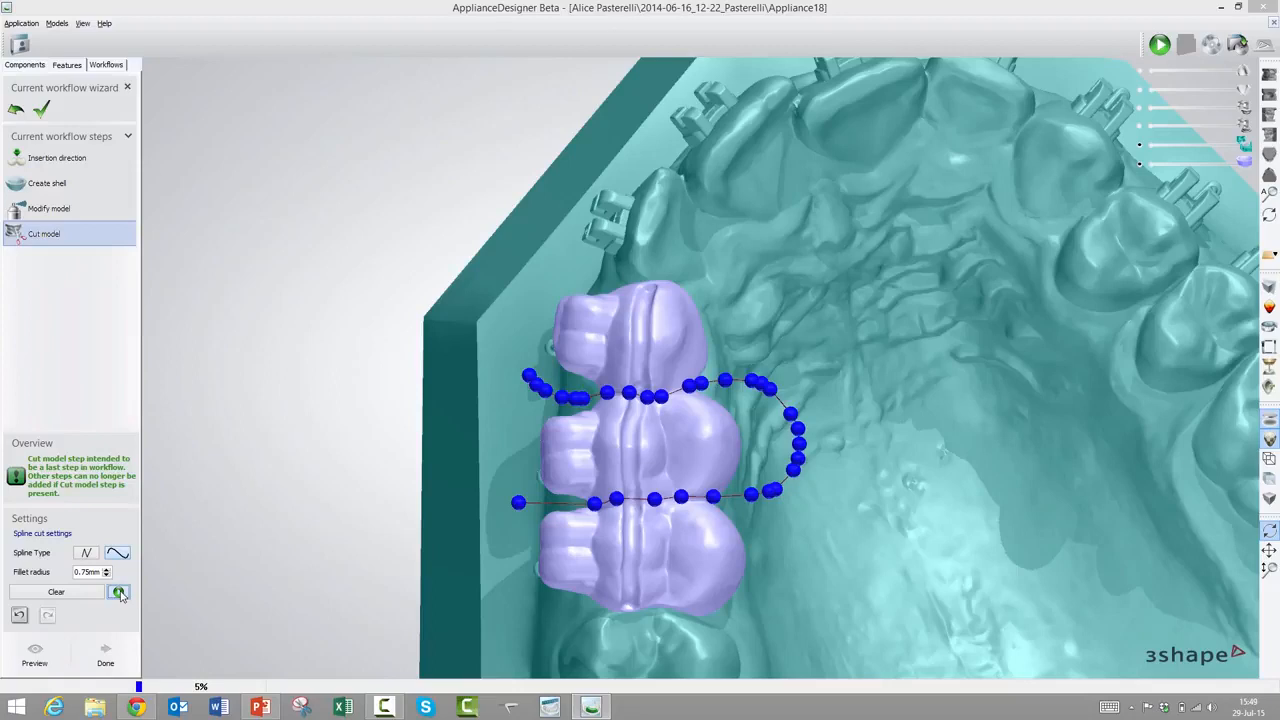
left_click(87, 552)
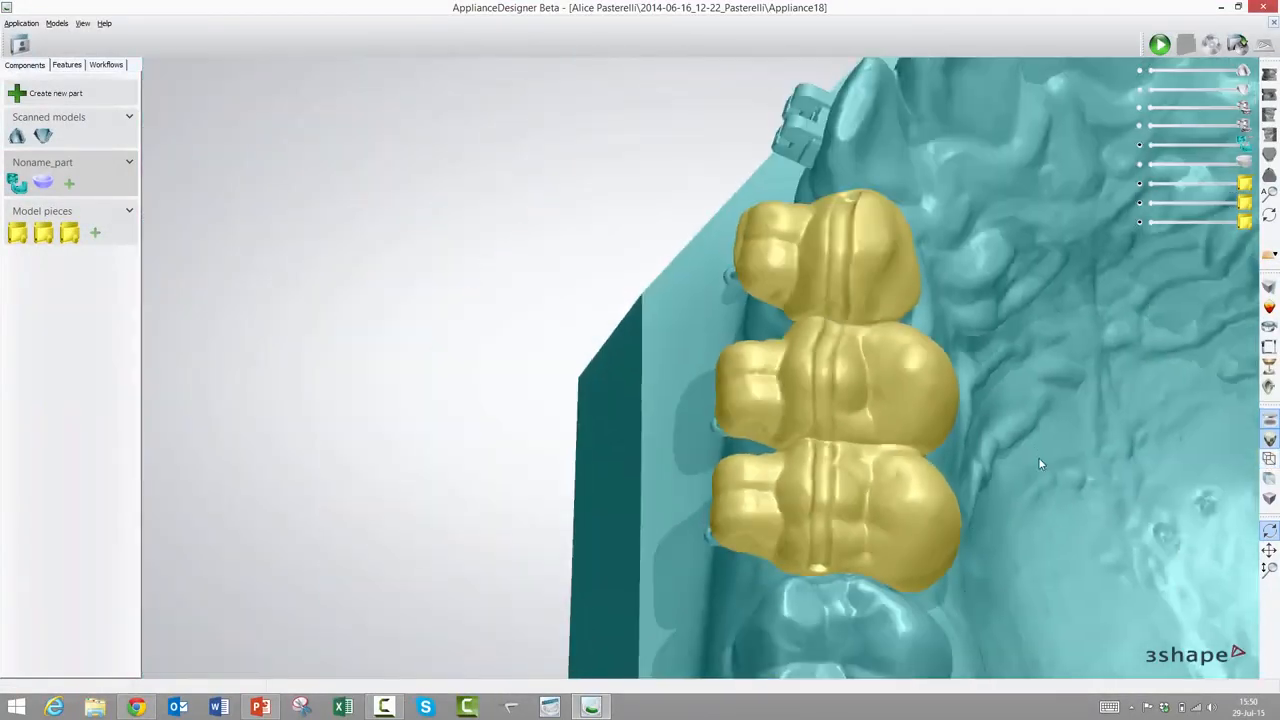
Zoom out to inspect the three cut shell pieces seated on the arch
left_click_drag(1040, 463, 870, 457)
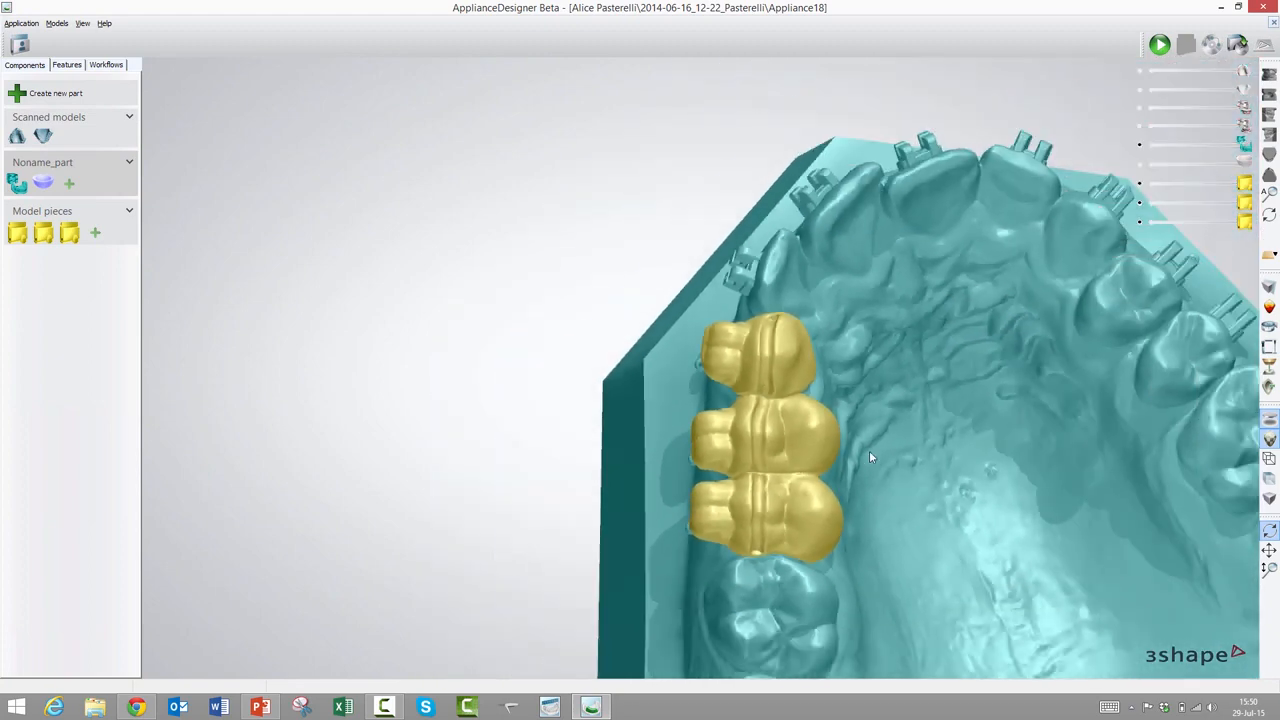